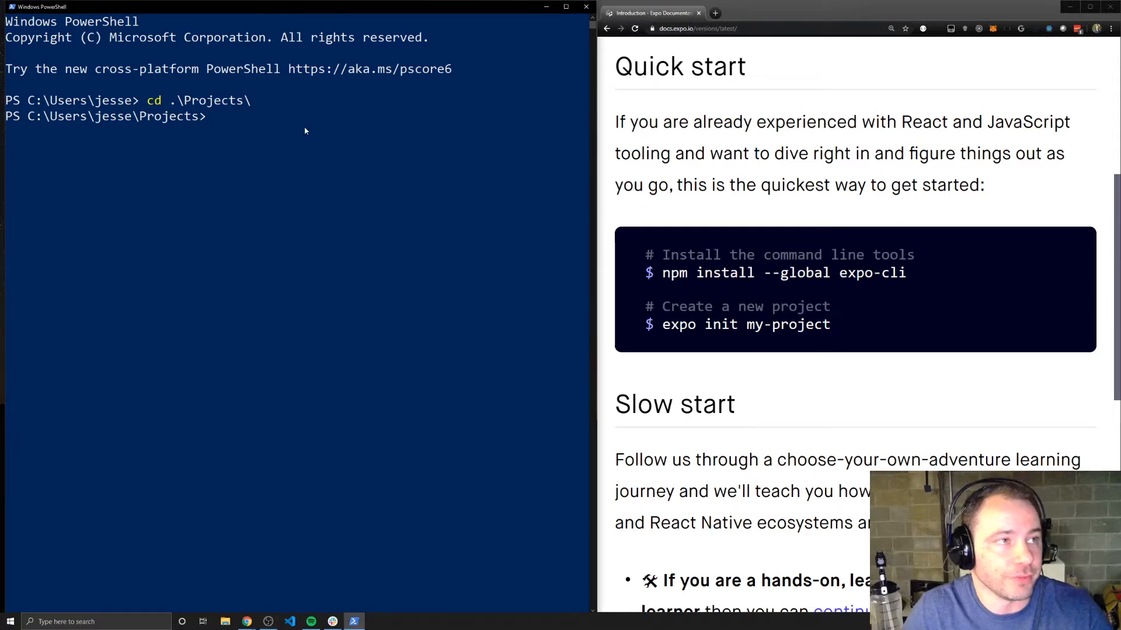
pyautogui.moveTo(308, 141)
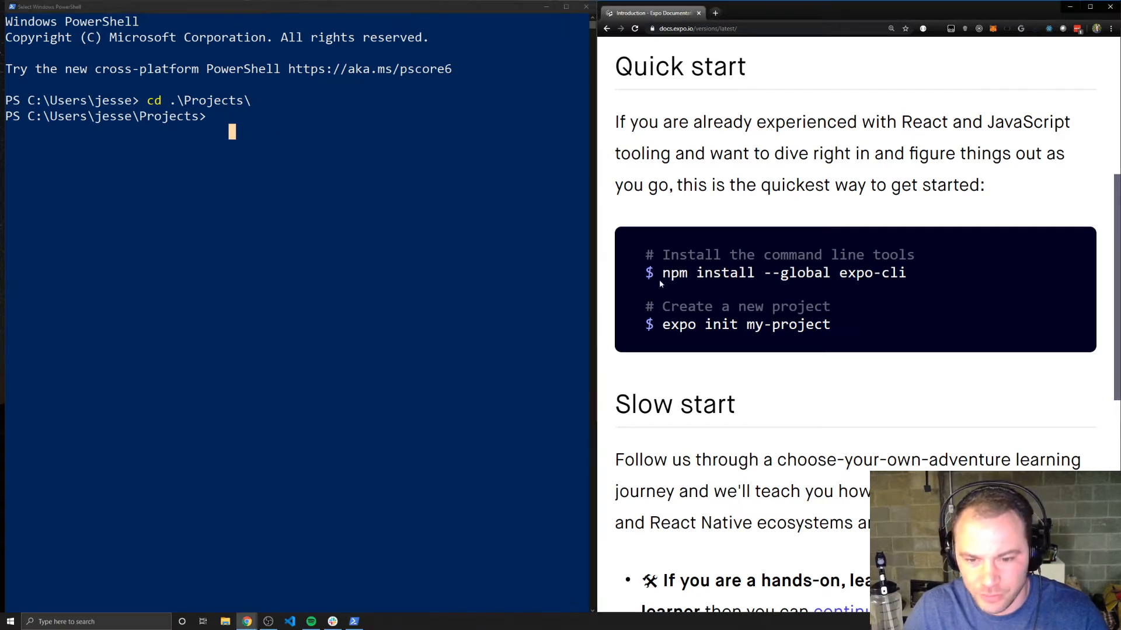
# Copy 'npm install --global expo-cli' from the Quick start block into PowerShell
pyautogui.moveTo(662, 273); pyautogui.dragTo(905, 273)
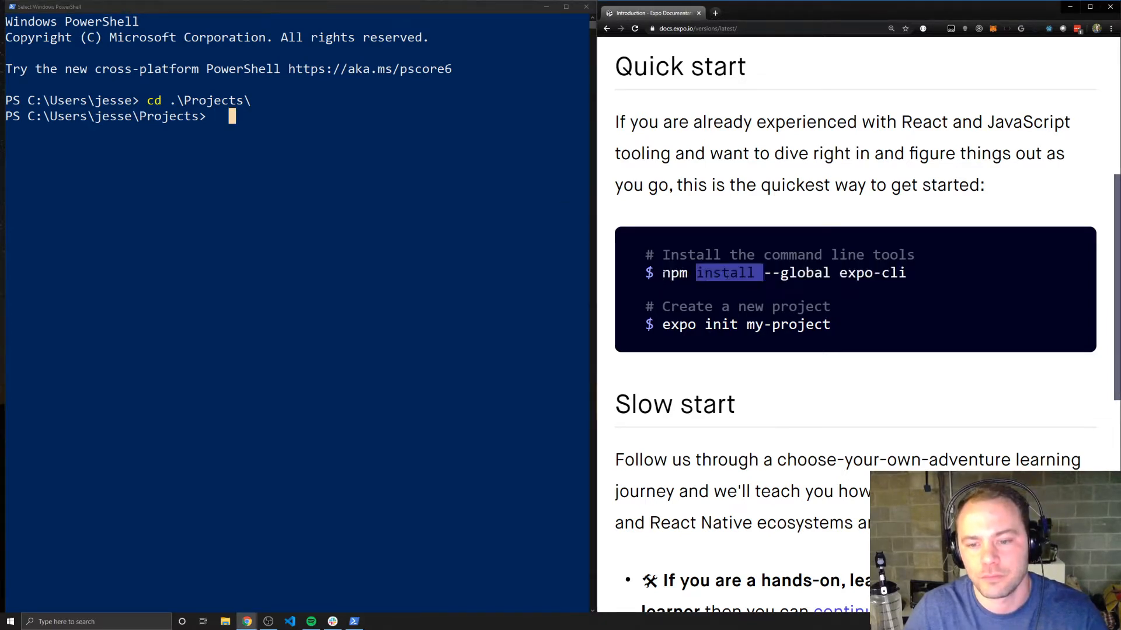
pyautogui.rightClick(783, 272)
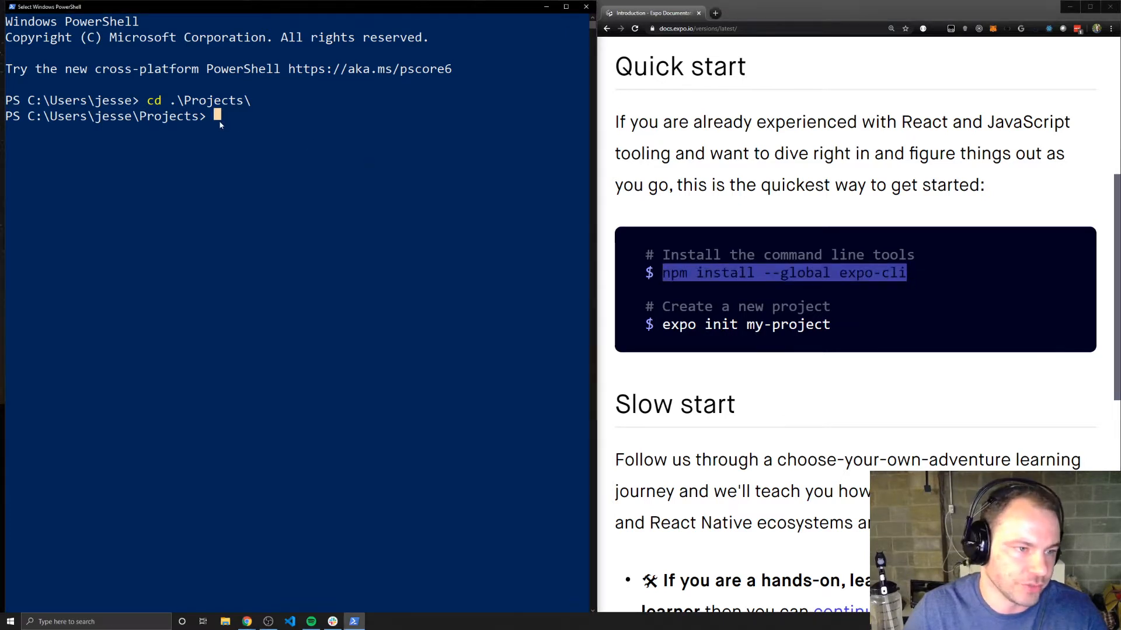
# Run 'npm install --global expo-cli' and wait until expo-cli 3.18.0 is installed
pyautogui.write('npm install --global expo-cli')
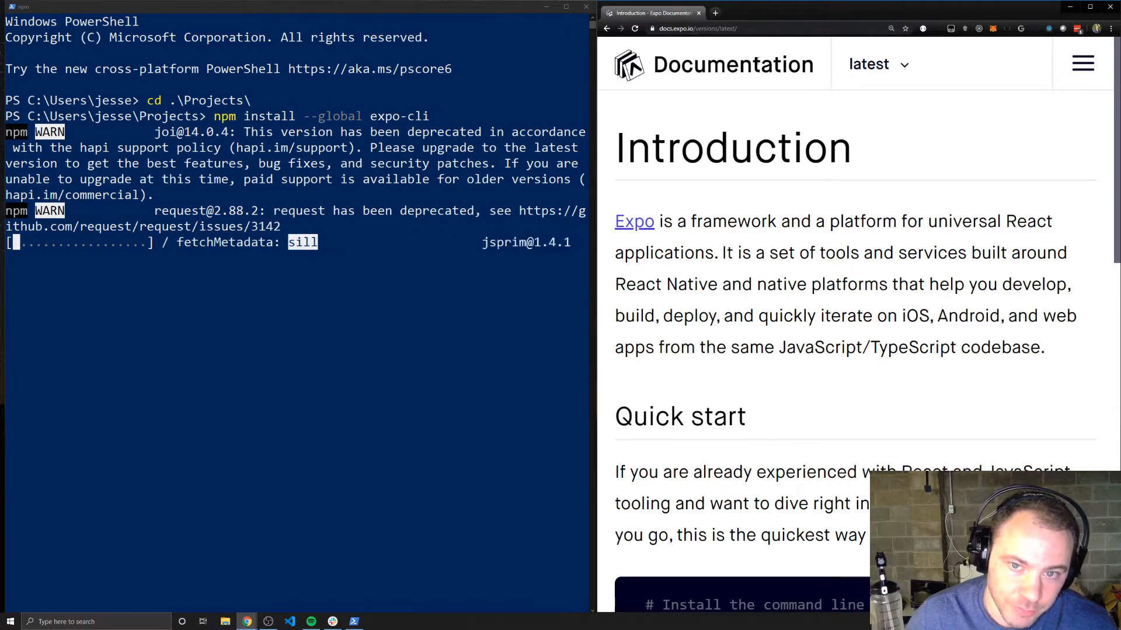
pyautogui.scroll(-3)
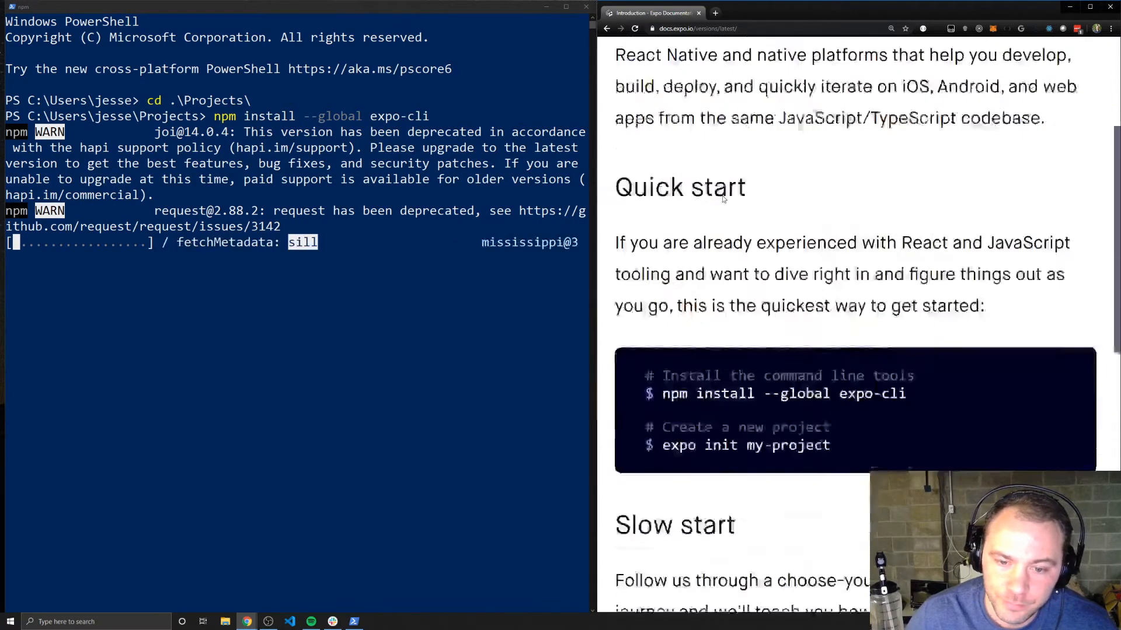
pyautogui.scroll(-3)
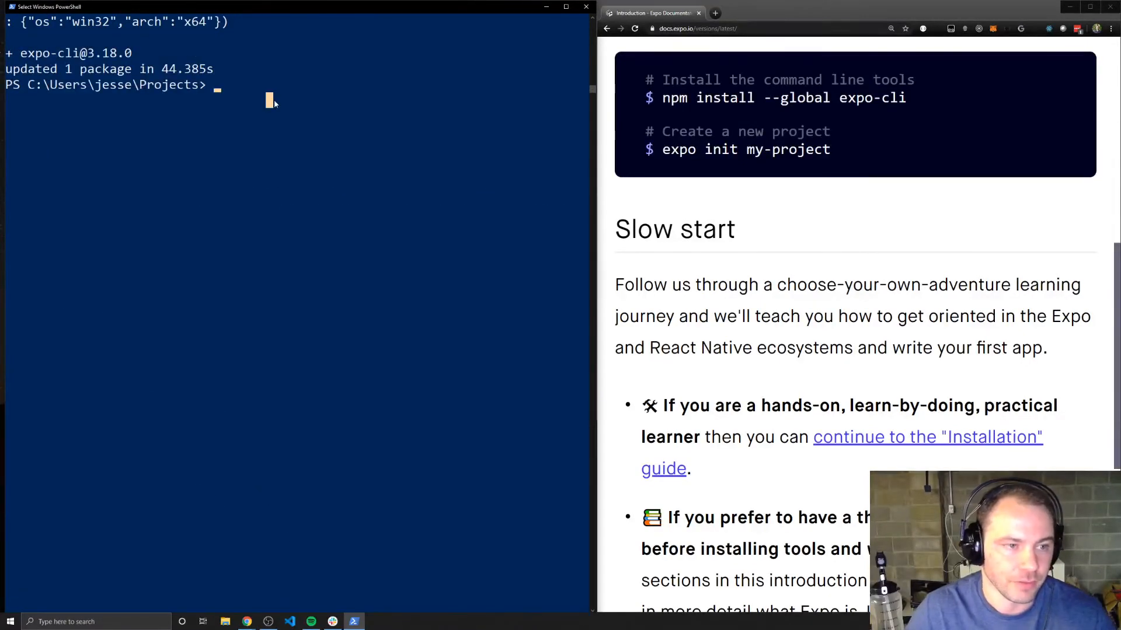
pyautogui.moveTo(338, 108)
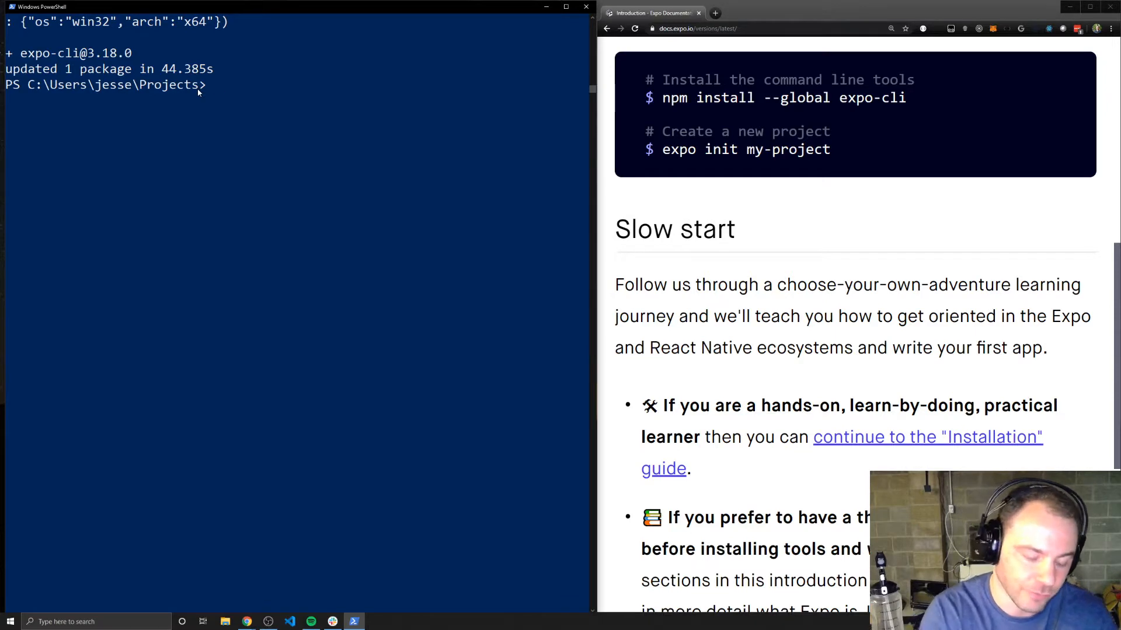
# Run 'expo init youtube-demo' and highlight the tabs template in the chooser
pyautogui.write('expo init')
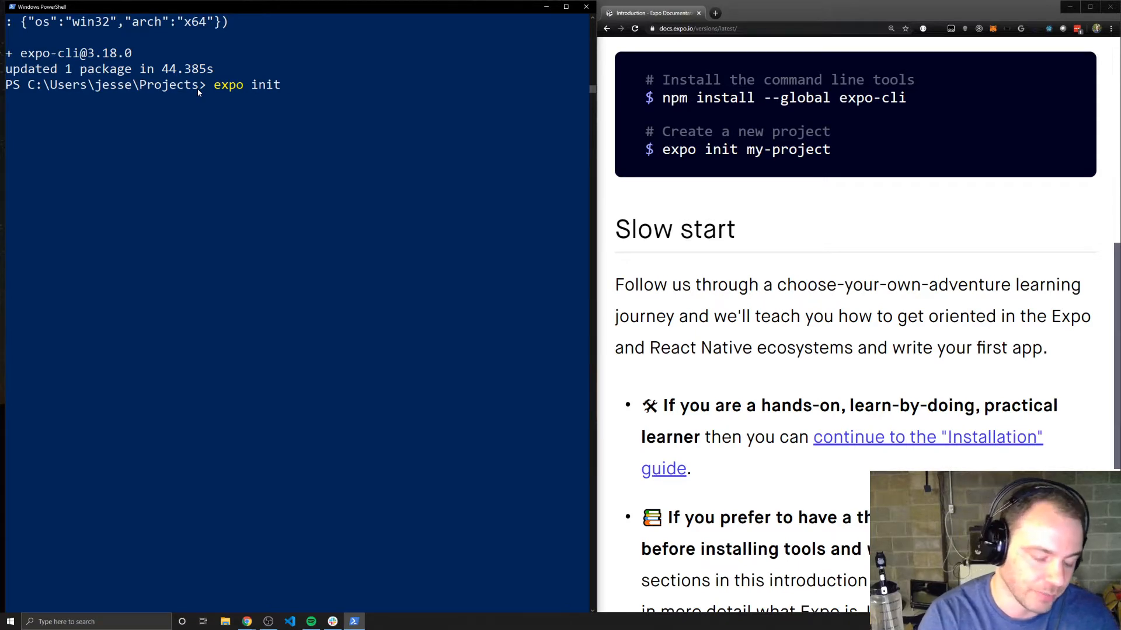
pyautogui.write('youtube')
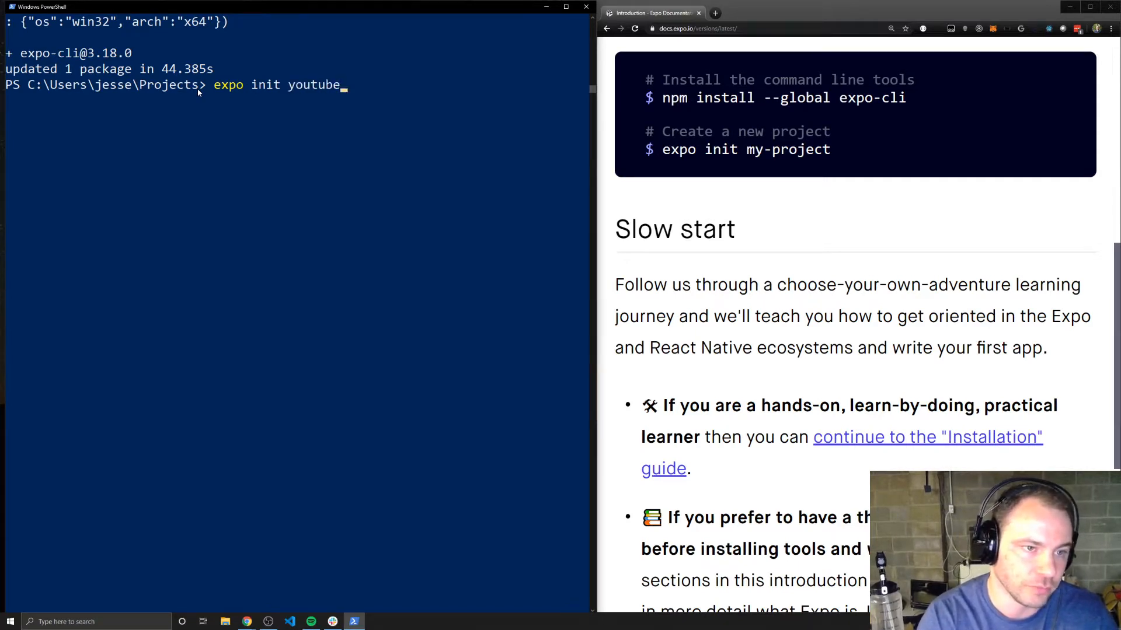
pyautogui.write('-demo')
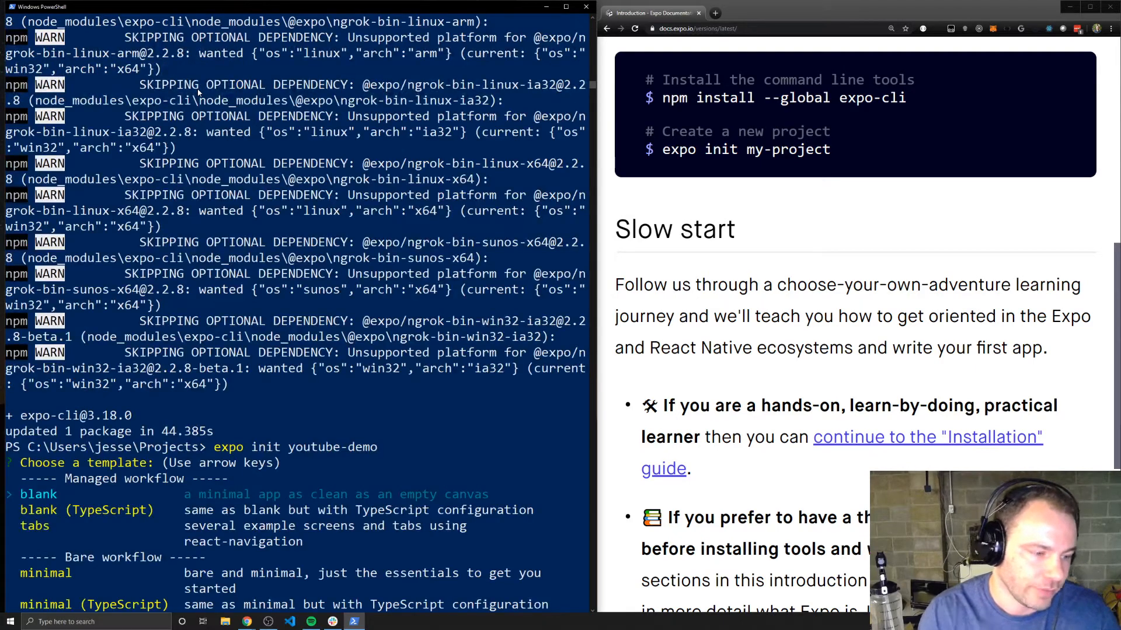
pyautogui.scroll(-3)
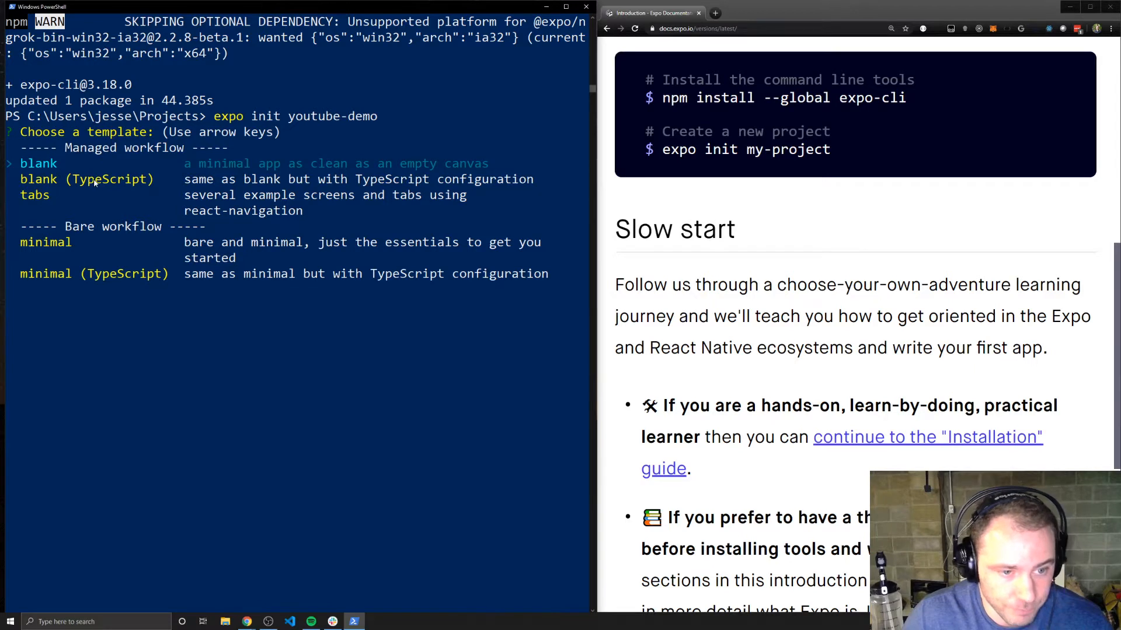
pyautogui.moveTo(63, 201)
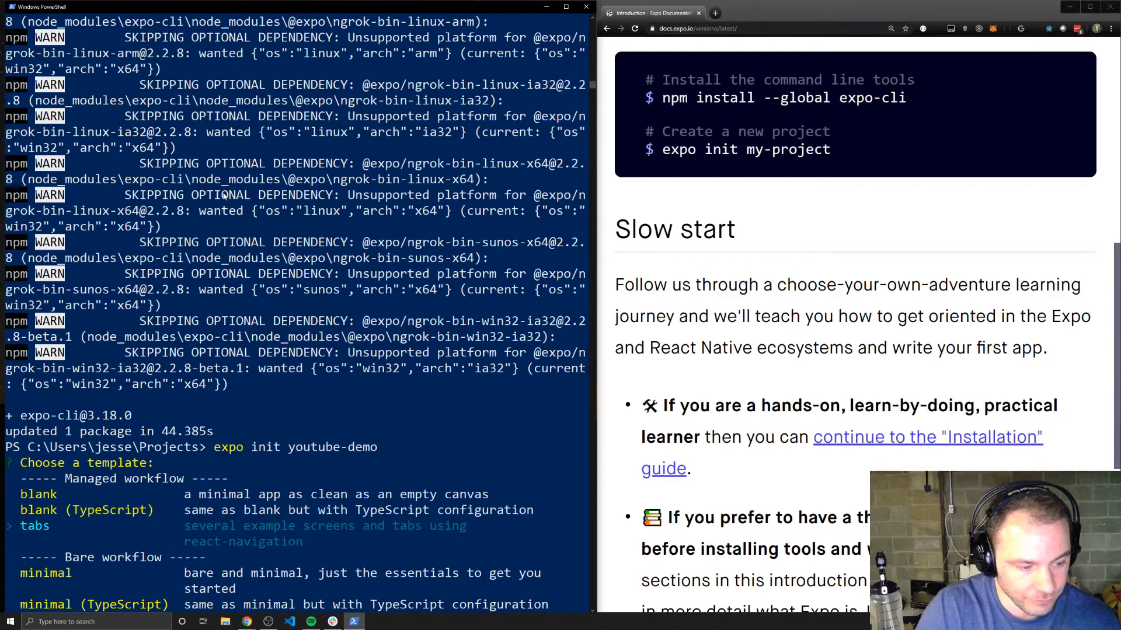
pyautogui.scroll(-3)
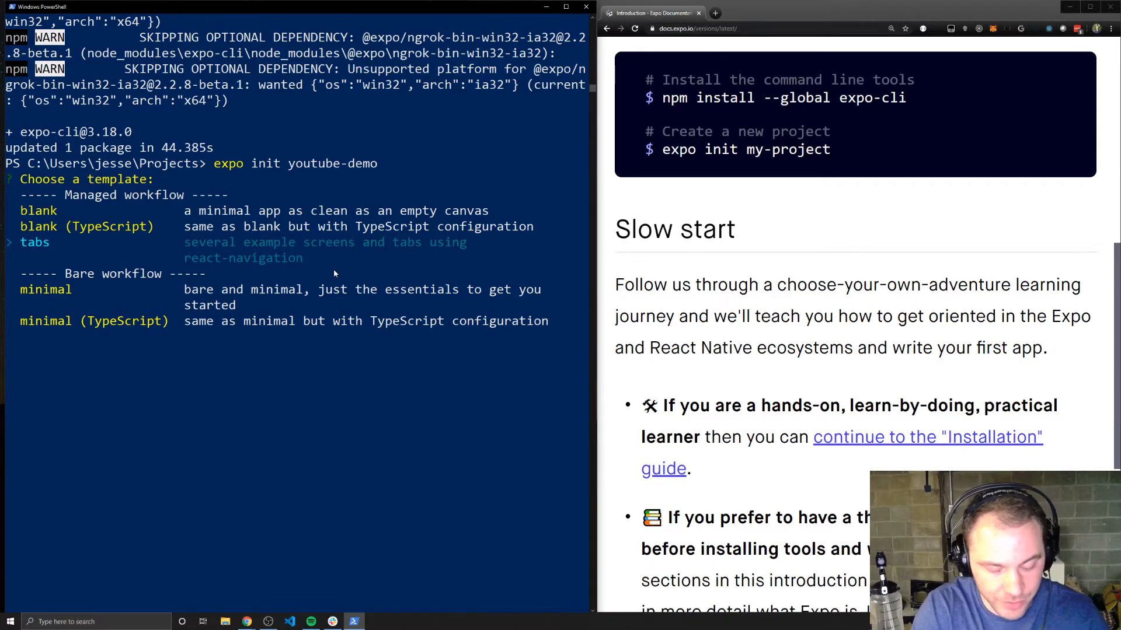
# Confirm the tabs template, then cd into youtube-demo and open it with 'code .'
pyautogui.press('enter')
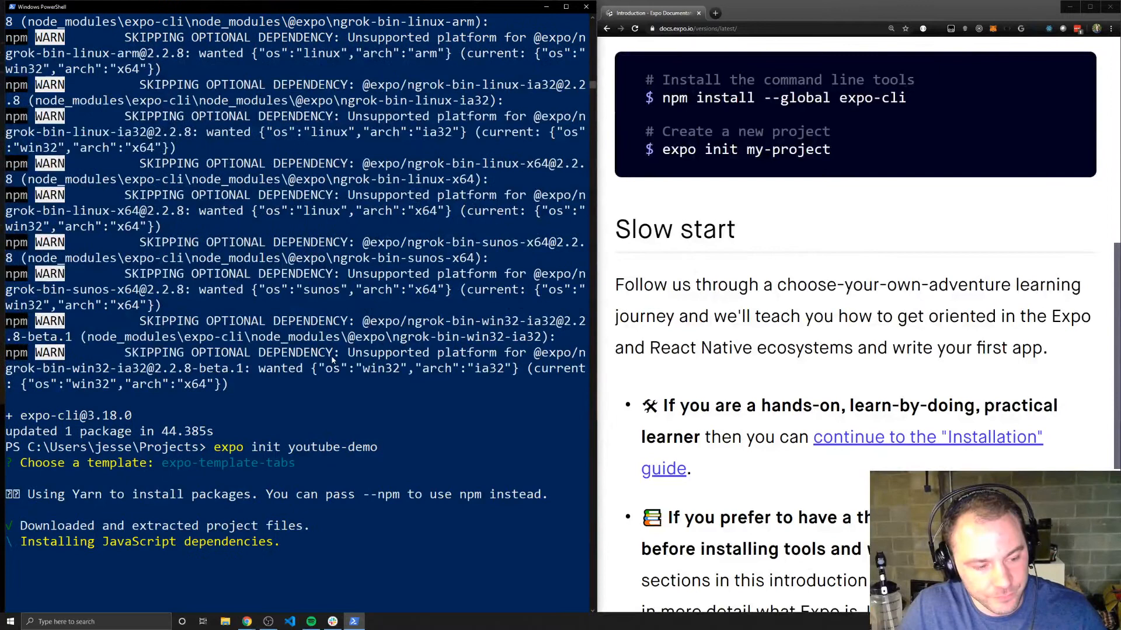
pyautogui.moveTo(293, 554)
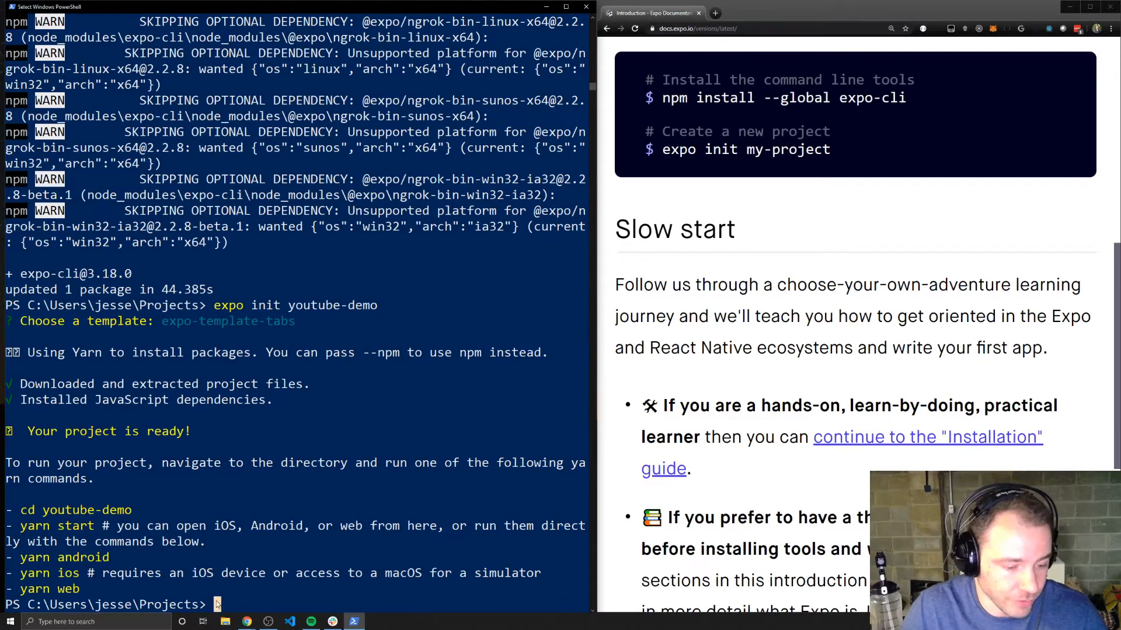
pyautogui.write('cd')
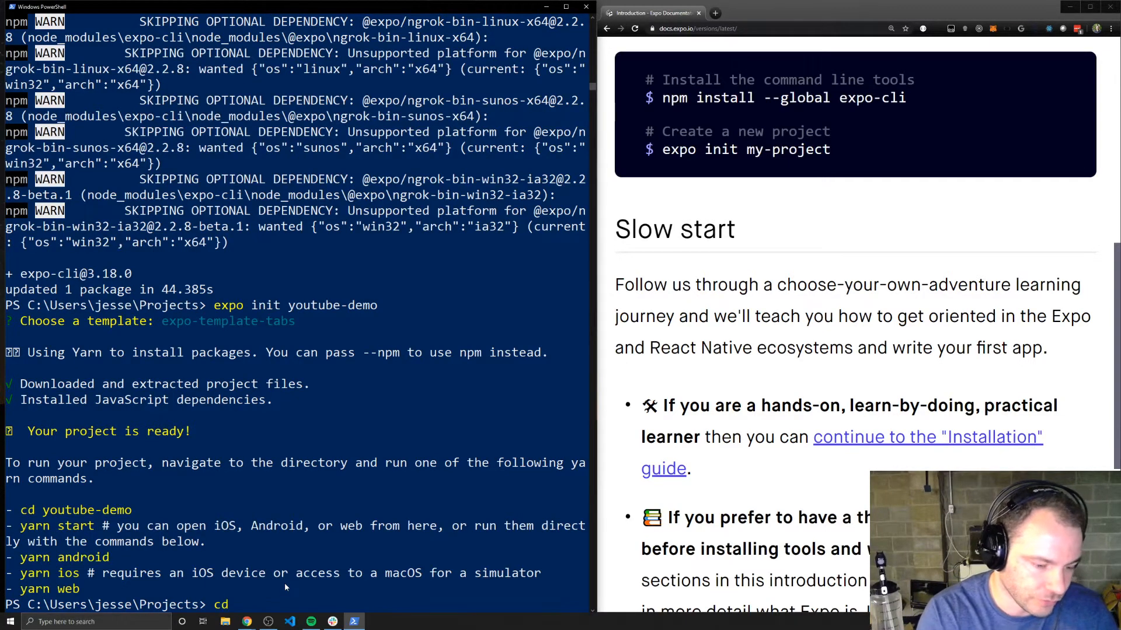
pyautogui.write('.\\youtube-demo\\')
pyautogui.write('c')
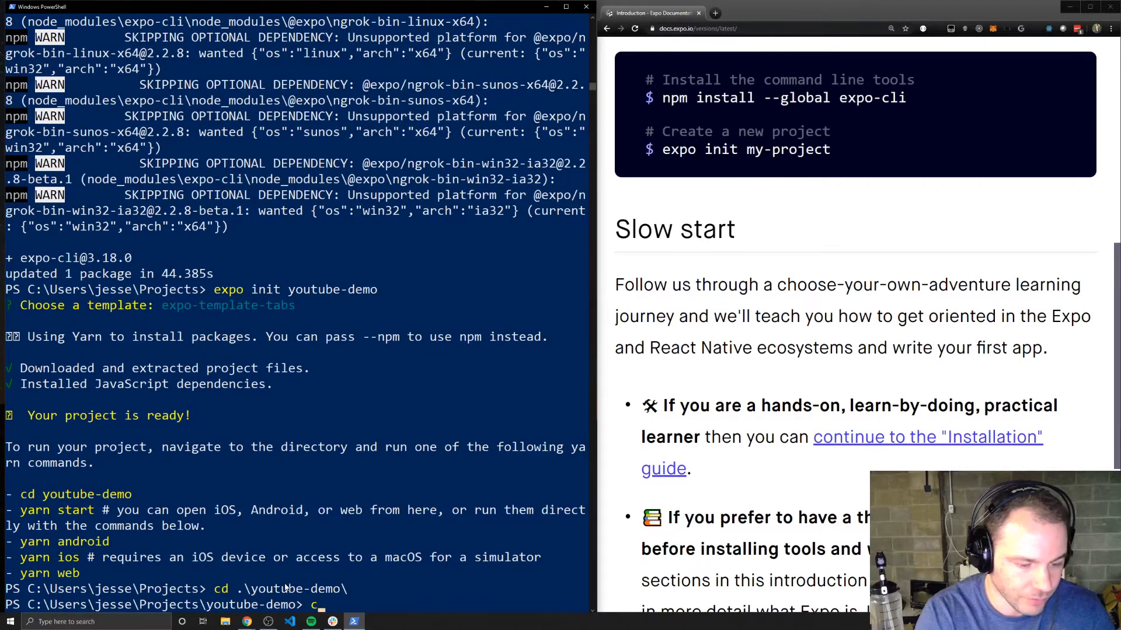
pyautogui.write('ode .')
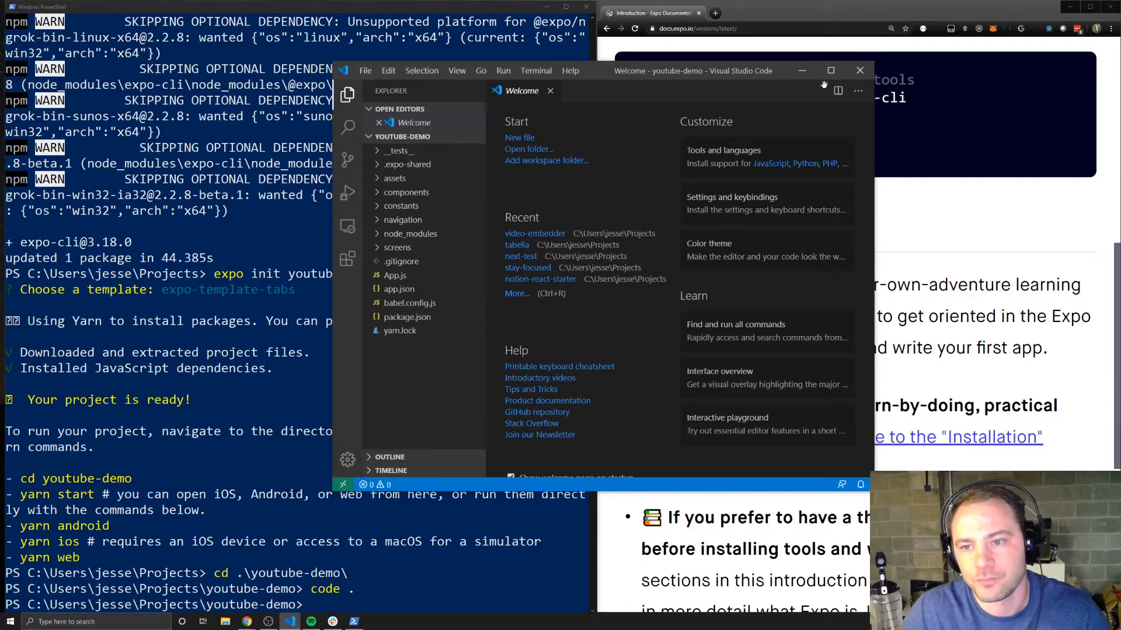
# Maximize VS Code, open a new terminal, and run 'yarn web' to start Expo
pyautogui.click(830, 70)
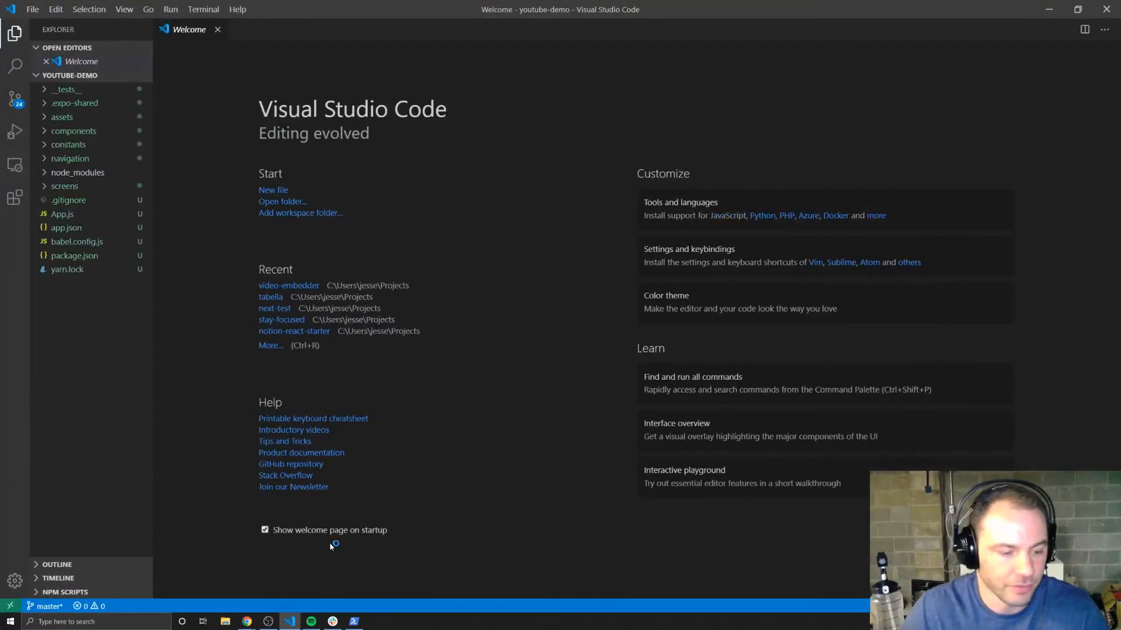
pyautogui.click(203, 9)
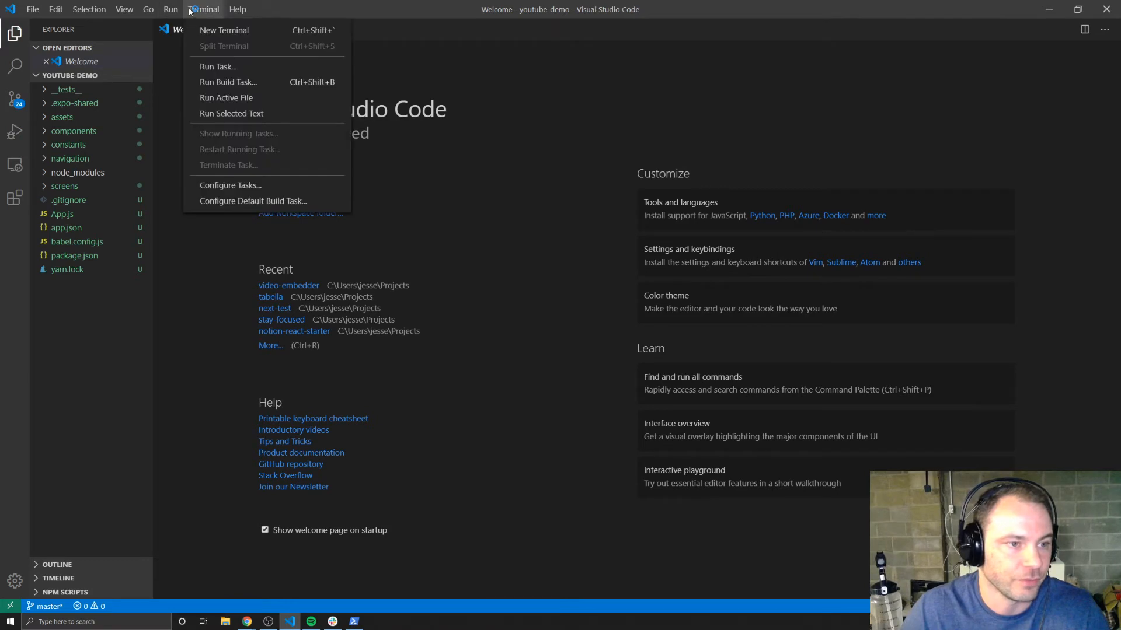
pyautogui.click(124, 9)
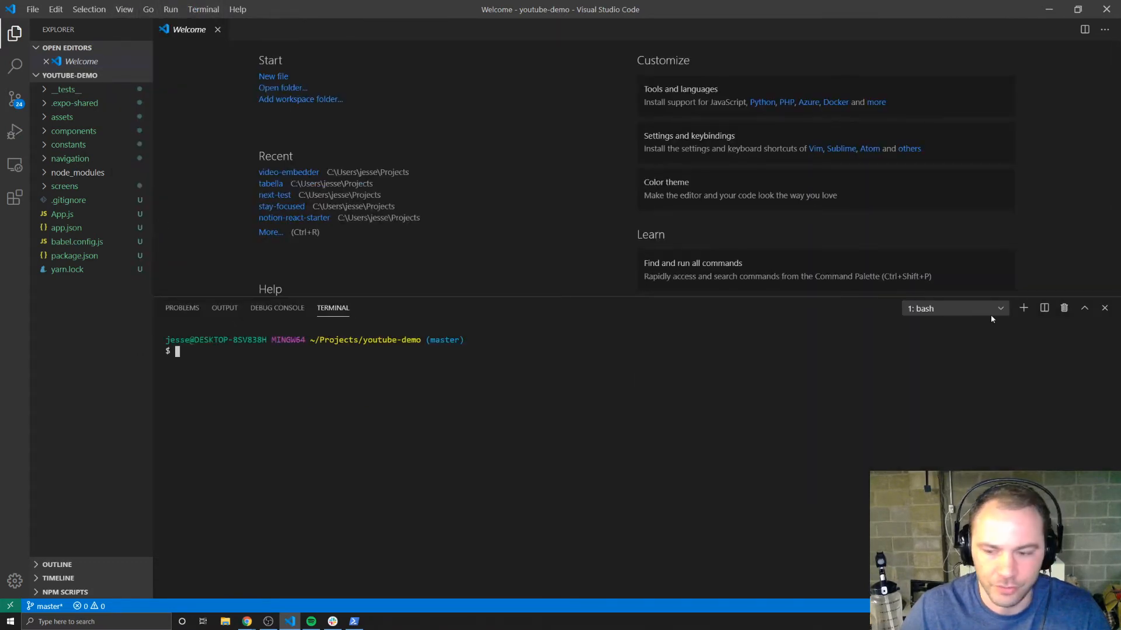
pyautogui.moveTo(923, 301)
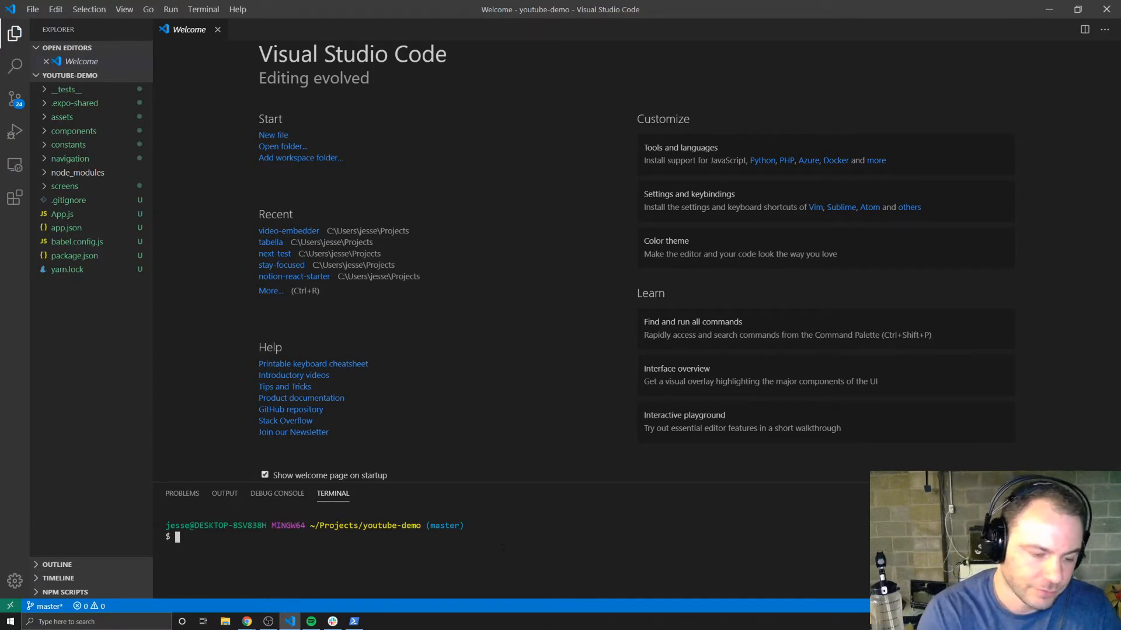
pyautogui.write('you')
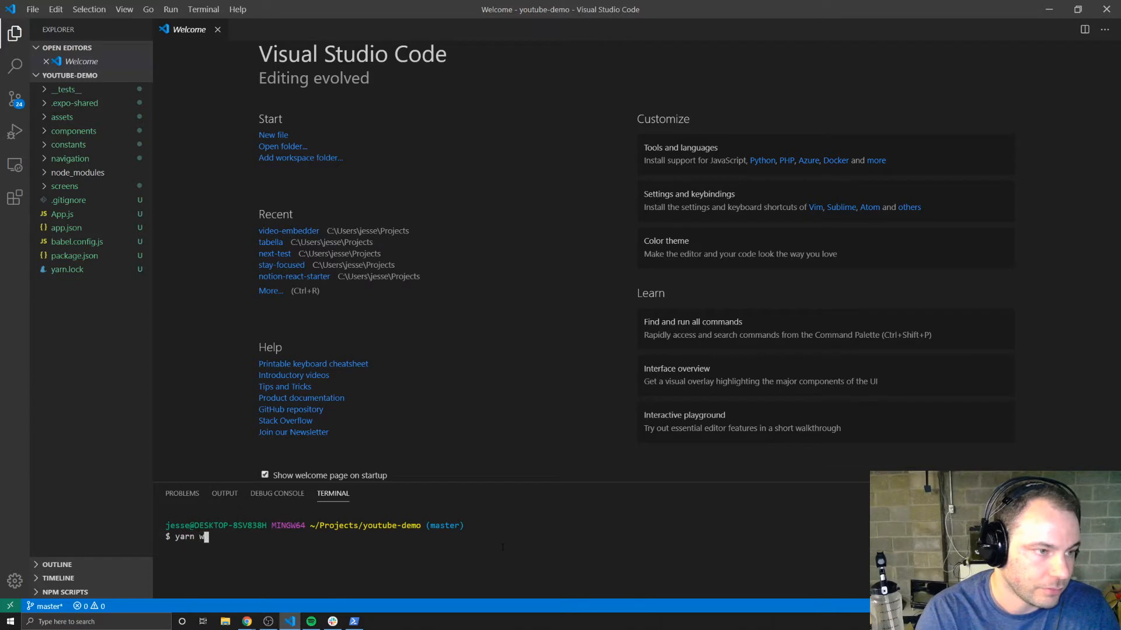
pyautogui.write('eb')
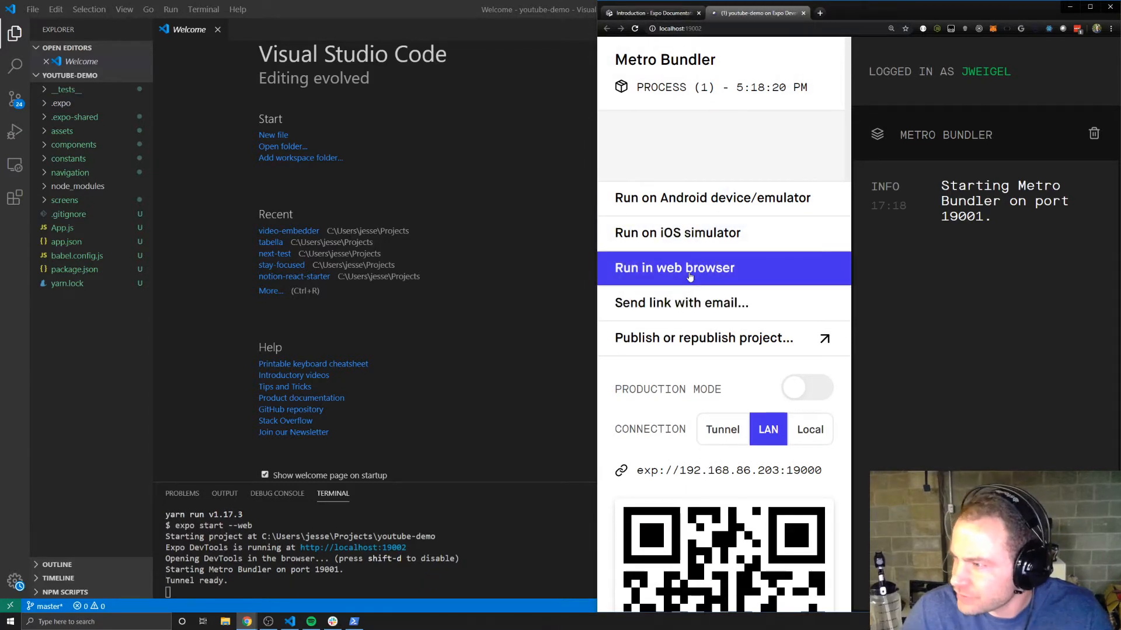
# Choose Run in web browser in Expo DevTools to start building the web bundle
pyautogui.click(673, 267)
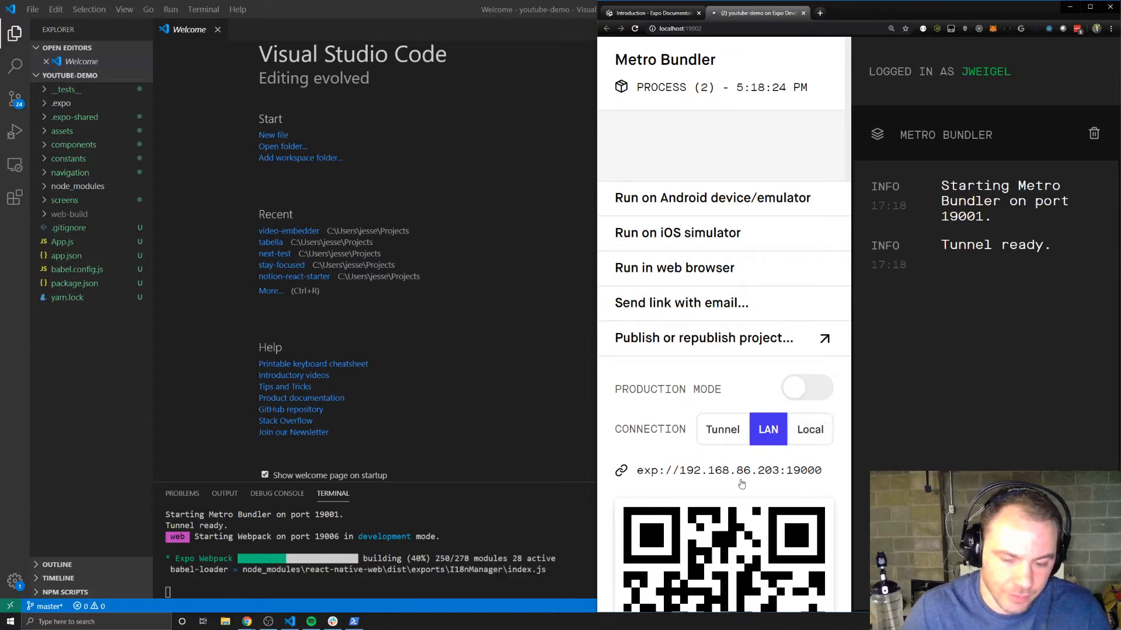
pyautogui.moveTo(815, 463)
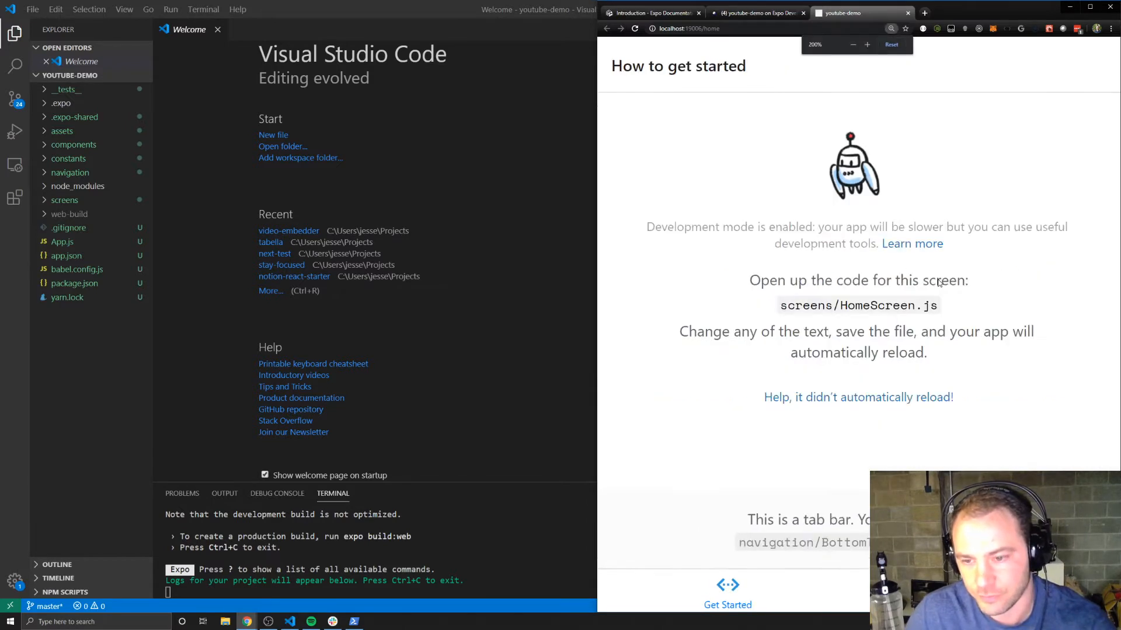
# Maximize the browser and switch between the Resources and Get Started tabs twice
pyautogui.click(852, 45)
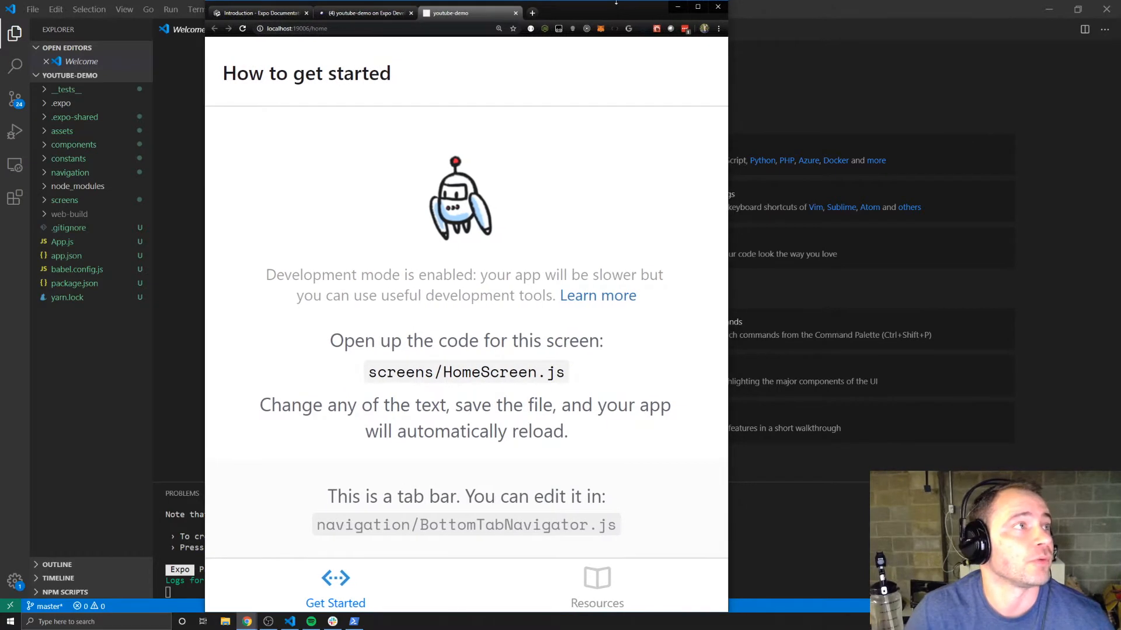
pyautogui.moveTo(351, 455)
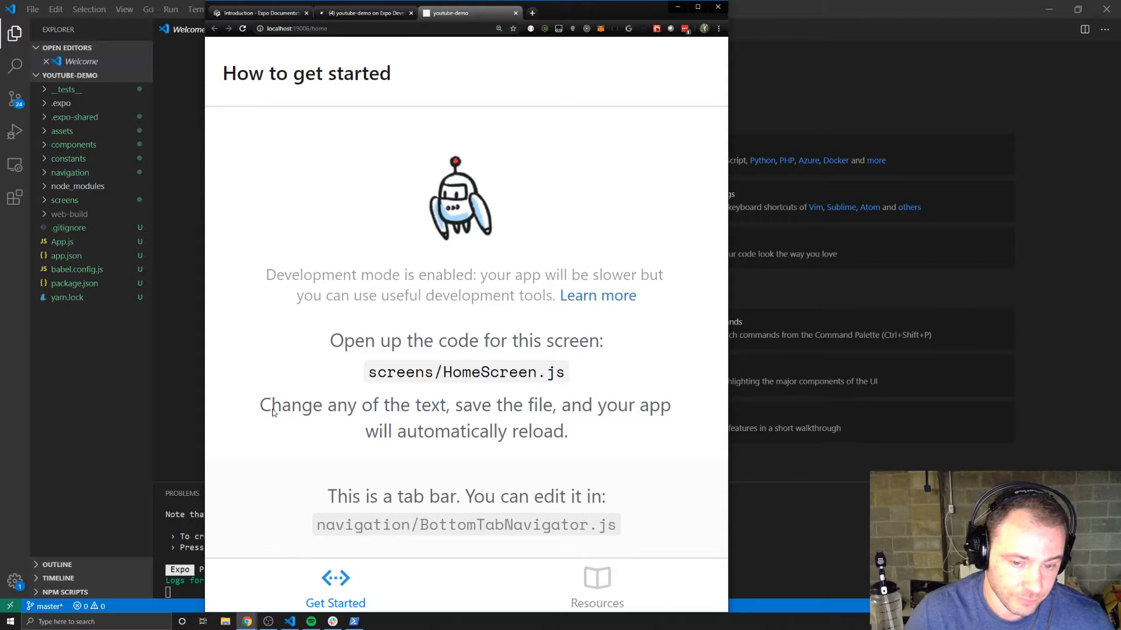
pyautogui.click(597, 586)
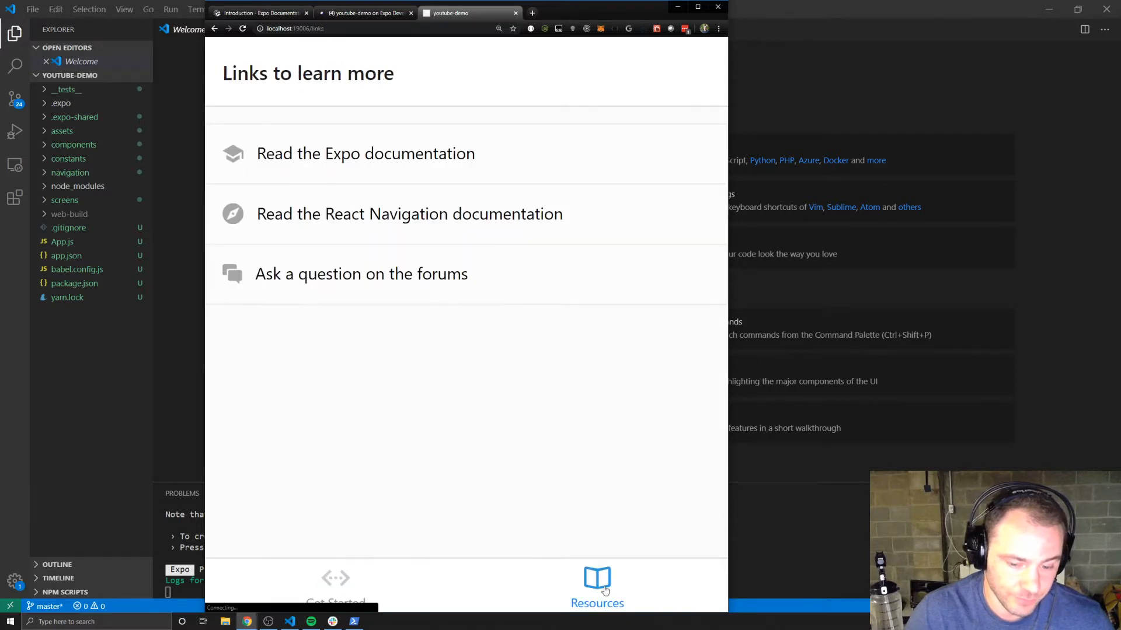
pyautogui.click(335, 586)
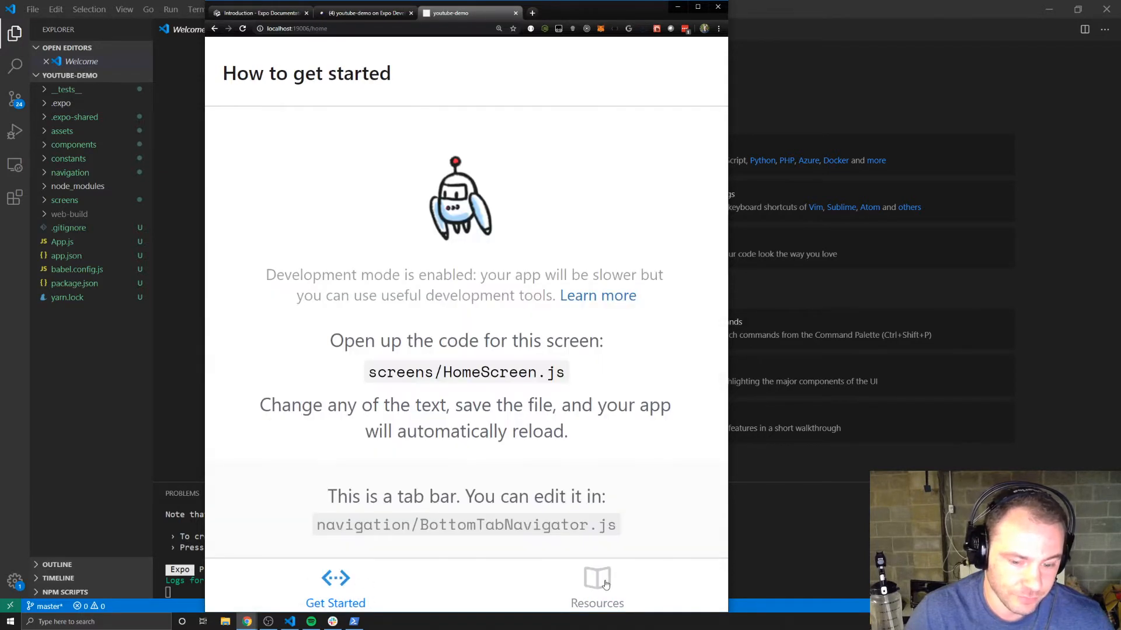
pyautogui.click(596, 577)
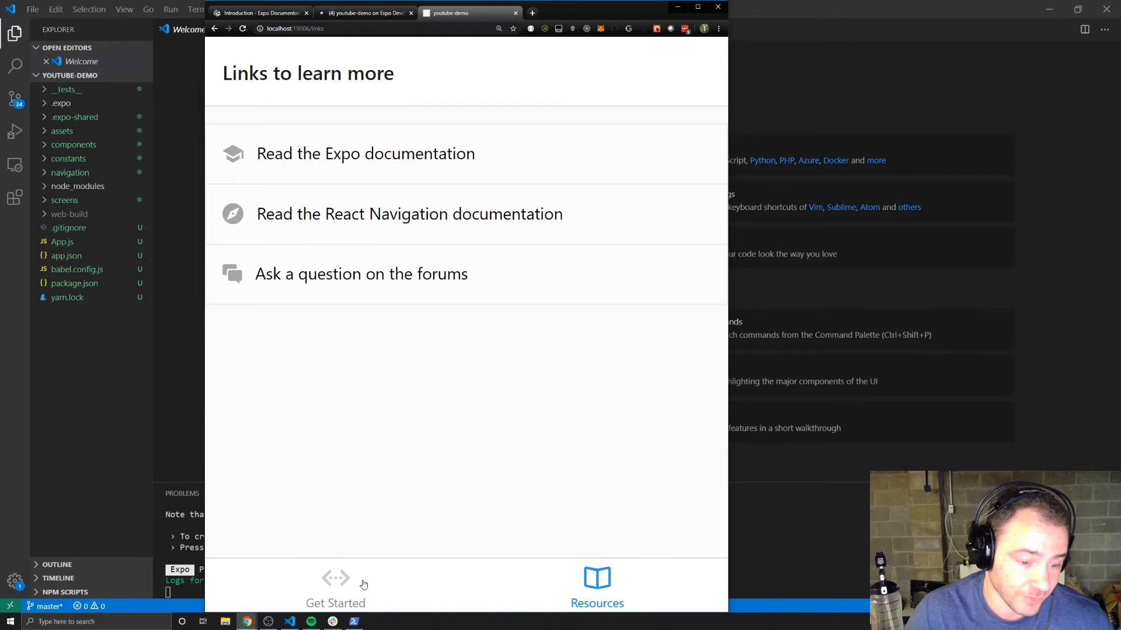
pyautogui.click(335, 586)
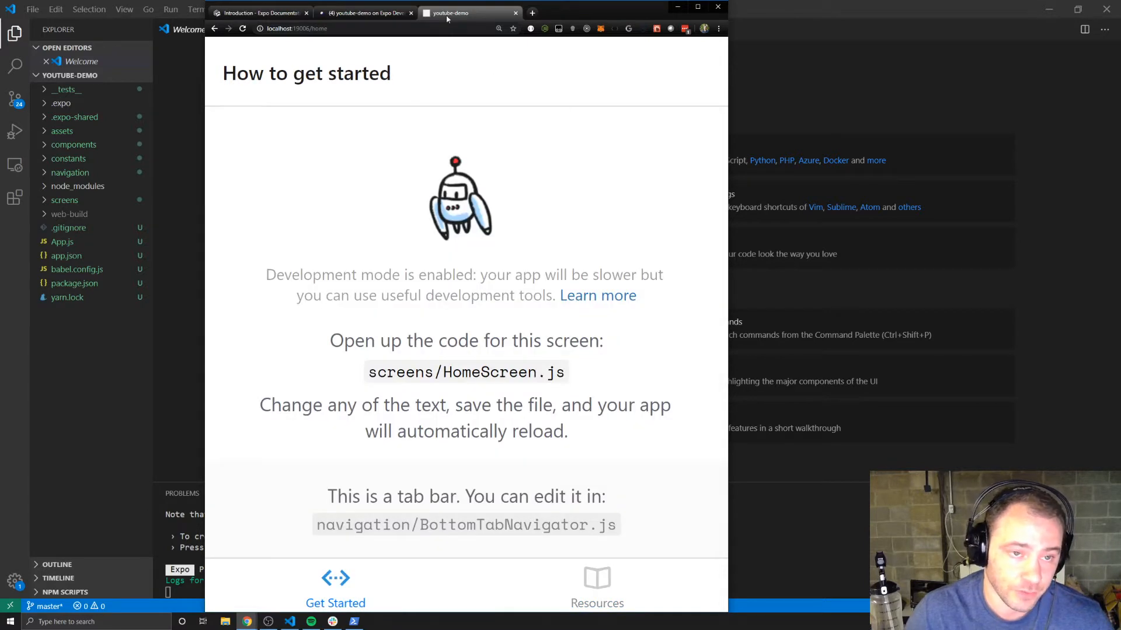
pyautogui.moveTo(463, 146)
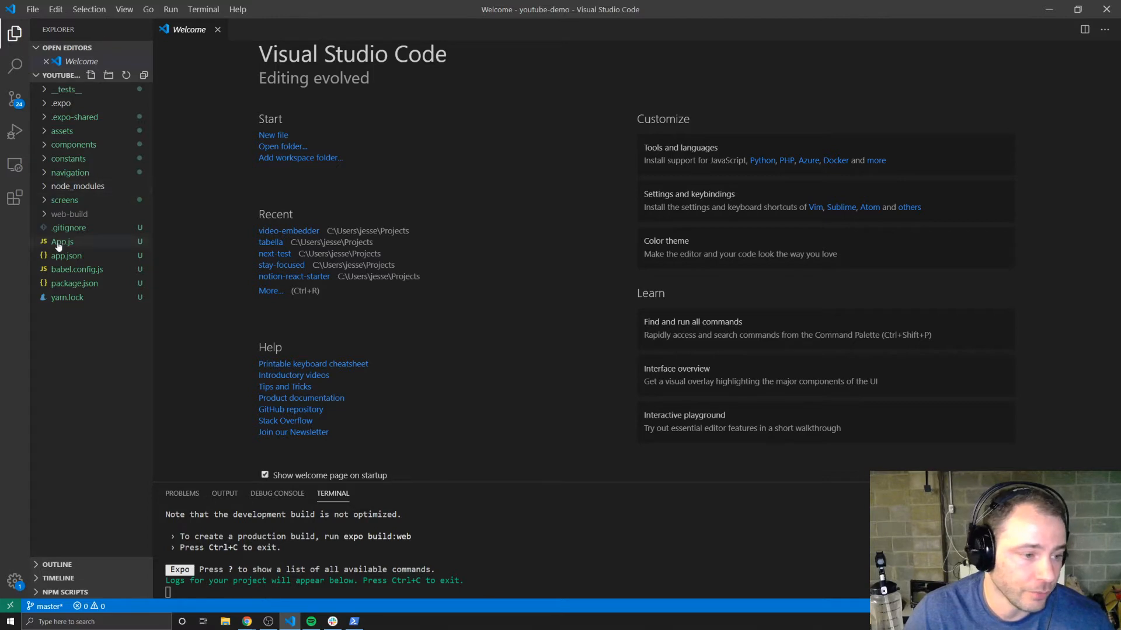
# Open package.json and highlight the watchAll flag in the test script
pyautogui.click(74, 283)
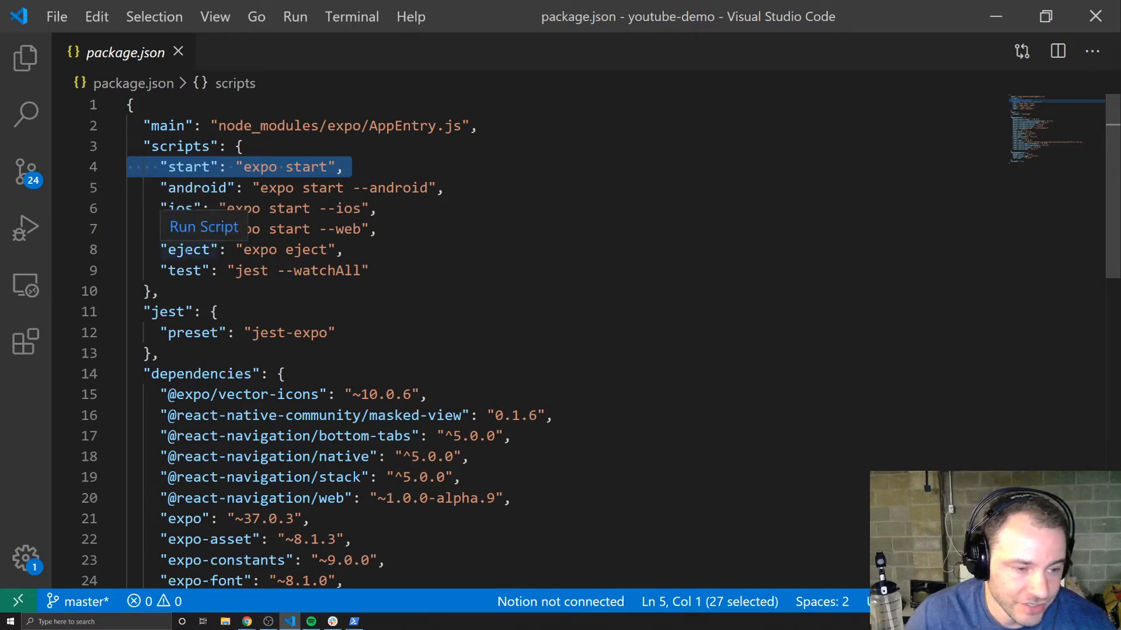
pyautogui.doubleClick(189, 249)
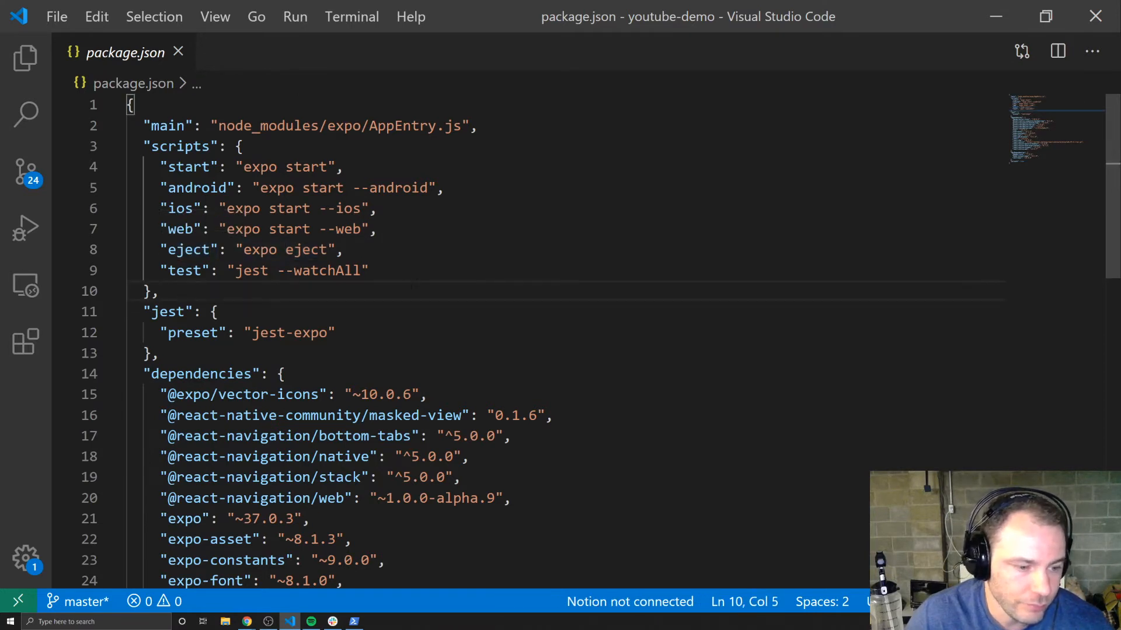
pyautogui.doubleClick(183, 270)
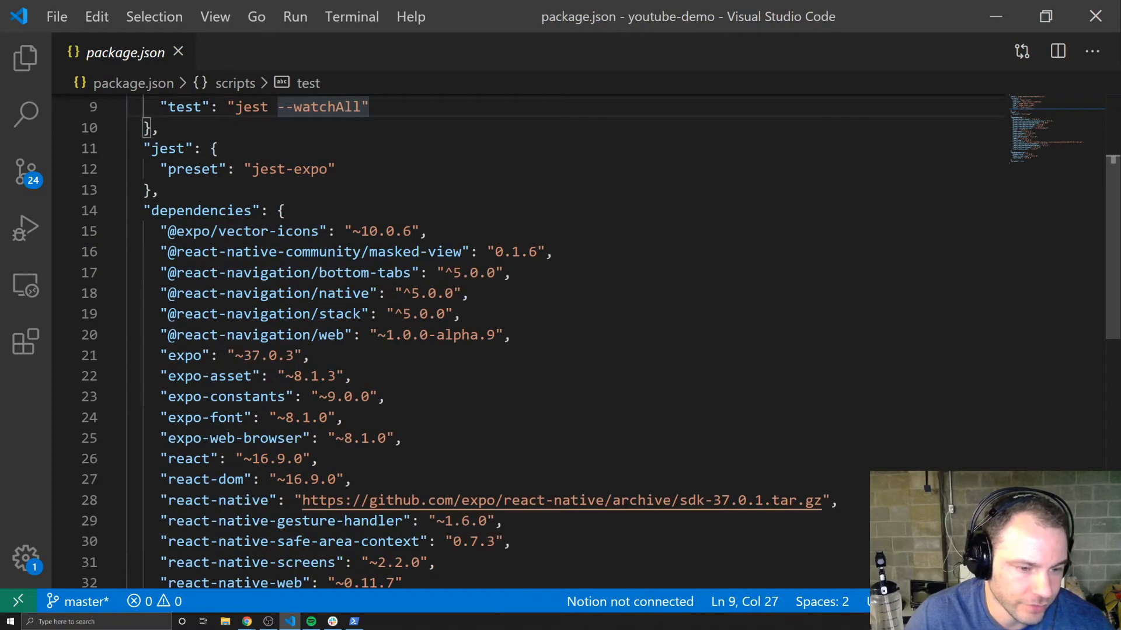
pyautogui.scroll(-3)
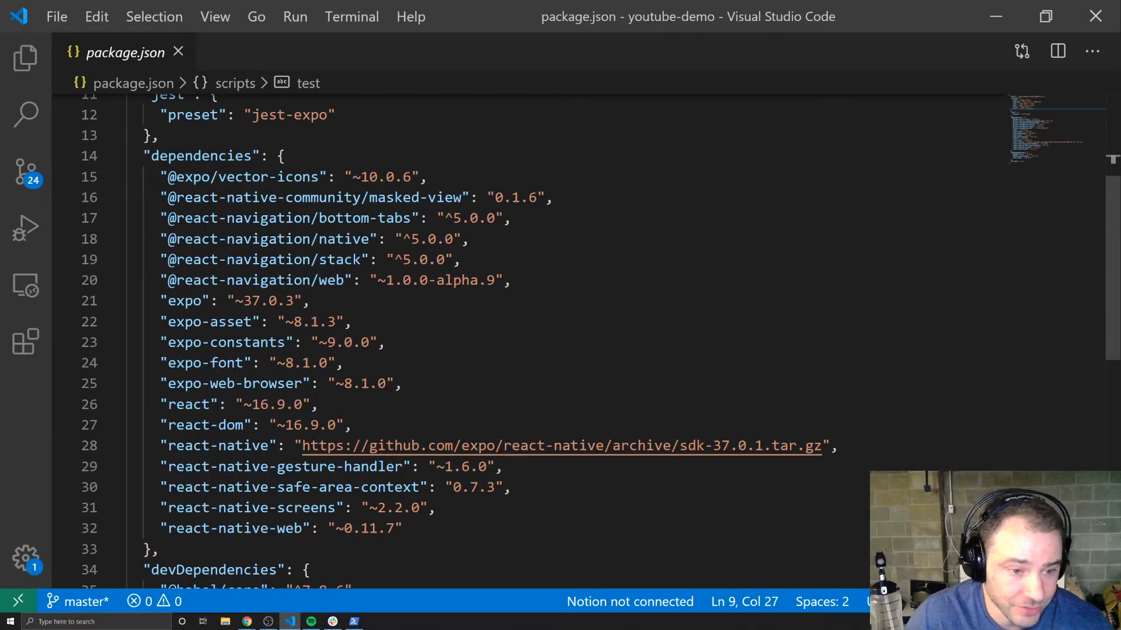
# Scroll through the dependencies, then open App.js from the Explorer file tree
pyautogui.scroll(-3)
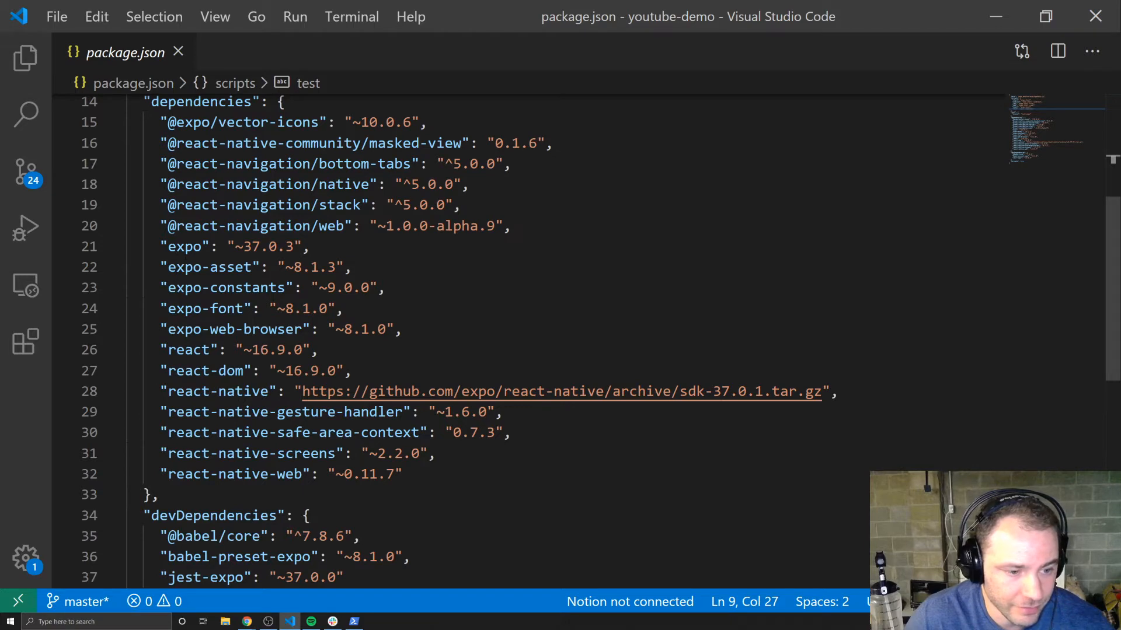
pyautogui.scroll(-3)
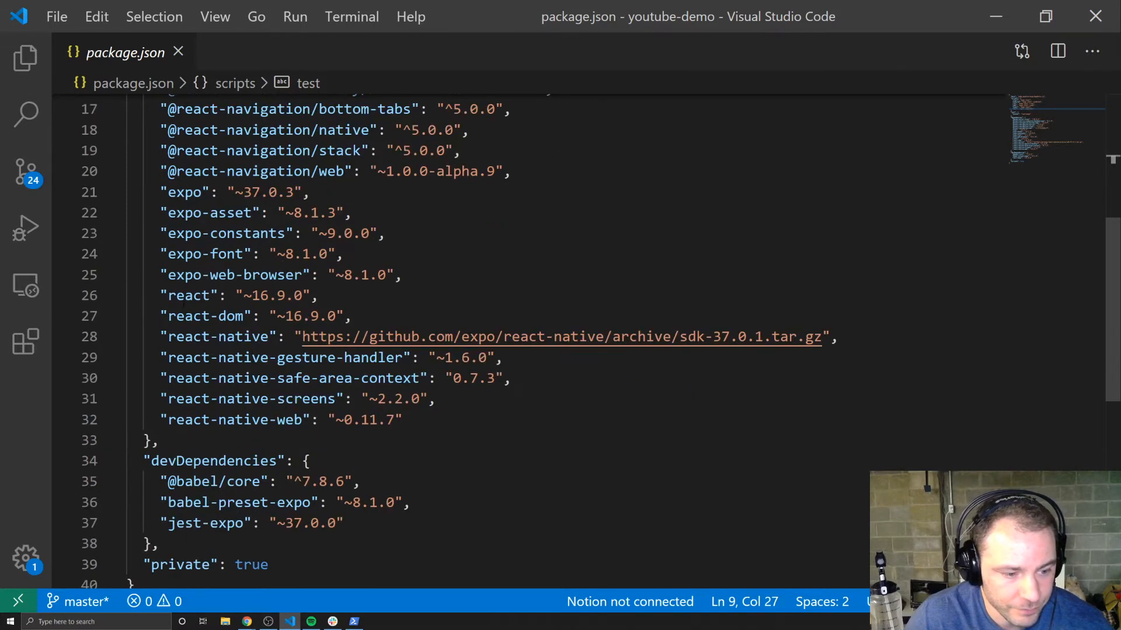
pyautogui.scroll(-3)
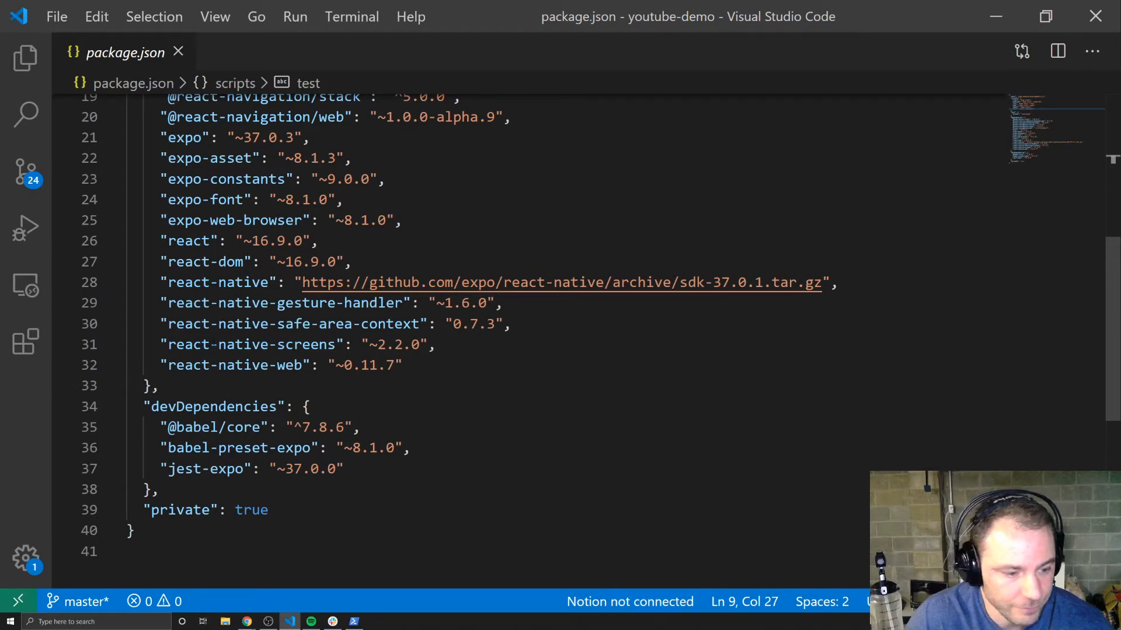
pyautogui.scroll(3)
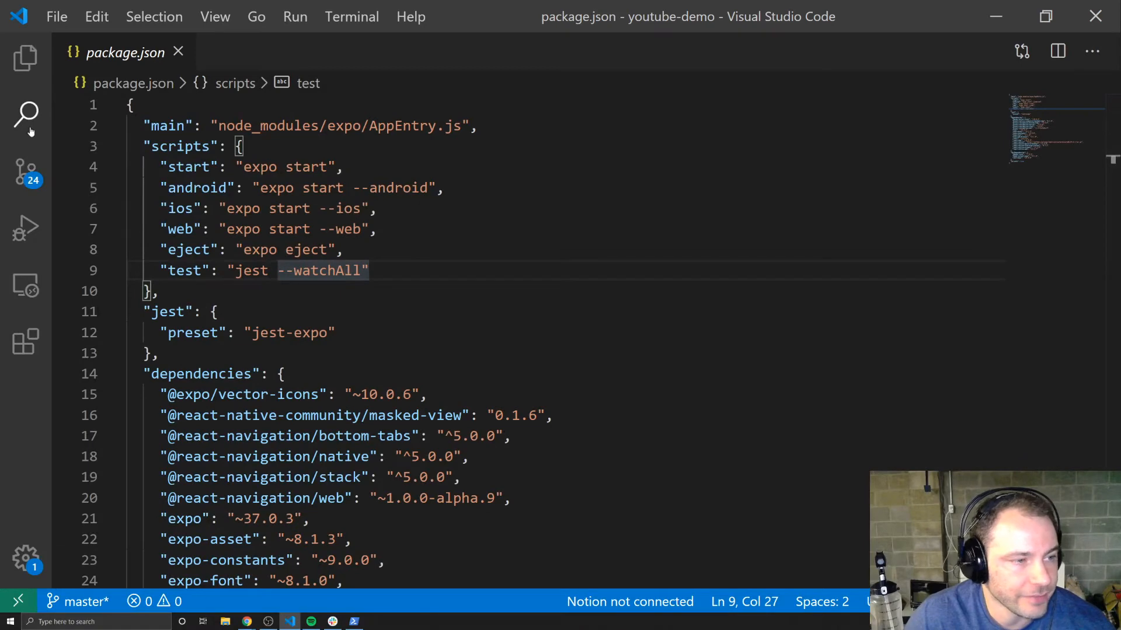
pyautogui.click(25, 58)
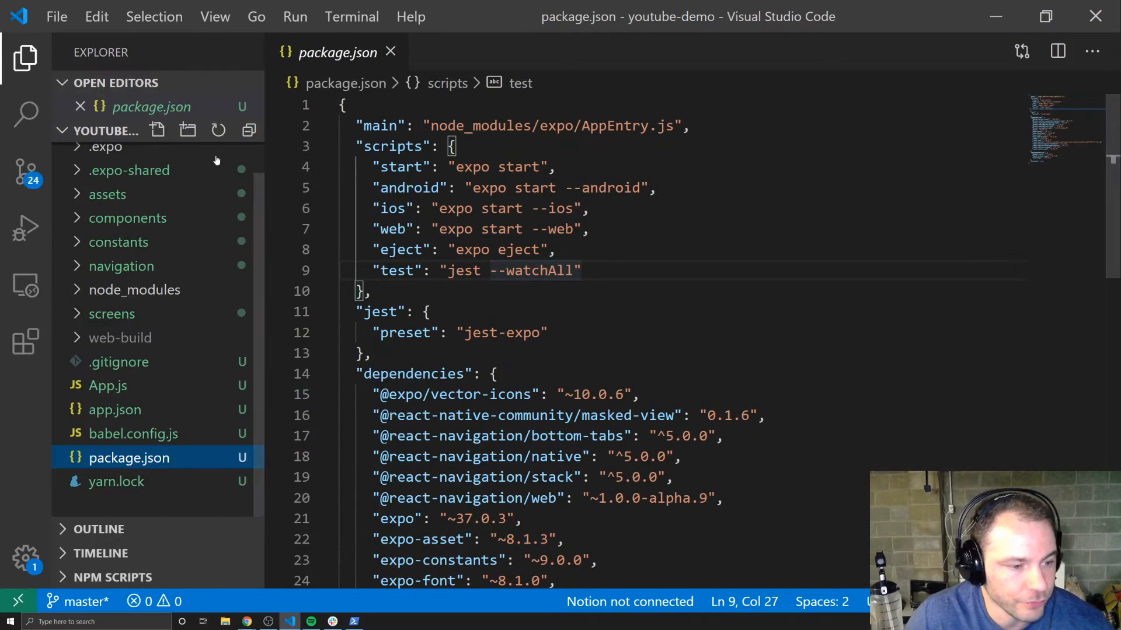
pyautogui.click(106, 385)
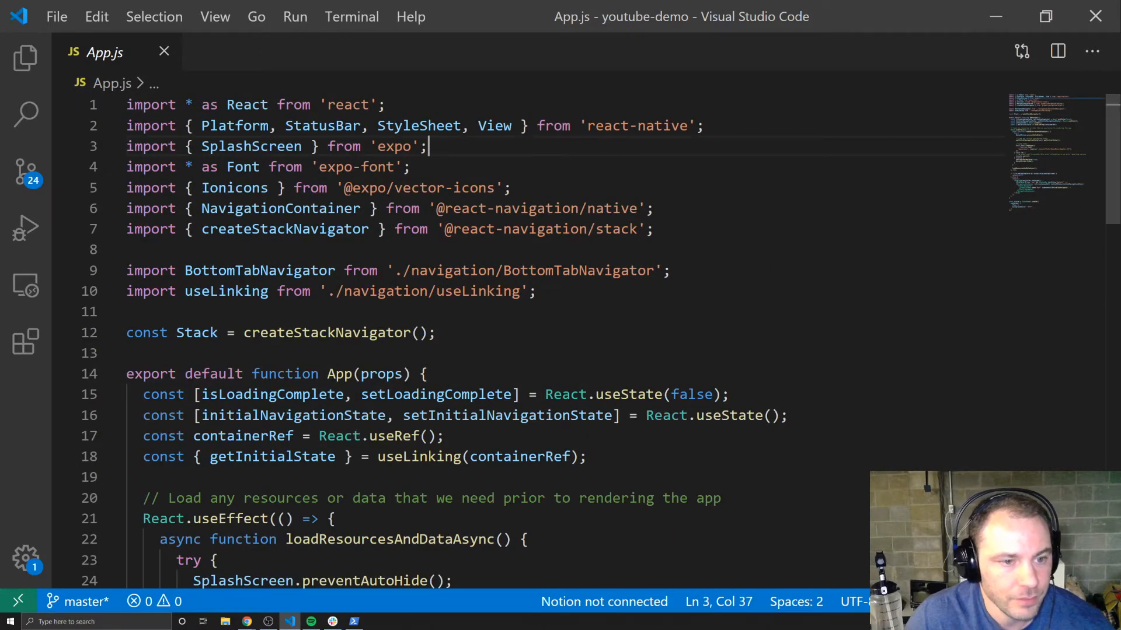
# Scroll App.js and highlight the resource-loading effect hook
pyautogui.scroll(-3)
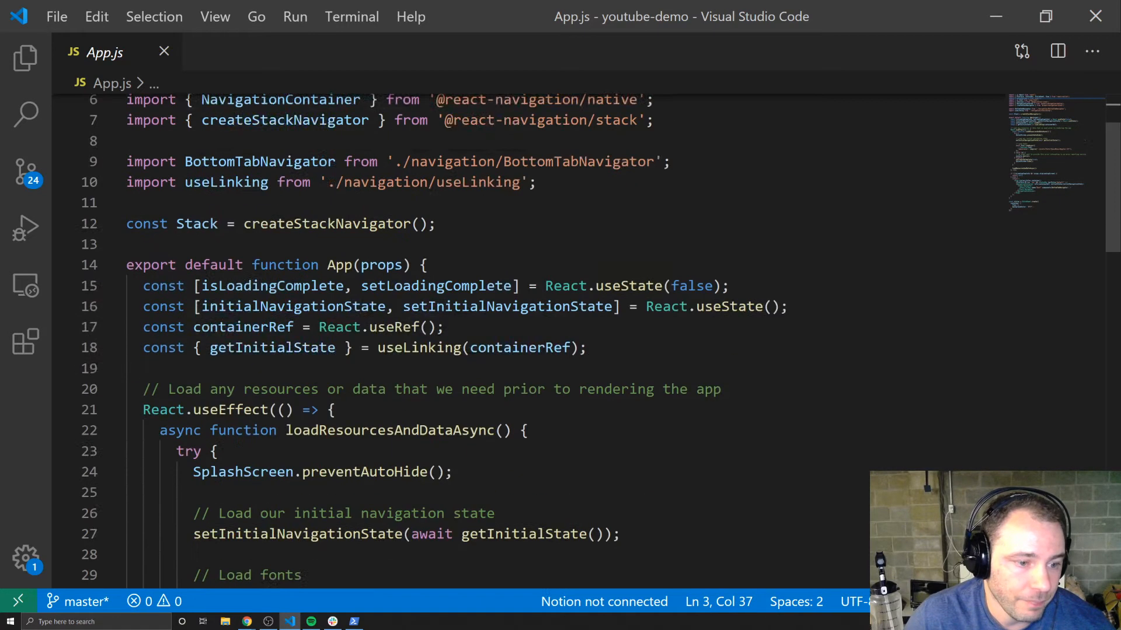
pyautogui.scroll(-3)
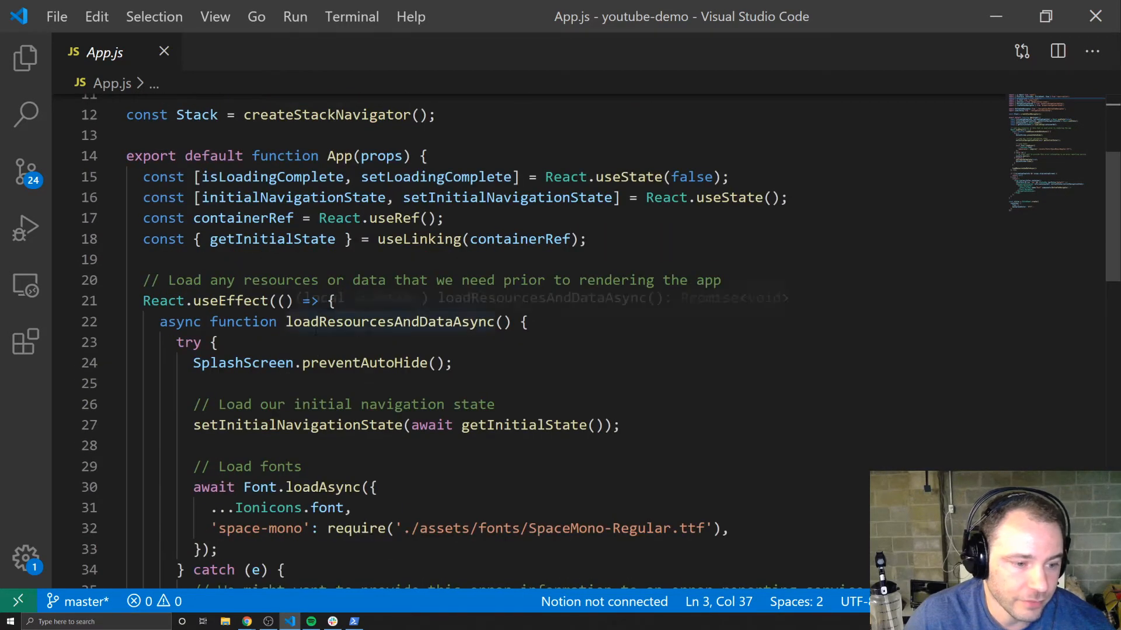
pyautogui.doubleClick(229, 300)
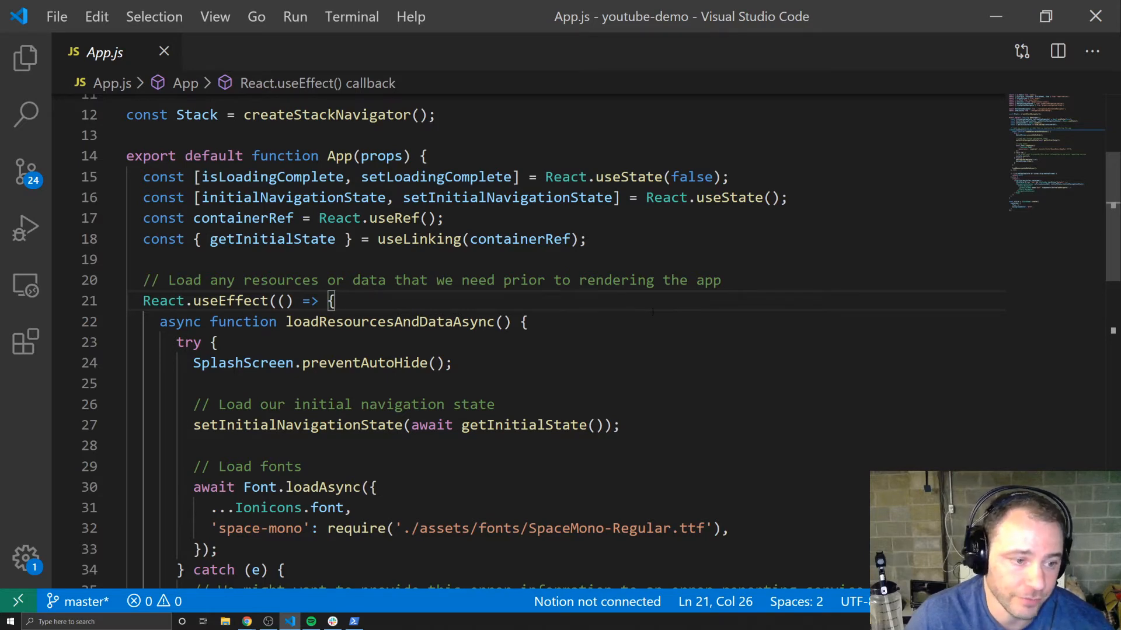
pyautogui.scroll(-3)
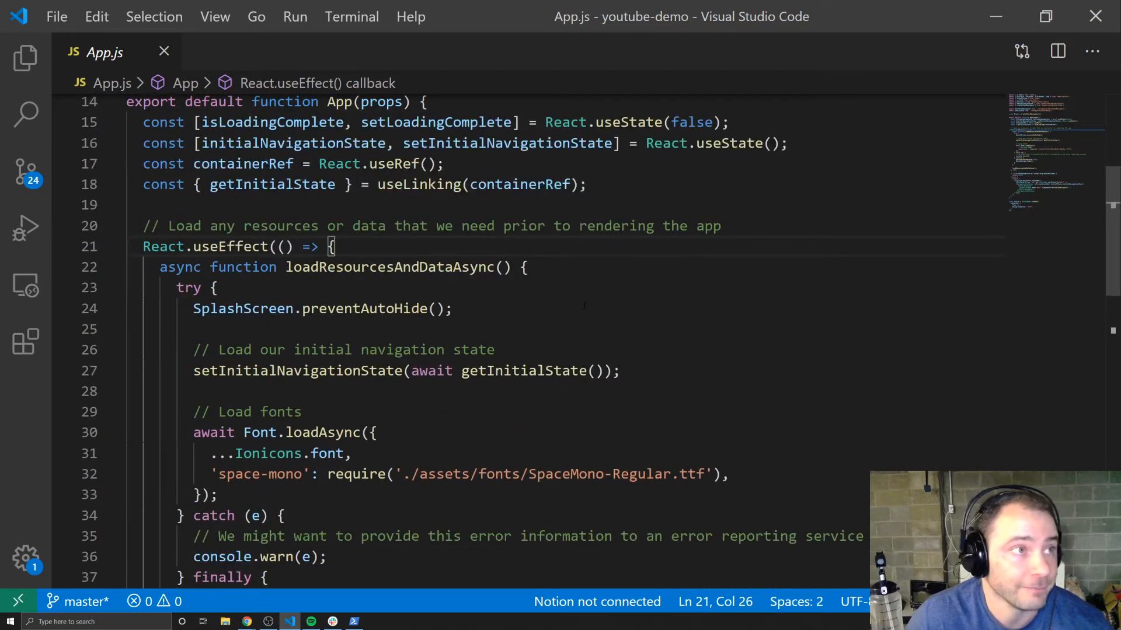
pyautogui.scroll(-3)
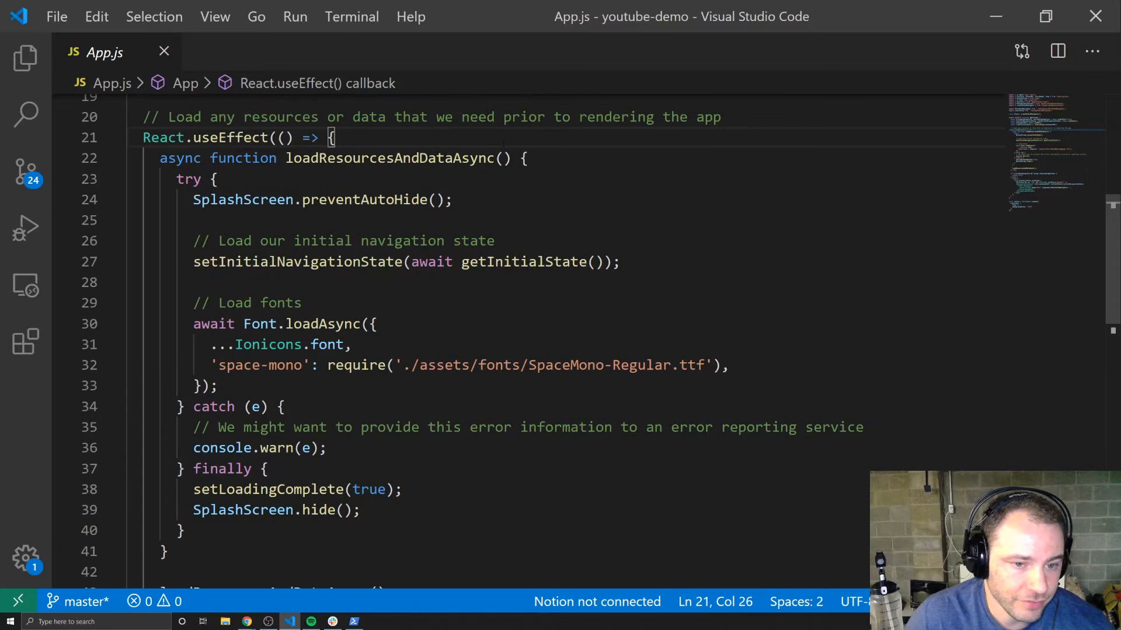
# Read down to the NavigationContainer, mark the Root screen's component, and show the file tree
pyautogui.scroll(-3)
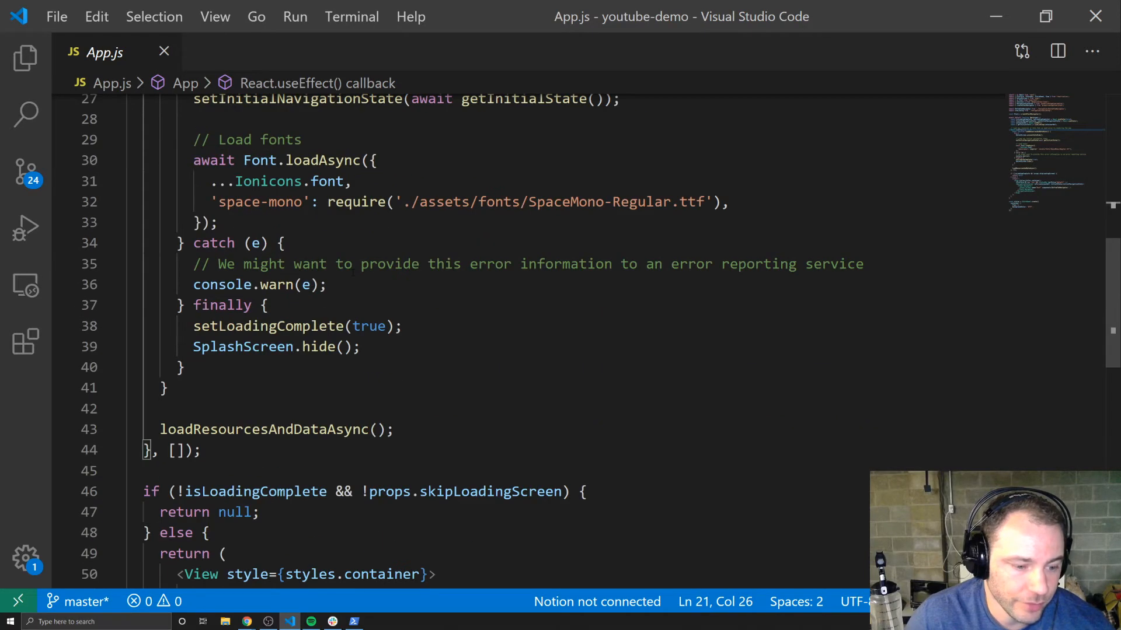
pyautogui.scroll(-3)
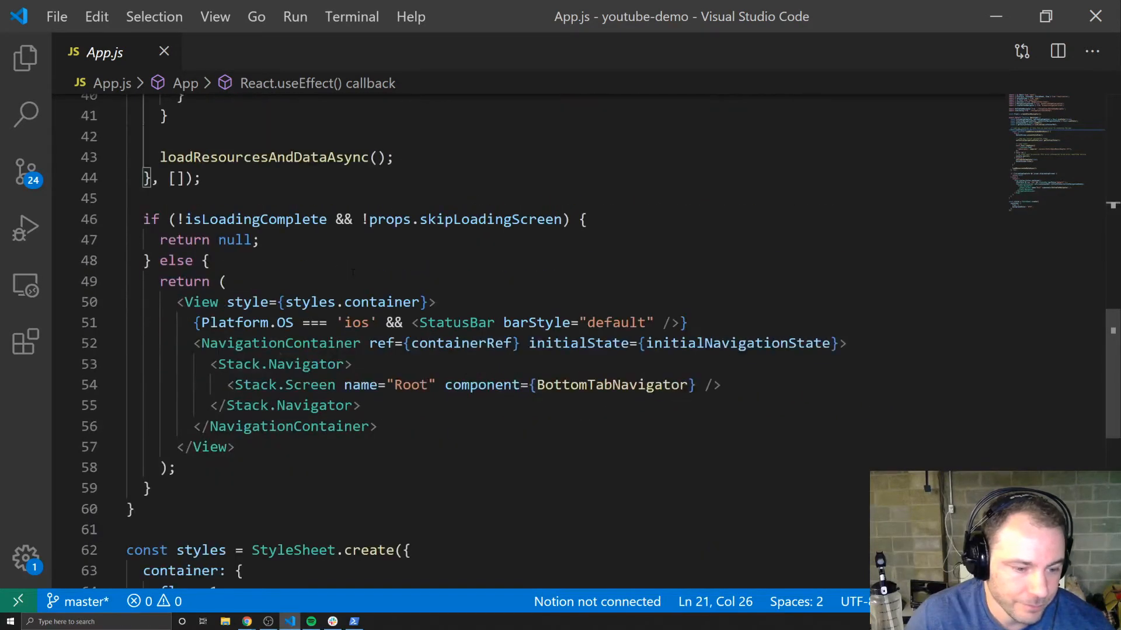
pyautogui.scroll(-3)
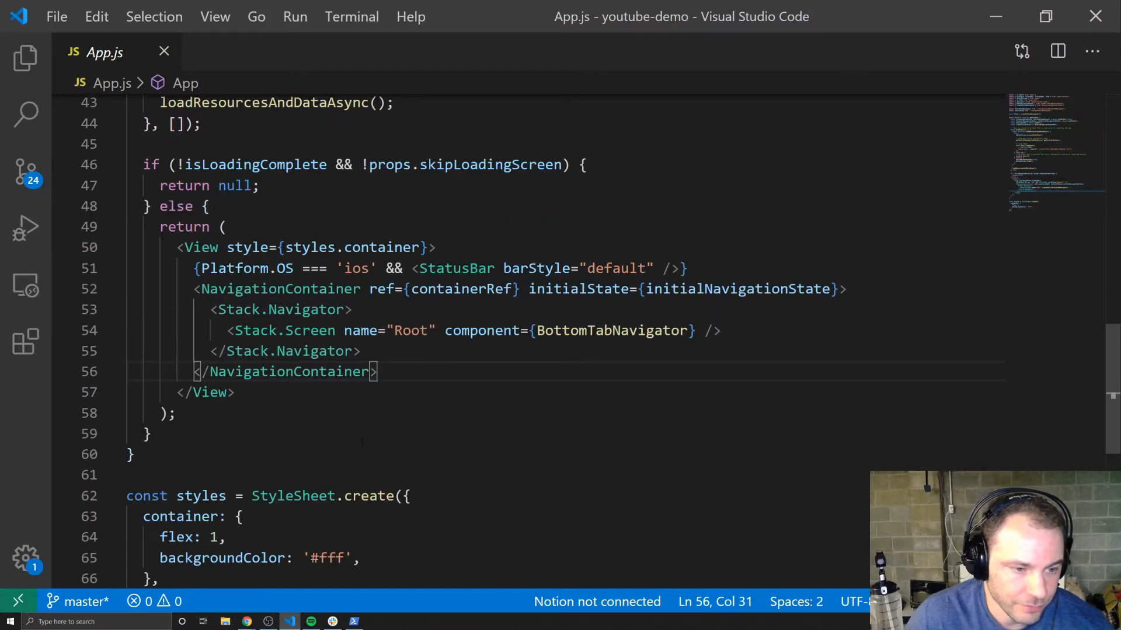
pyautogui.scroll(-3)
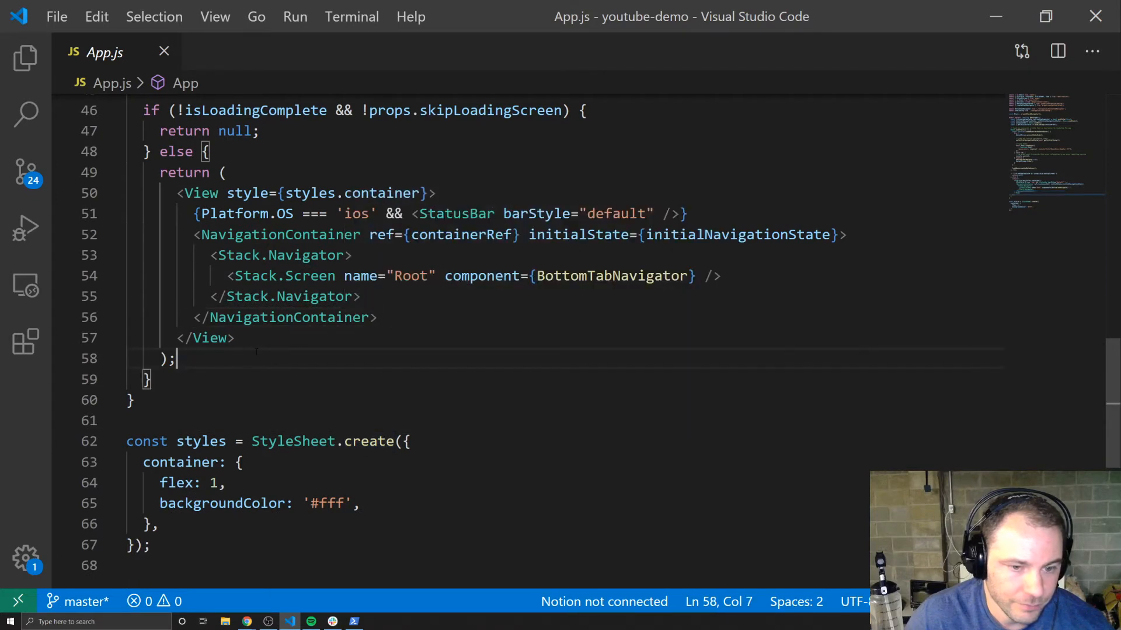
pyautogui.doubleClick(281, 235)
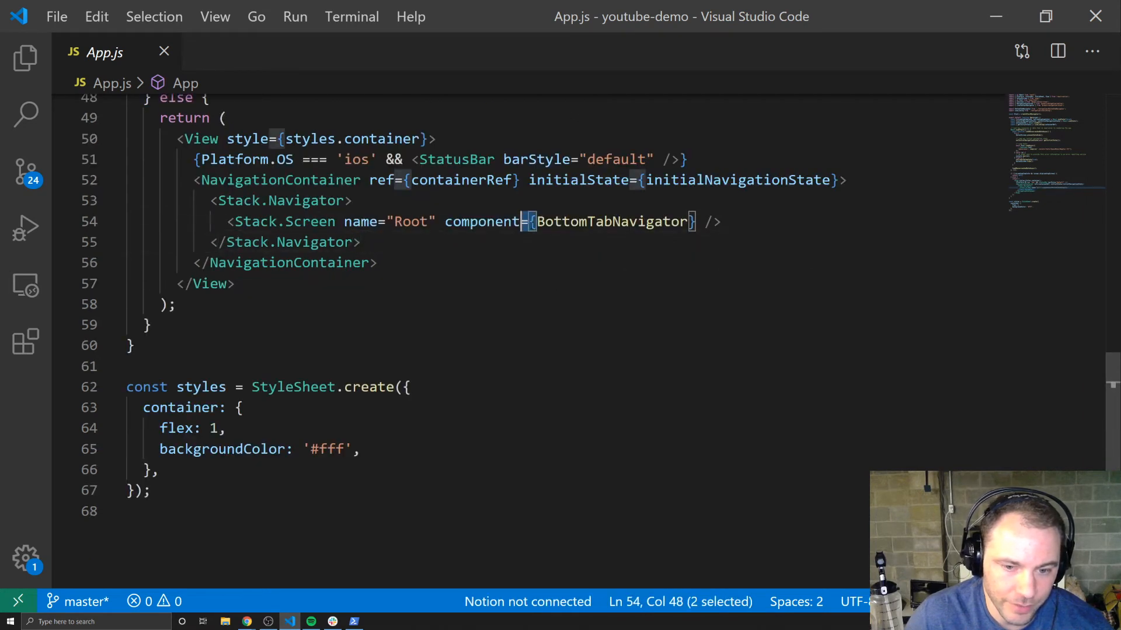
pyautogui.click(528, 222)
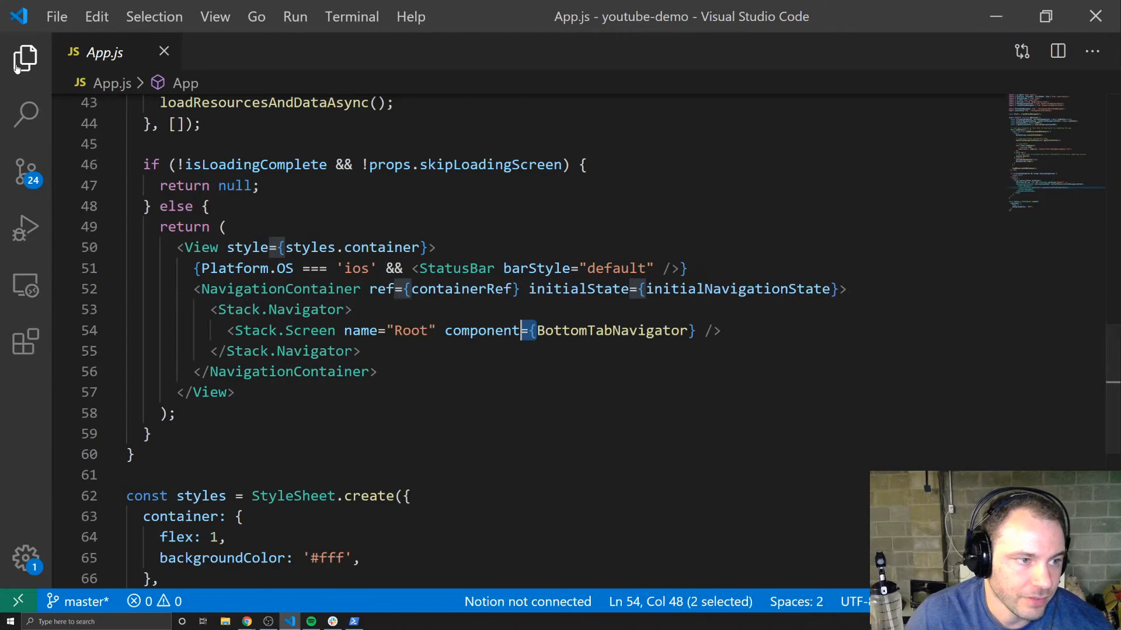
pyautogui.click(25, 58)
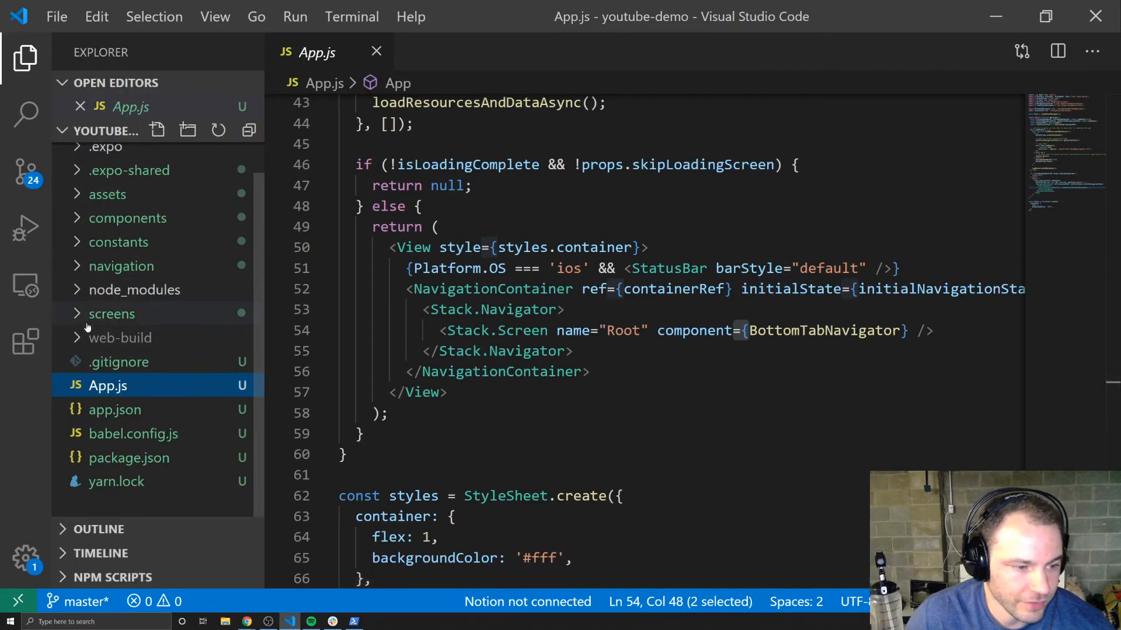
# Expand the screens and navigation folders and open HomeScreen.js
pyautogui.click(112, 313)
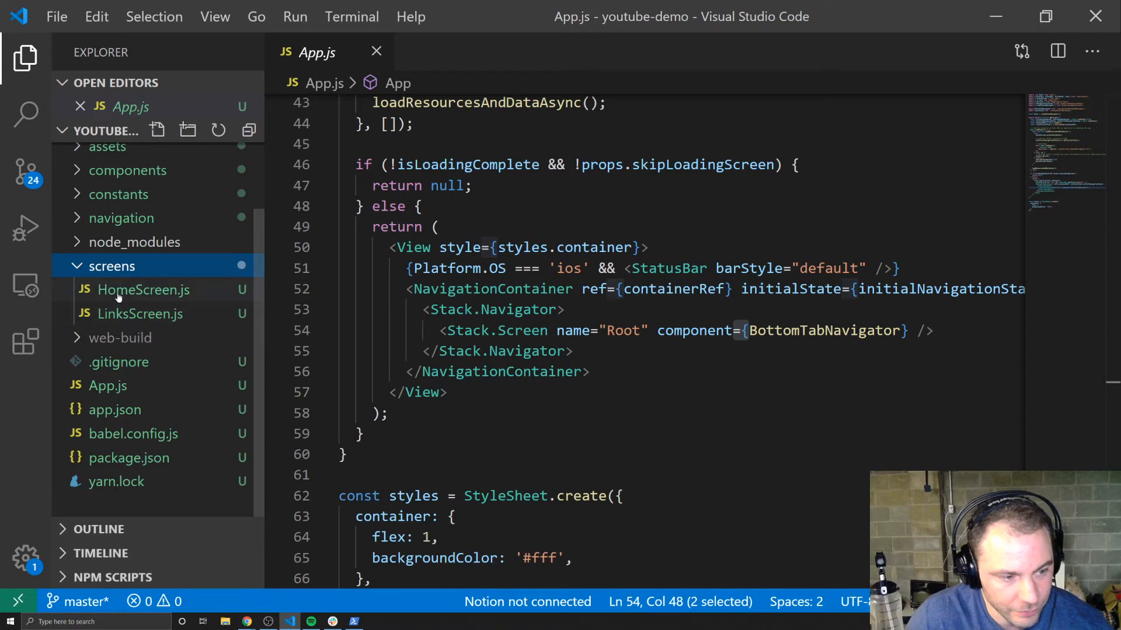
pyautogui.click(120, 217)
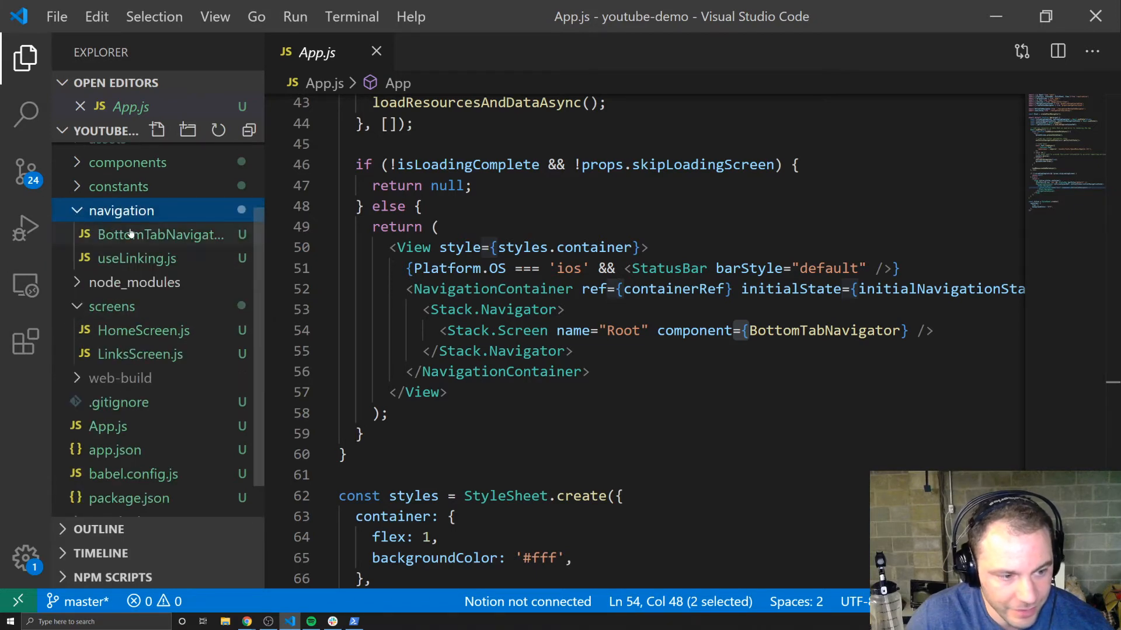
pyautogui.click(143, 330)
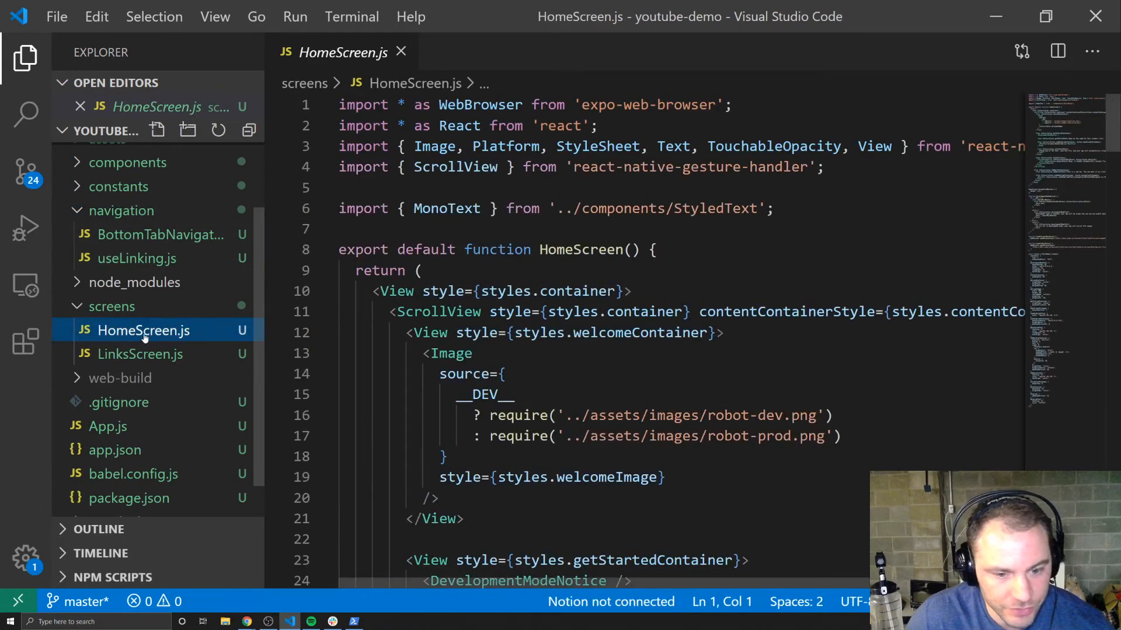
# Scroll through HomeScreen.js's welcome and help sections, then open LinksScreen.js
pyautogui.scroll(-3)
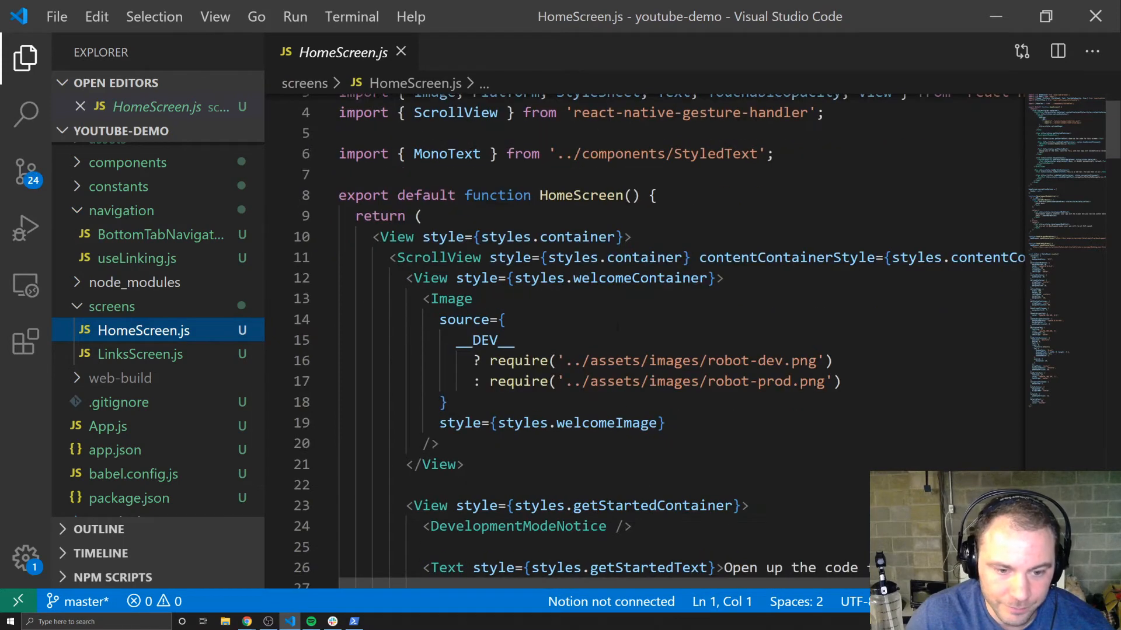
pyautogui.scroll(-3)
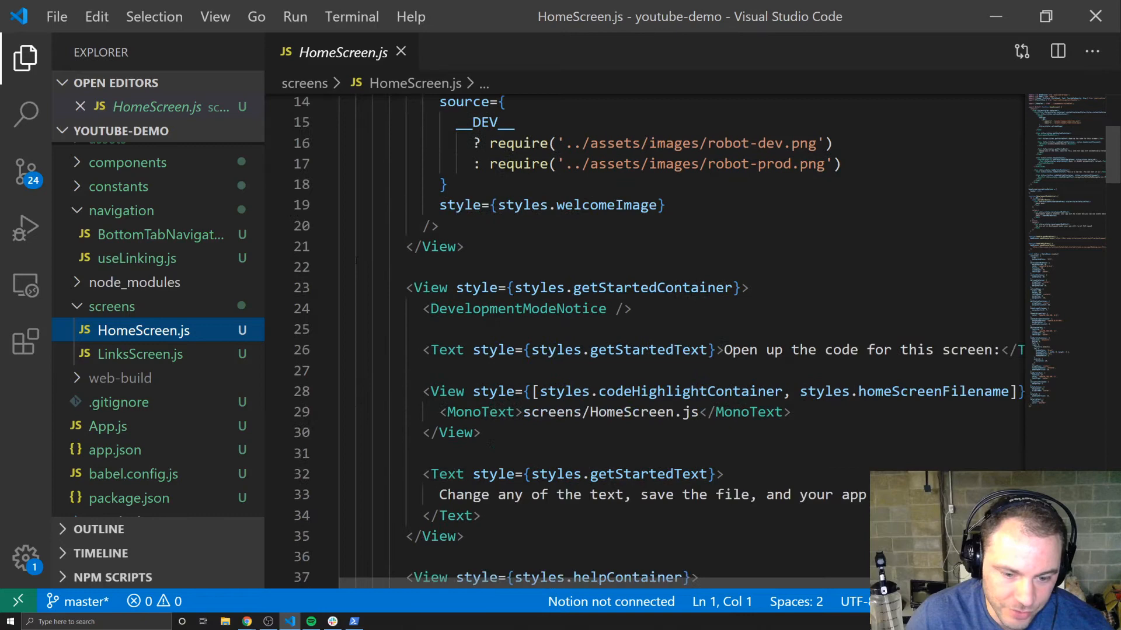
pyautogui.scroll(-3)
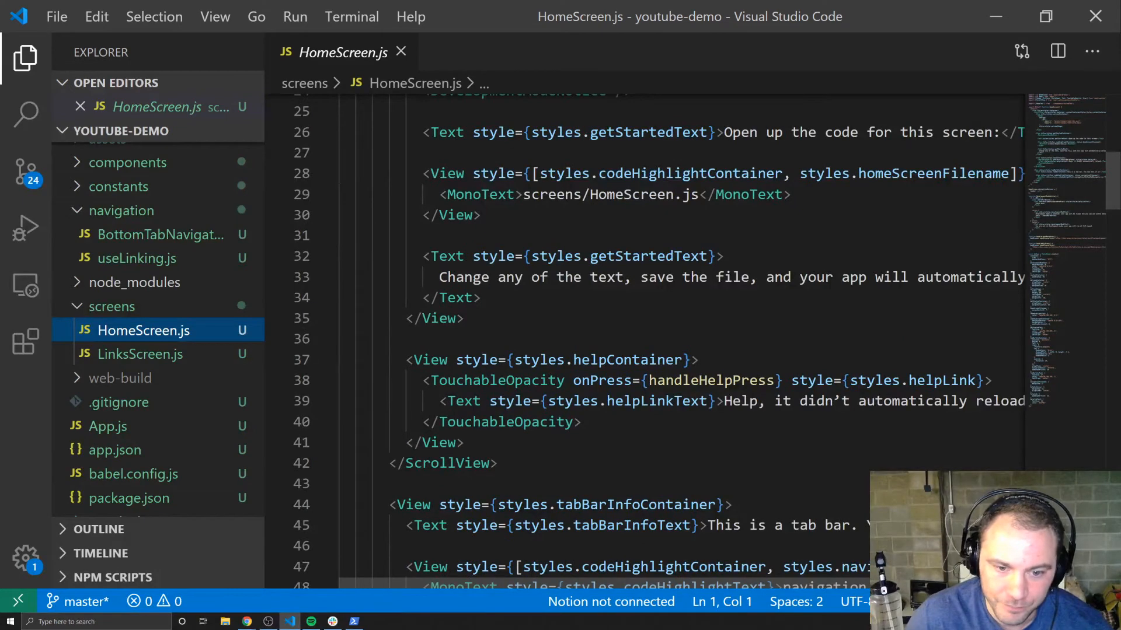
pyautogui.scroll(-3)
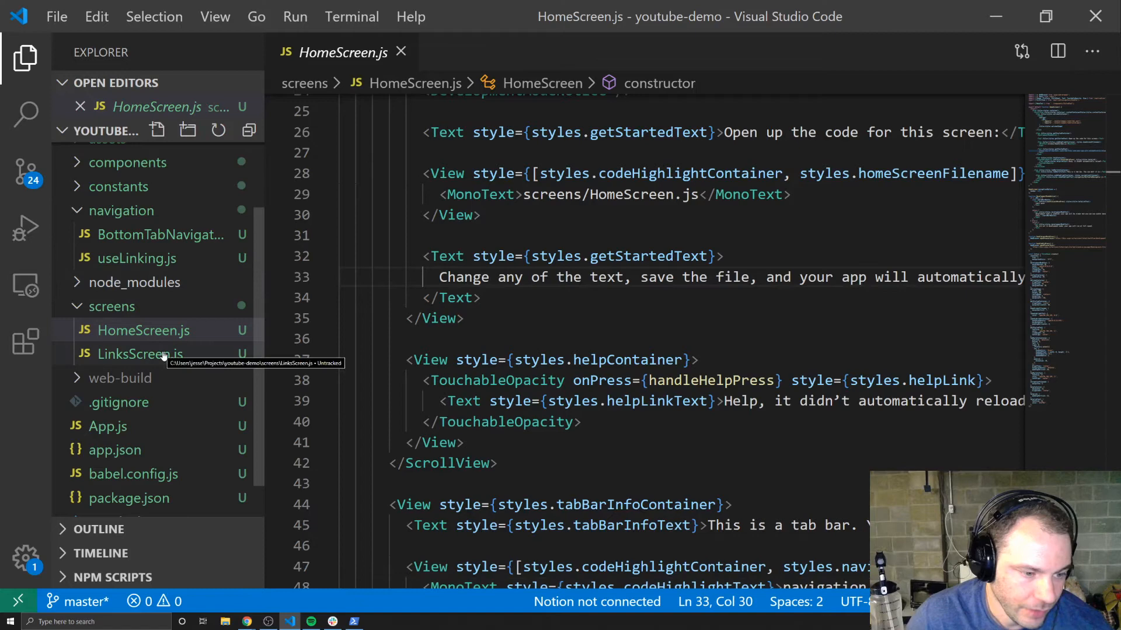
pyautogui.click(140, 354)
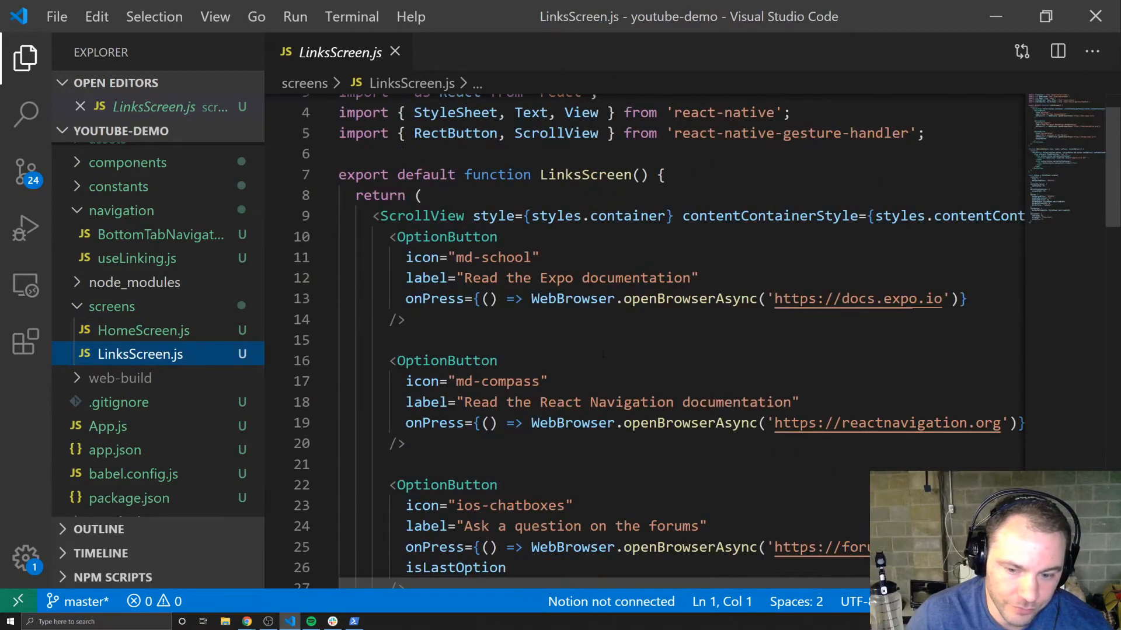
# Read LinksScreen.js's OptionButton links, open BottomTabNavigator.js and select the LinksScreen import
pyautogui.scroll(-3)
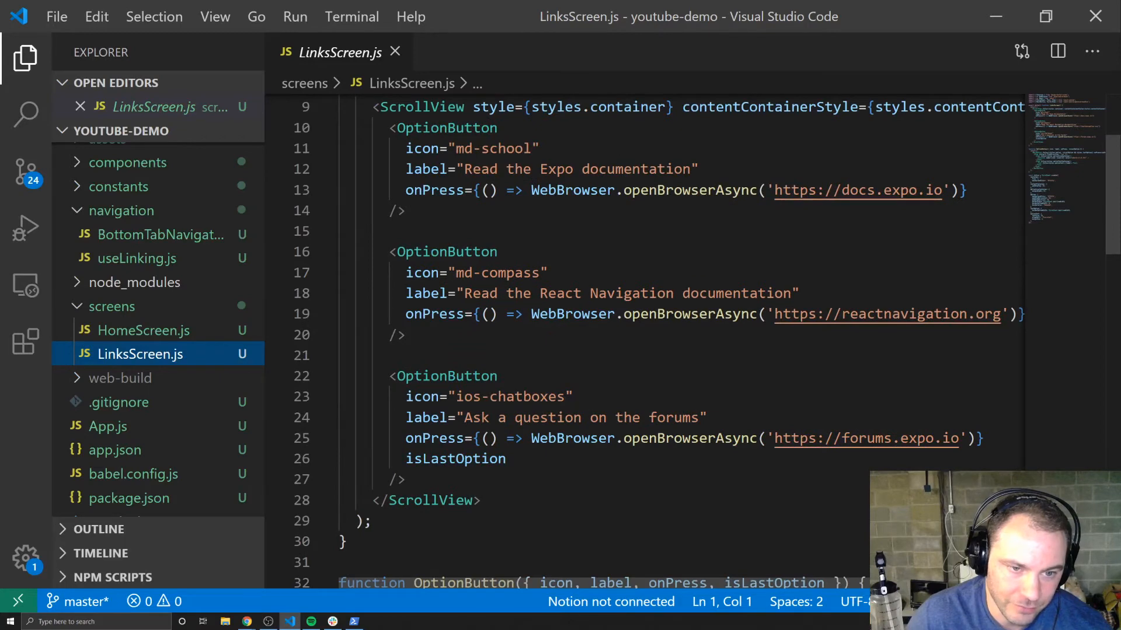
pyautogui.scroll(-3)
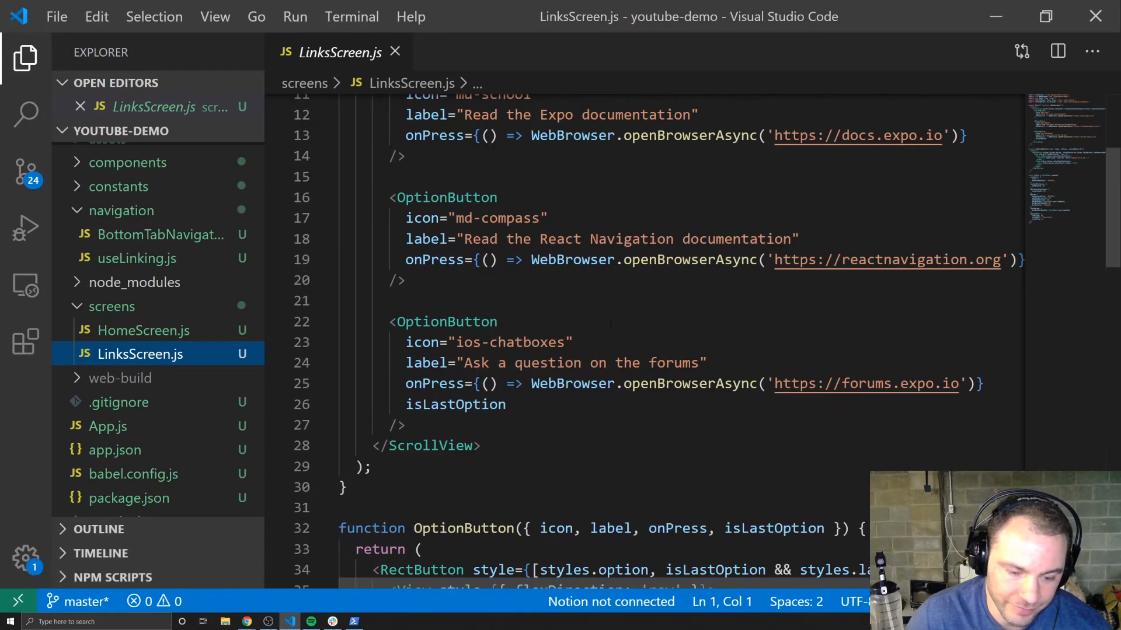
pyautogui.scroll(-3)
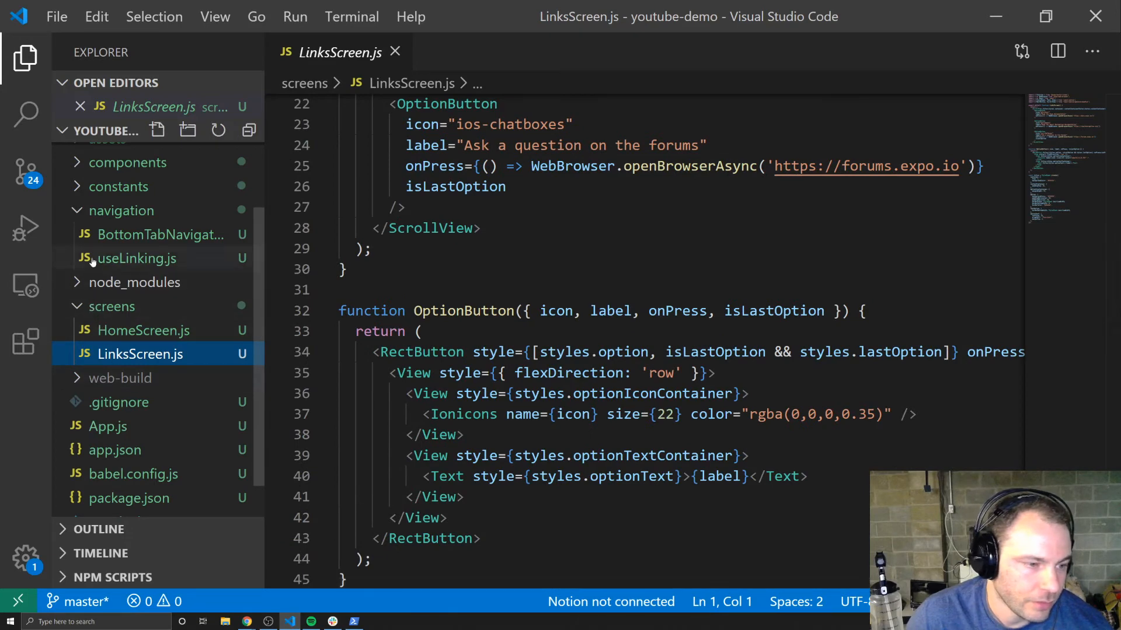
pyautogui.moveTo(159, 235)
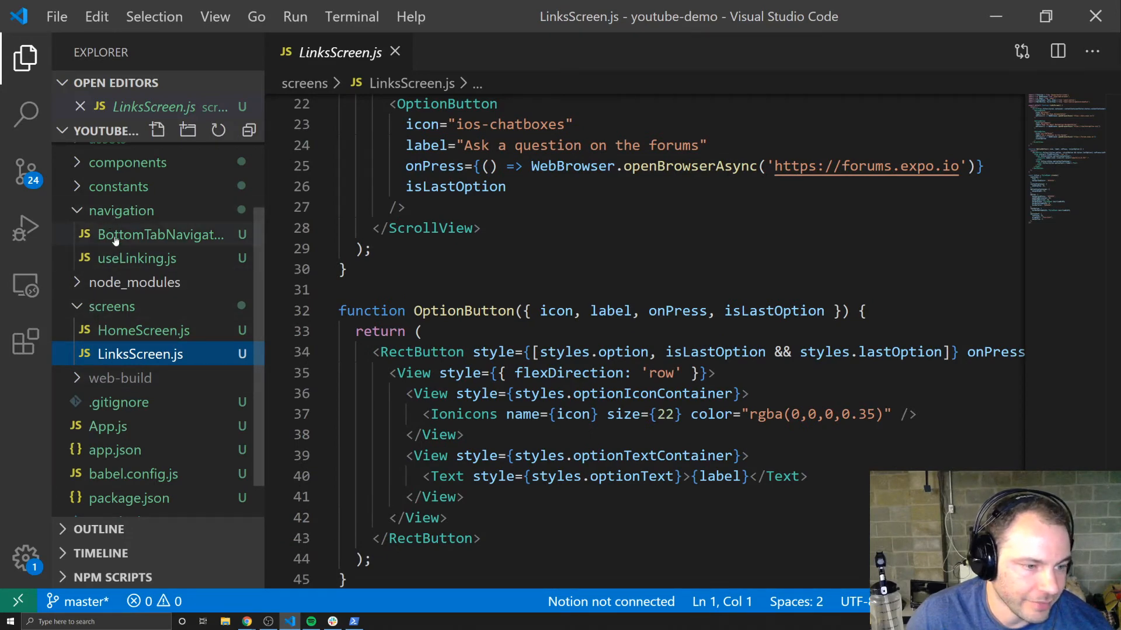
pyautogui.click(160, 235)
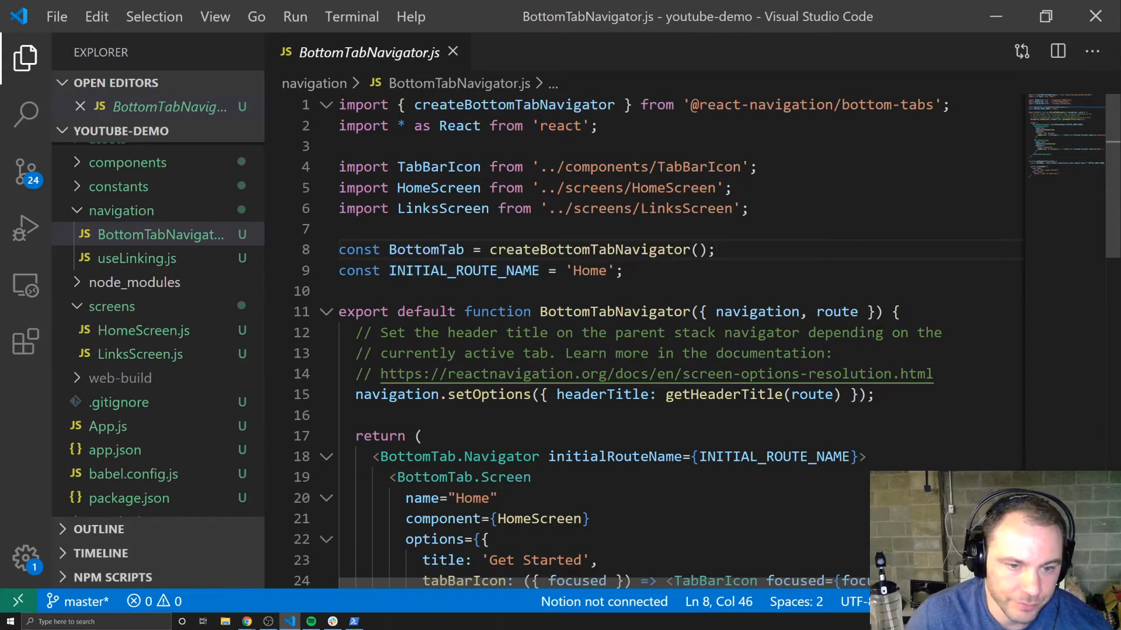
pyautogui.doubleClick(442, 208)
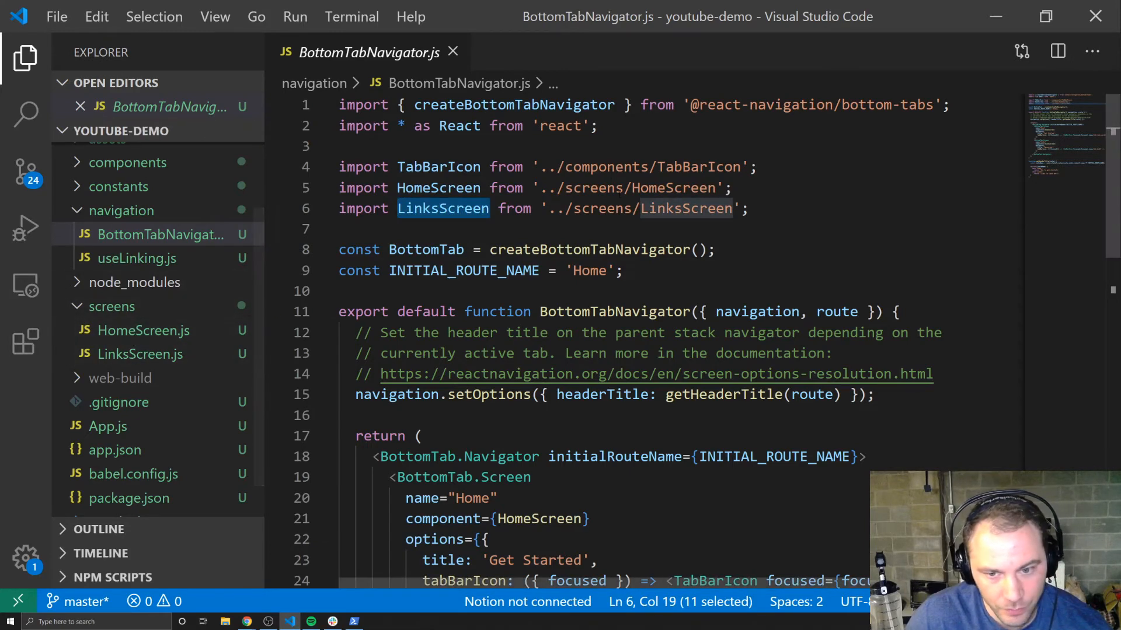
pyautogui.scroll(-3)
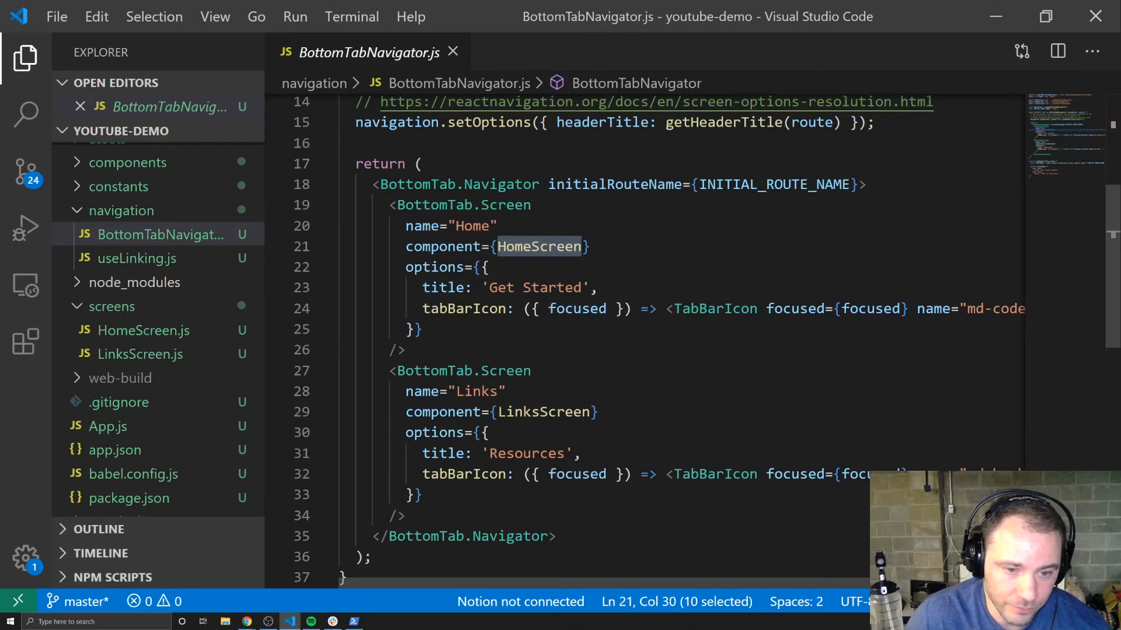
pyautogui.scroll(-3)
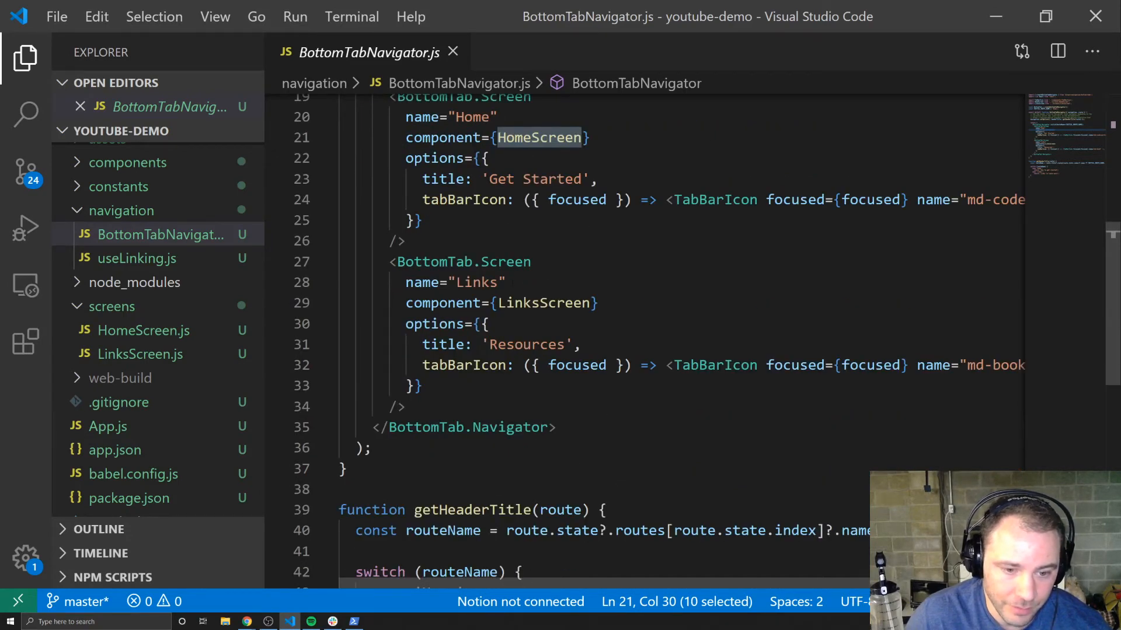
pyautogui.click(409, 261)
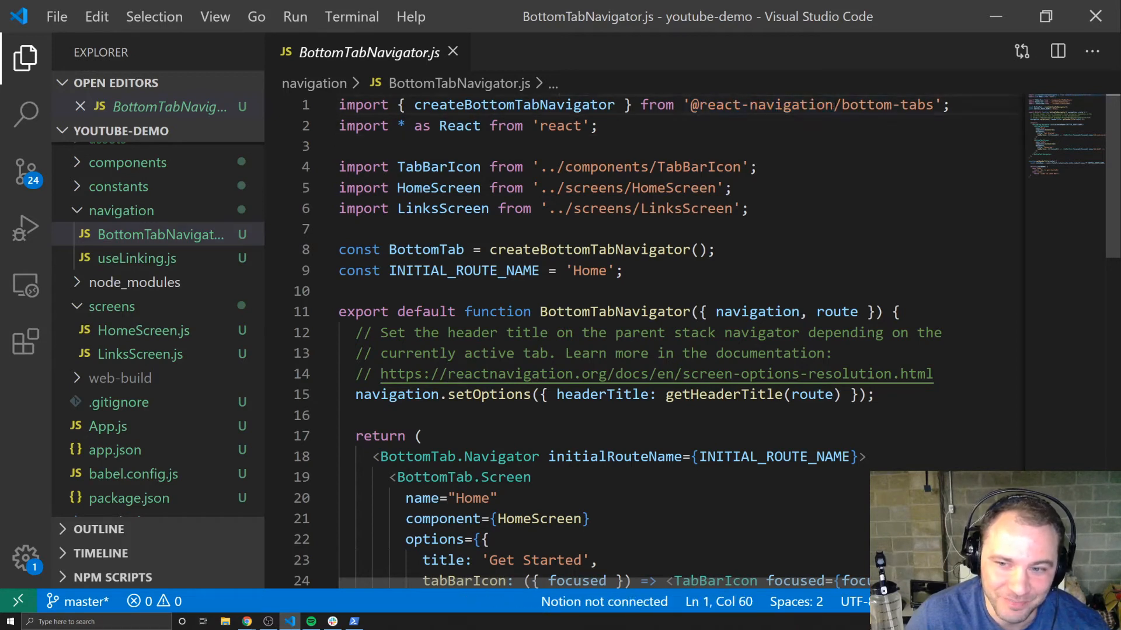
pyautogui.doubleClick(761, 105)
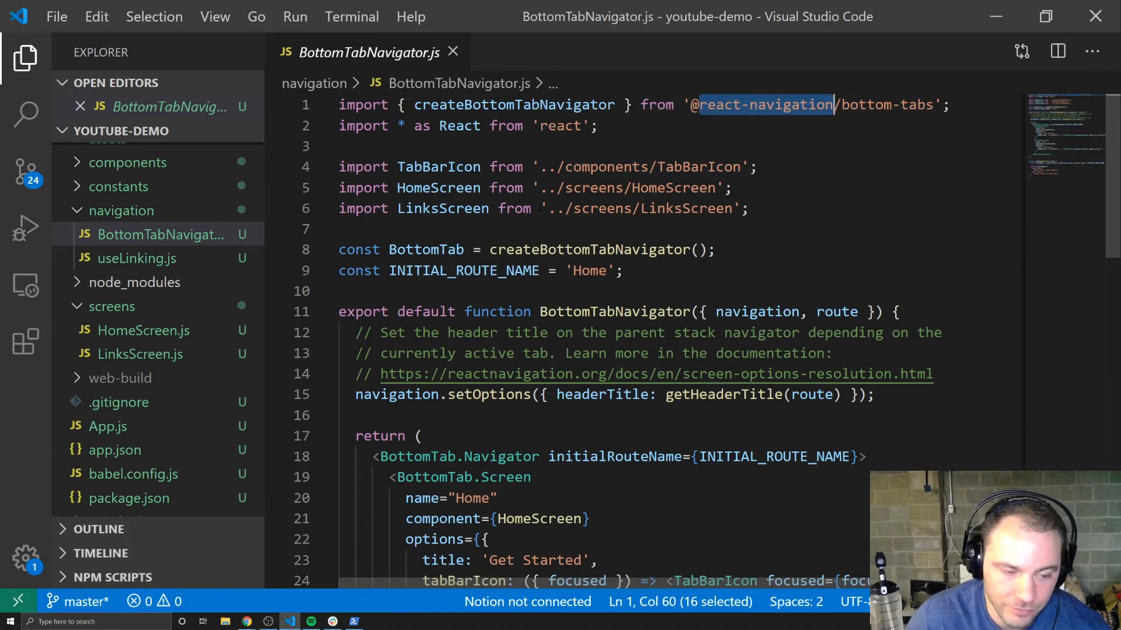
pyautogui.scroll(-3)
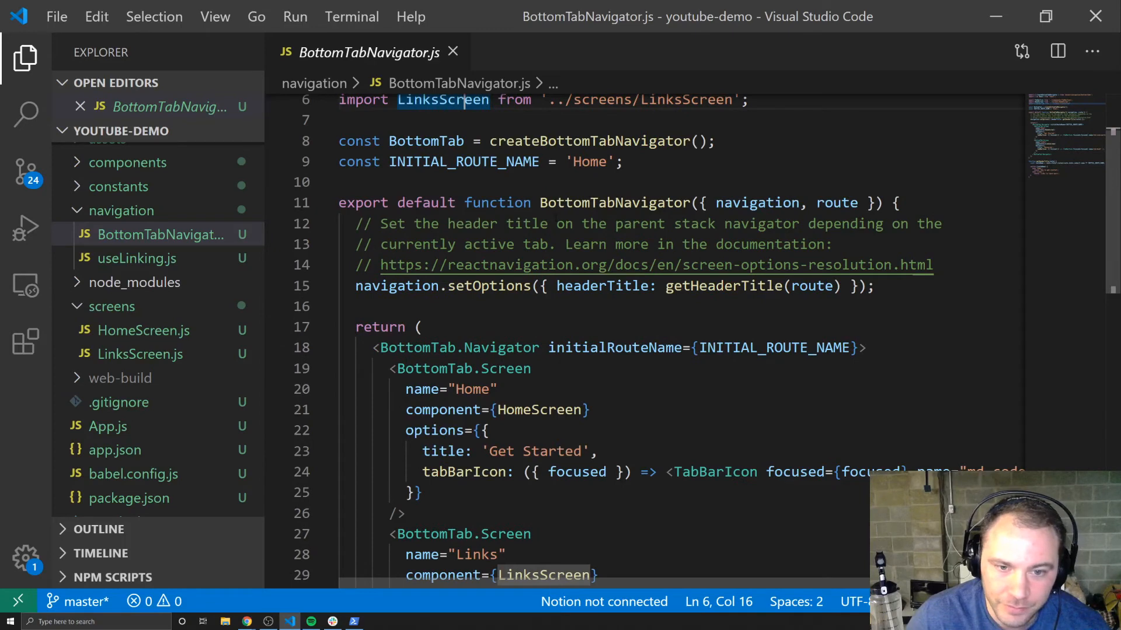
pyautogui.scroll(-3)
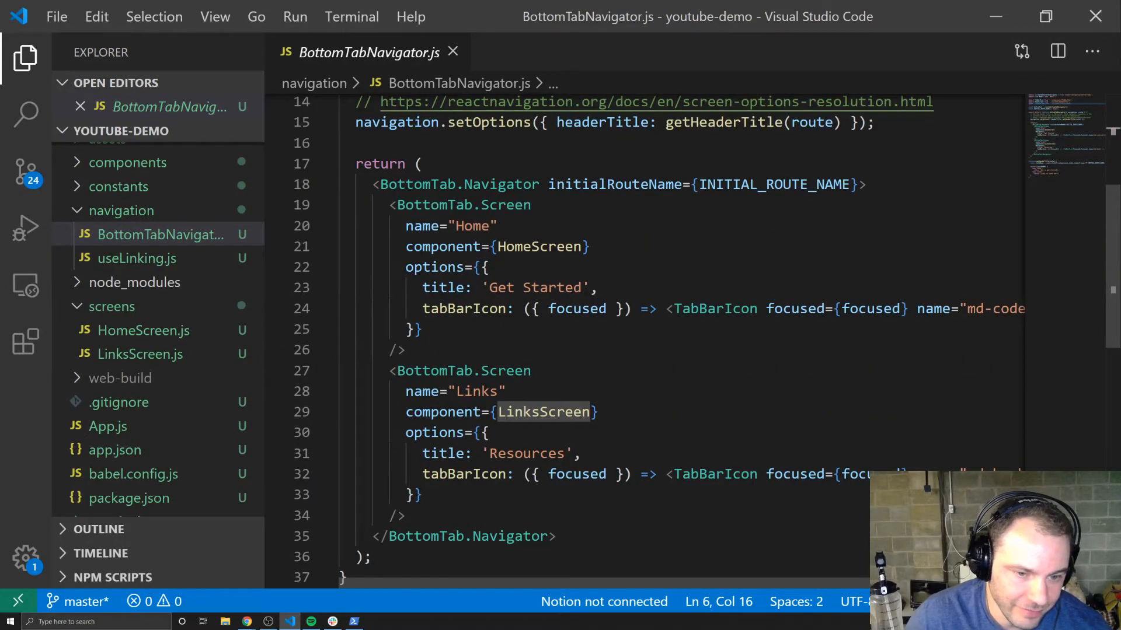
pyautogui.scroll(-3)
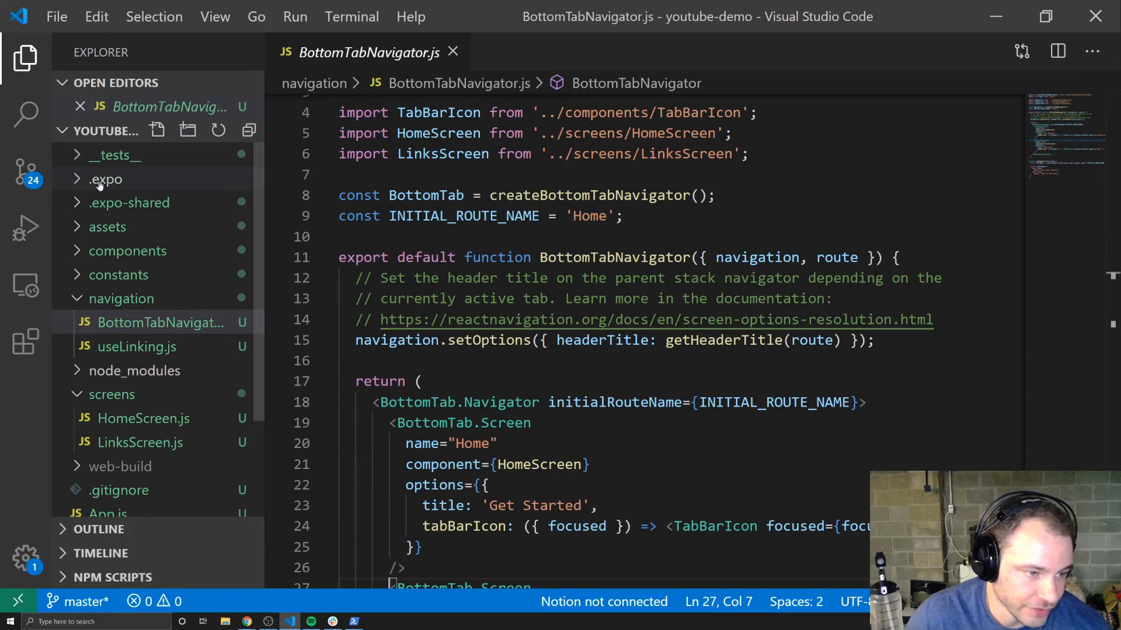
pyautogui.moveTo(105, 207)
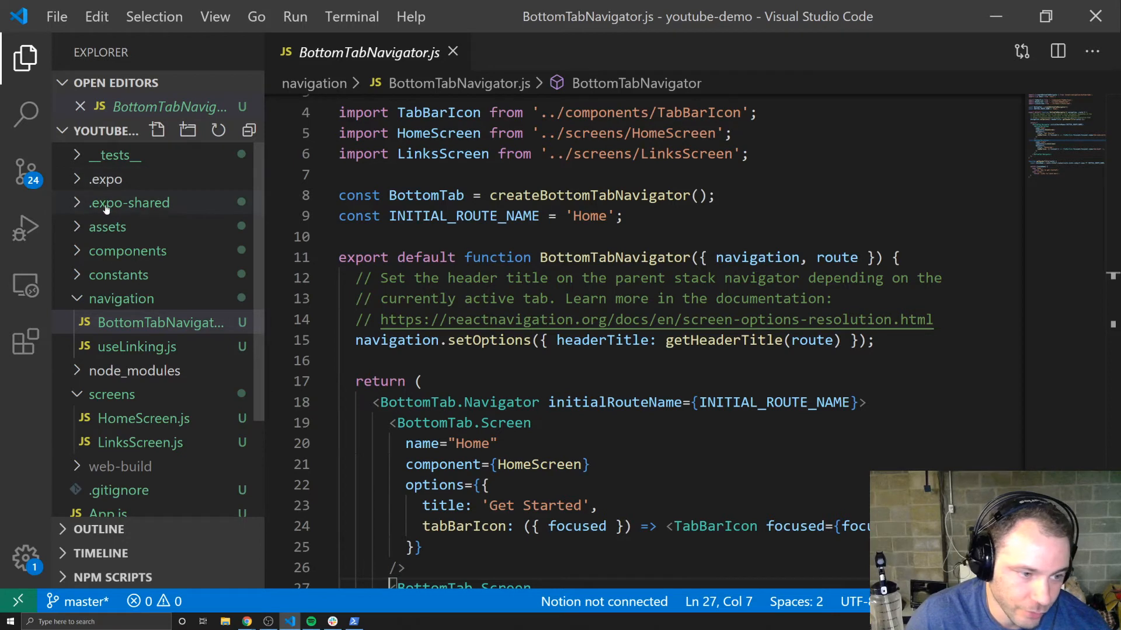
# Open StyledText.js and highlight Text in MonoText, then open TabBarIcon.js
pyautogui.click(106, 227)
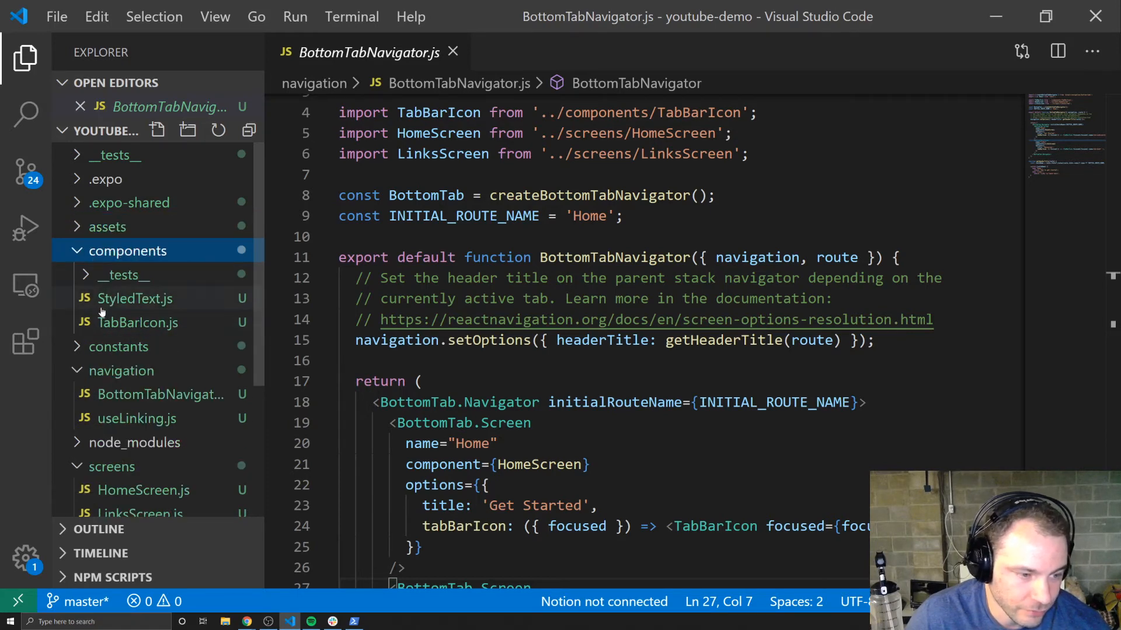
pyautogui.click(135, 299)
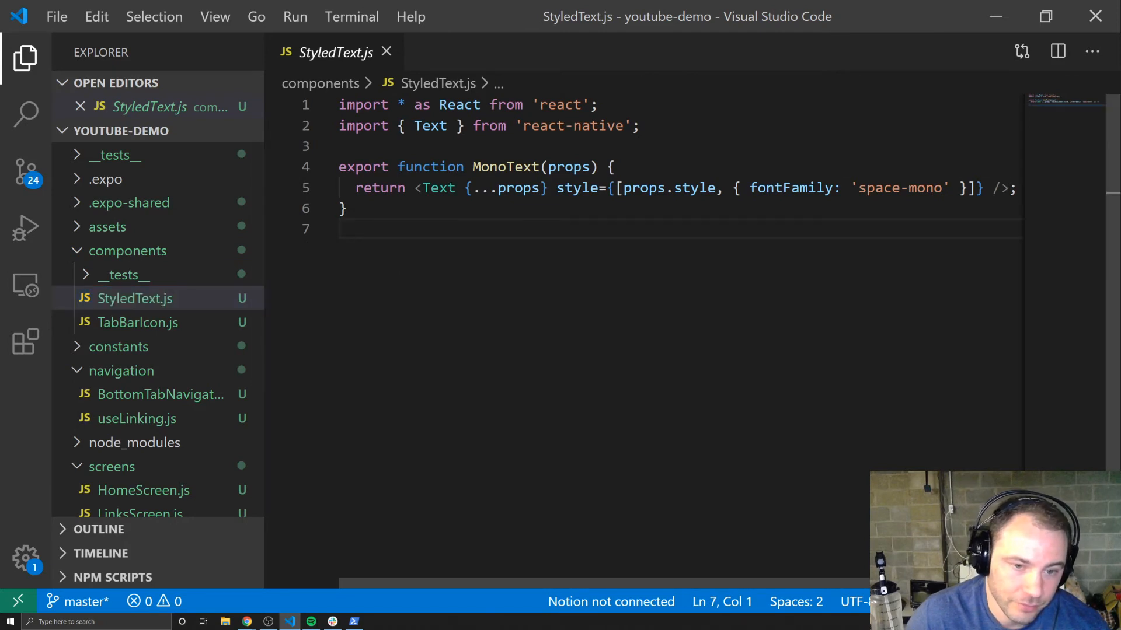
pyautogui.doubleClick(437, 188)
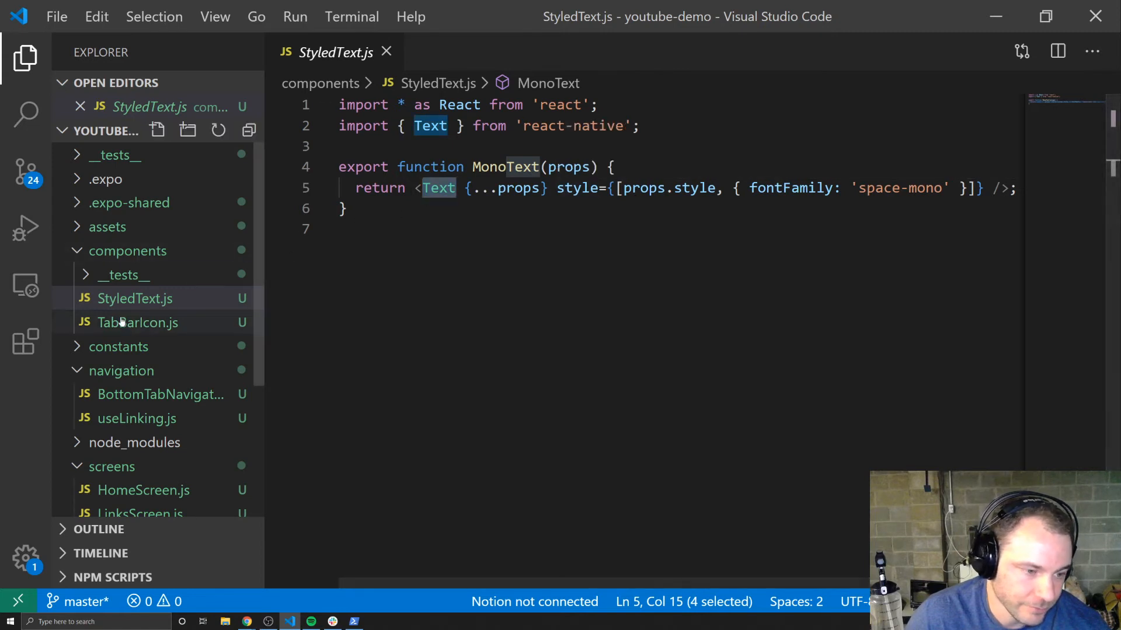
pyautogui.click(135, 322)
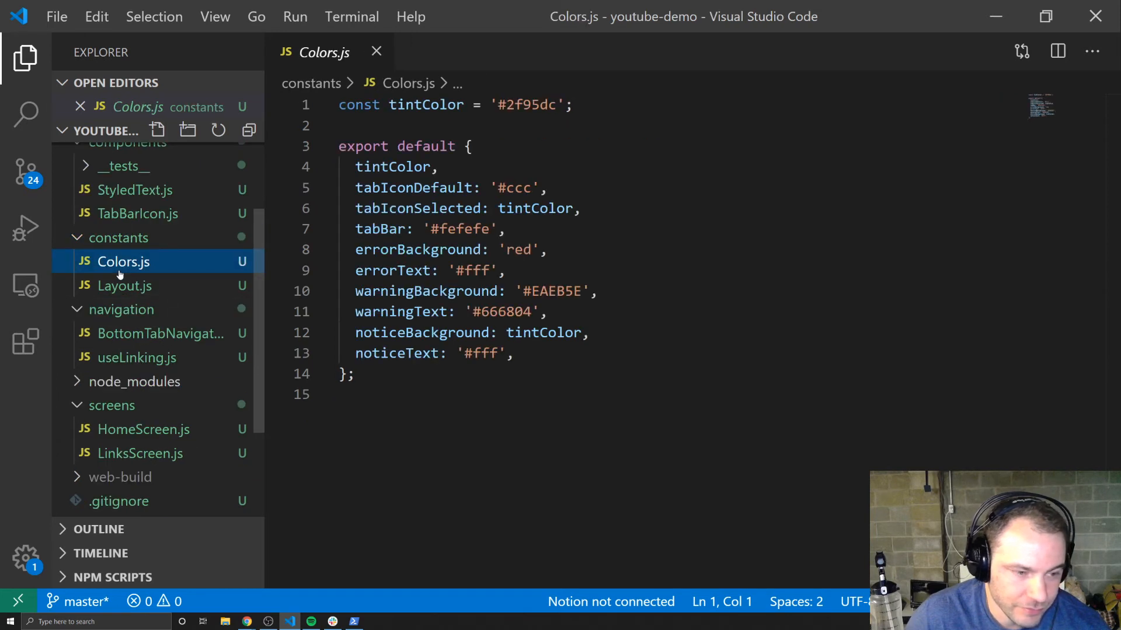
pyautogui.moveTo(123, 286)
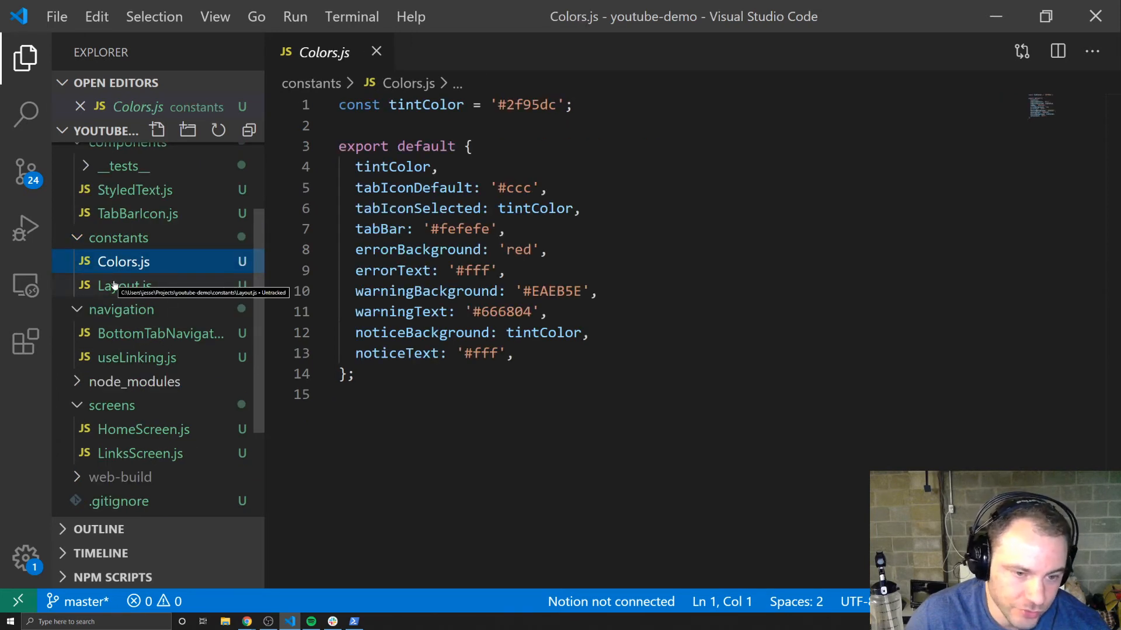
# Switch between Colors.js and Layout.js, ending on the Layout window-dimensions file
pyautogui.click(124, 285)
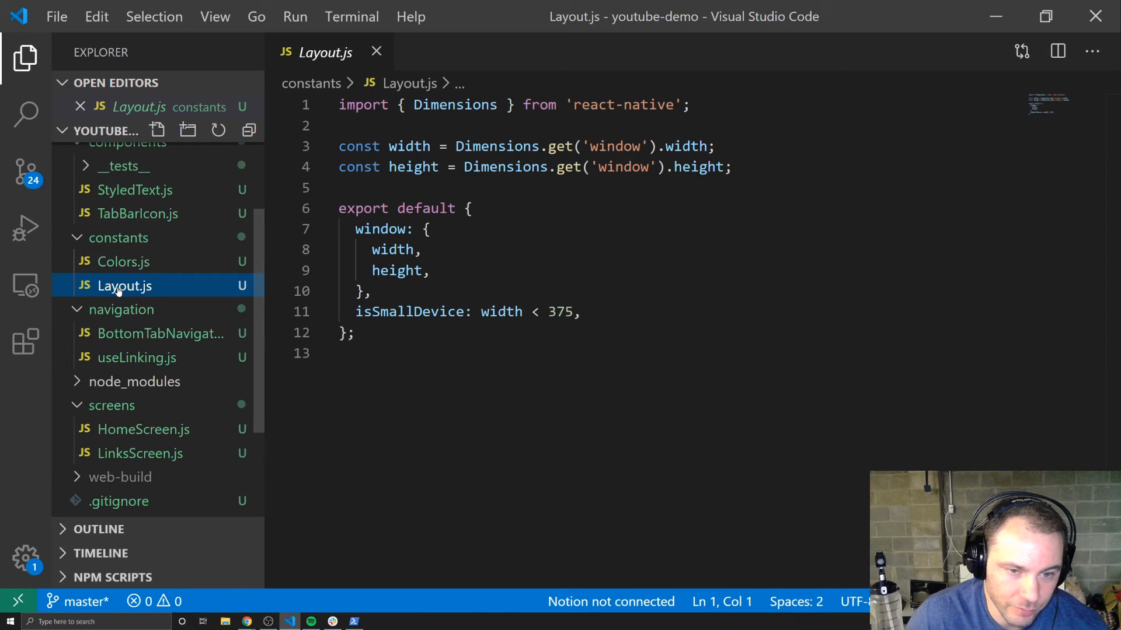
pyautogui.click(120, 261)
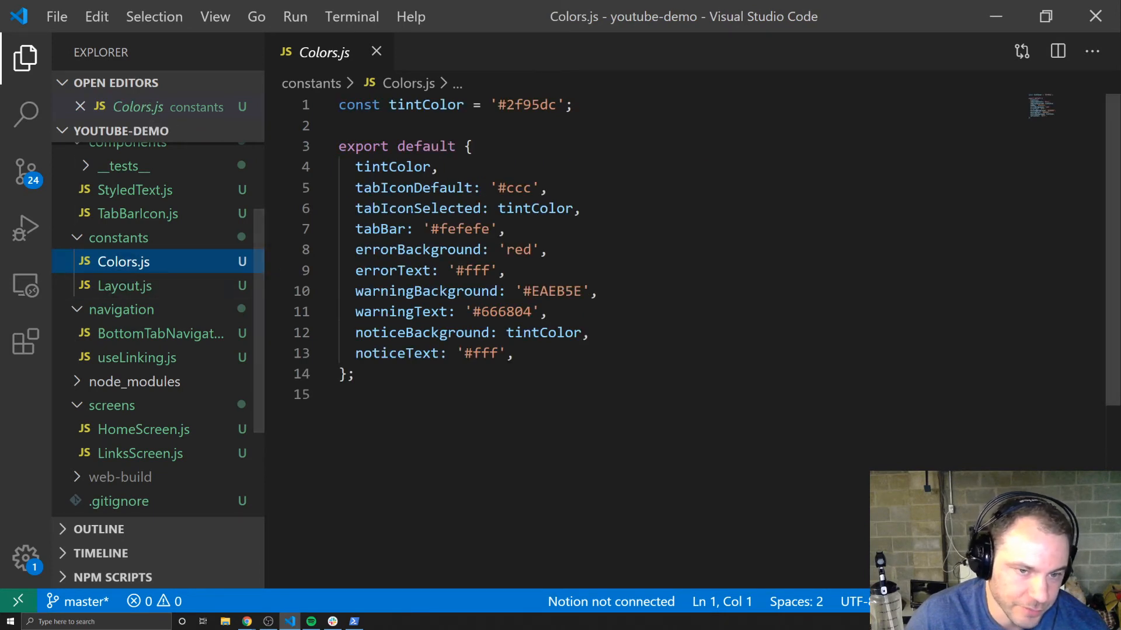
pyautogui.click(124, 285)
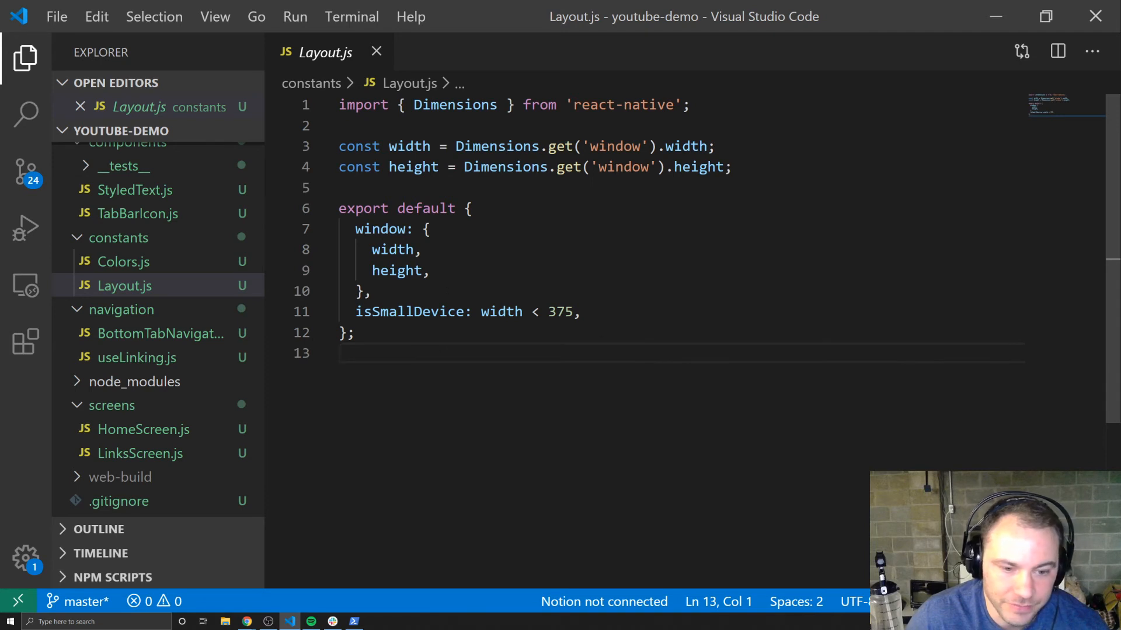
pyautogui.moveTo(214, 268)
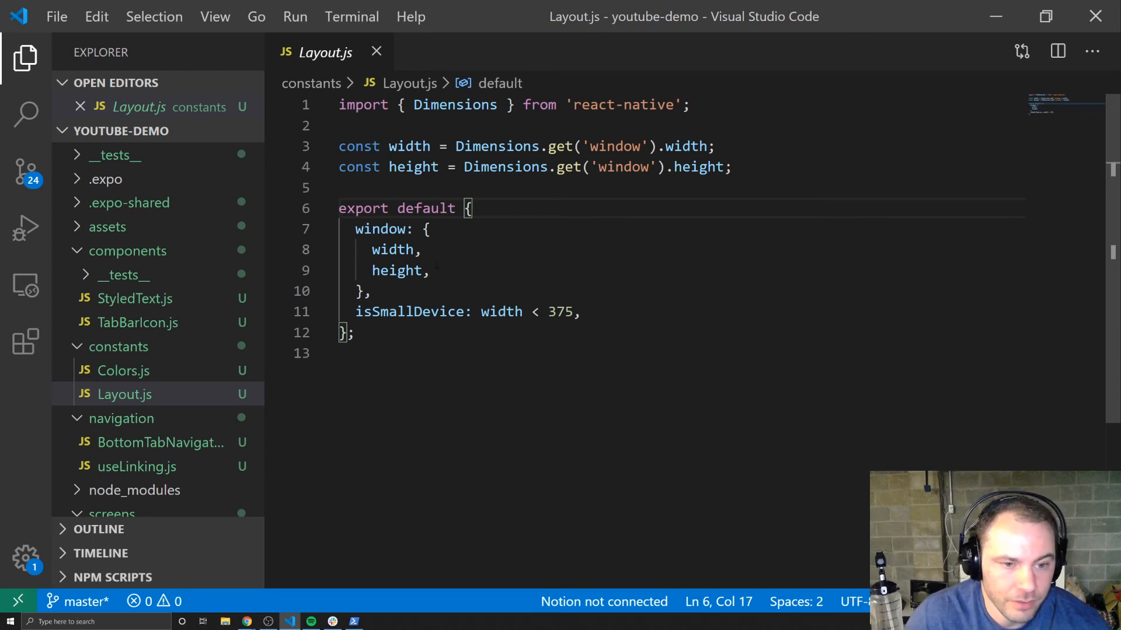
# Switch back and forth between HomeScreen.js and LinksScreen.js, ending in LinksScreen.js
pyautogui.click(430, 270)
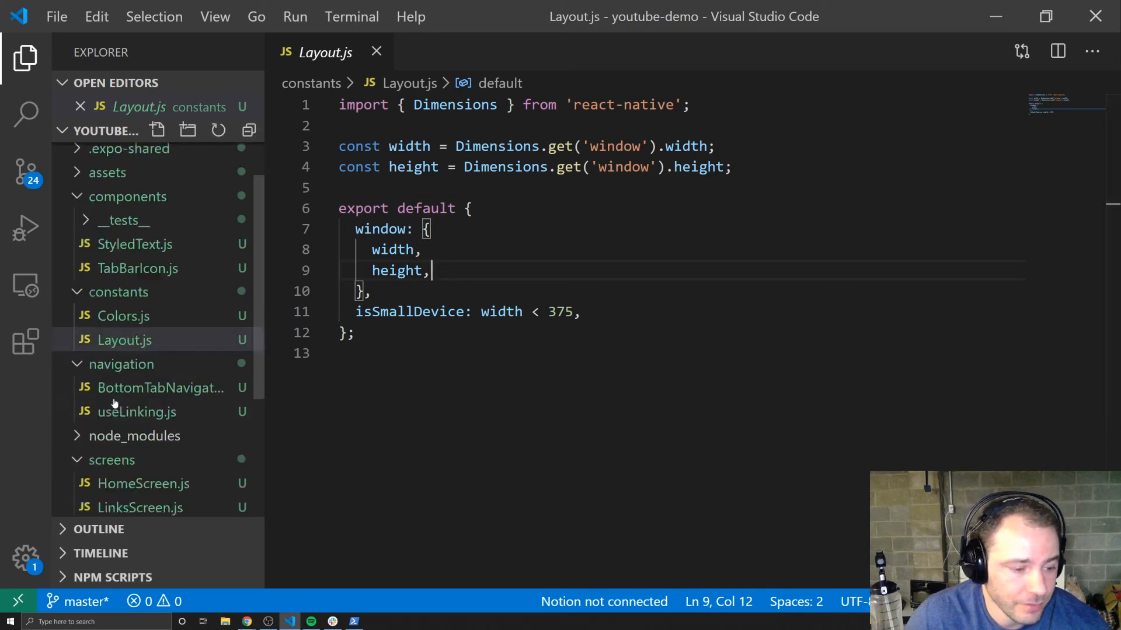
pyautogui.scroll(-3)
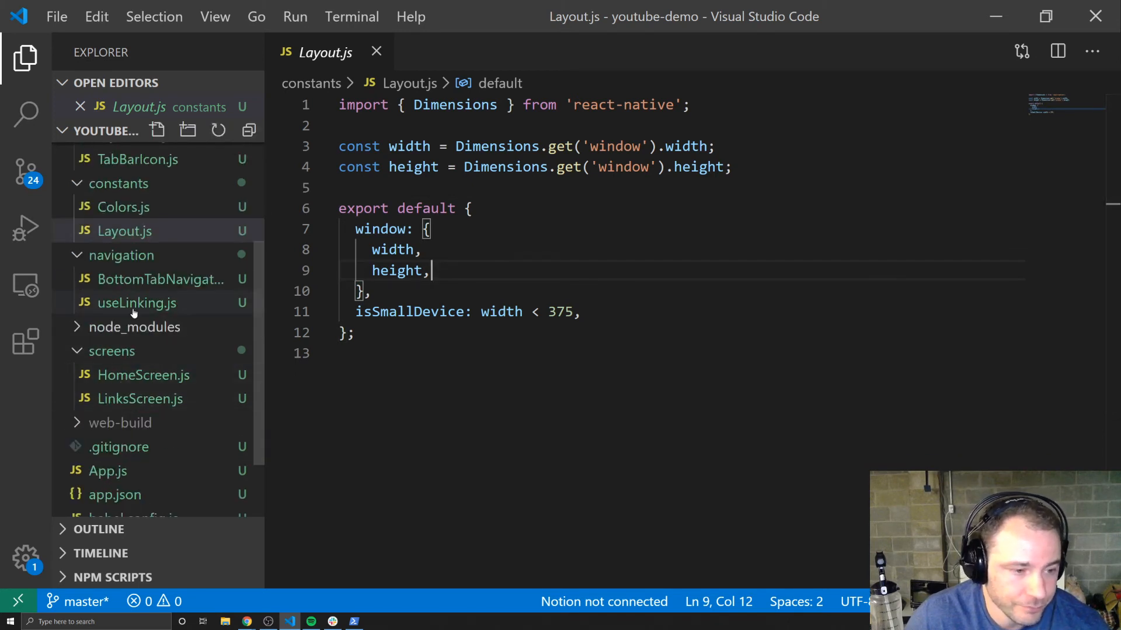
pyautogui.moveTo(136, 303)
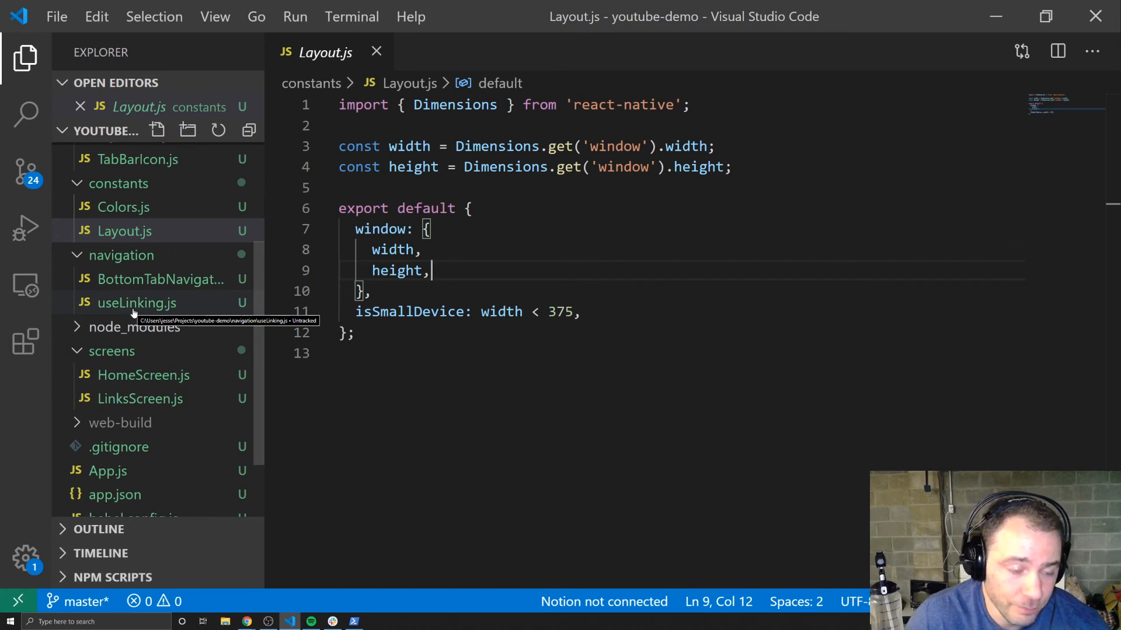
pyautogui.moveTo(119, 375)
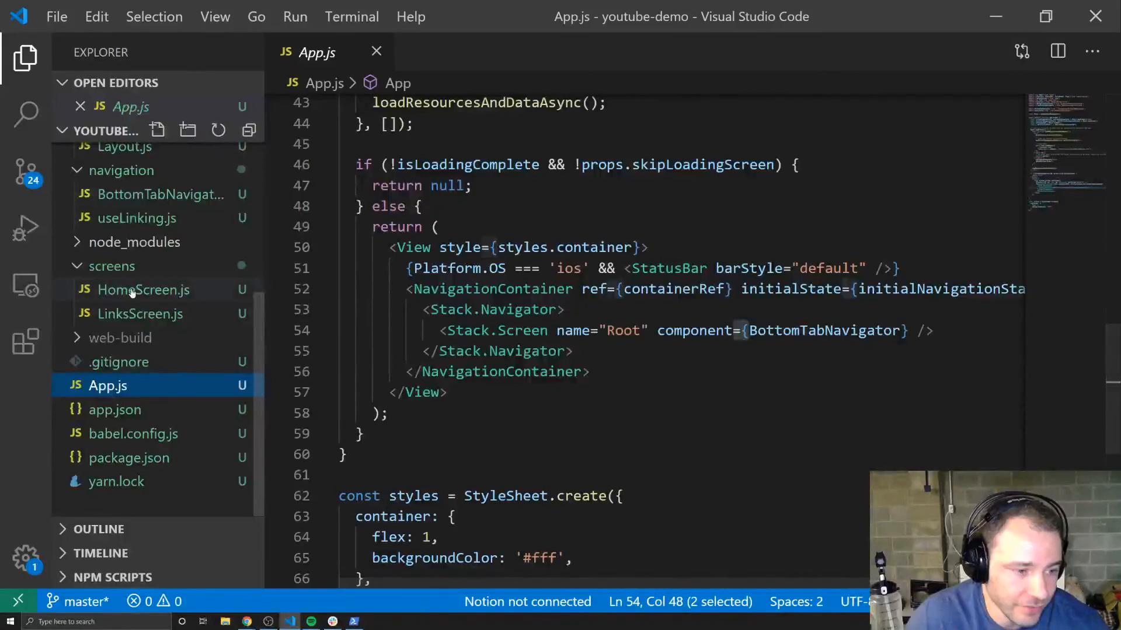
pyautogui.click(142, 290)
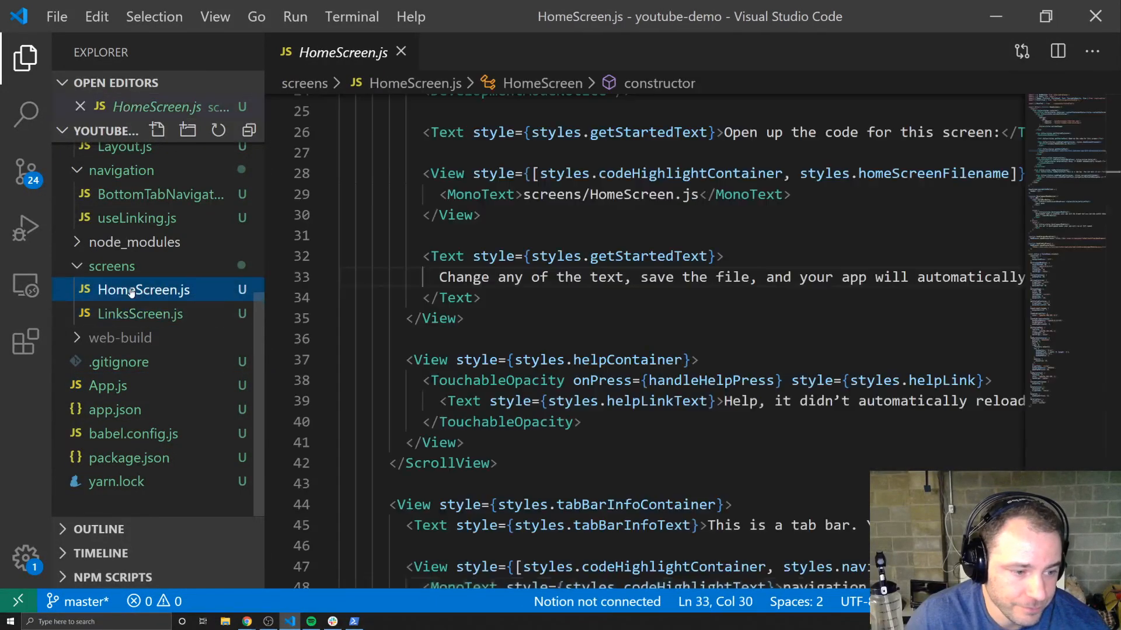
pyautogui.click(140, 314)
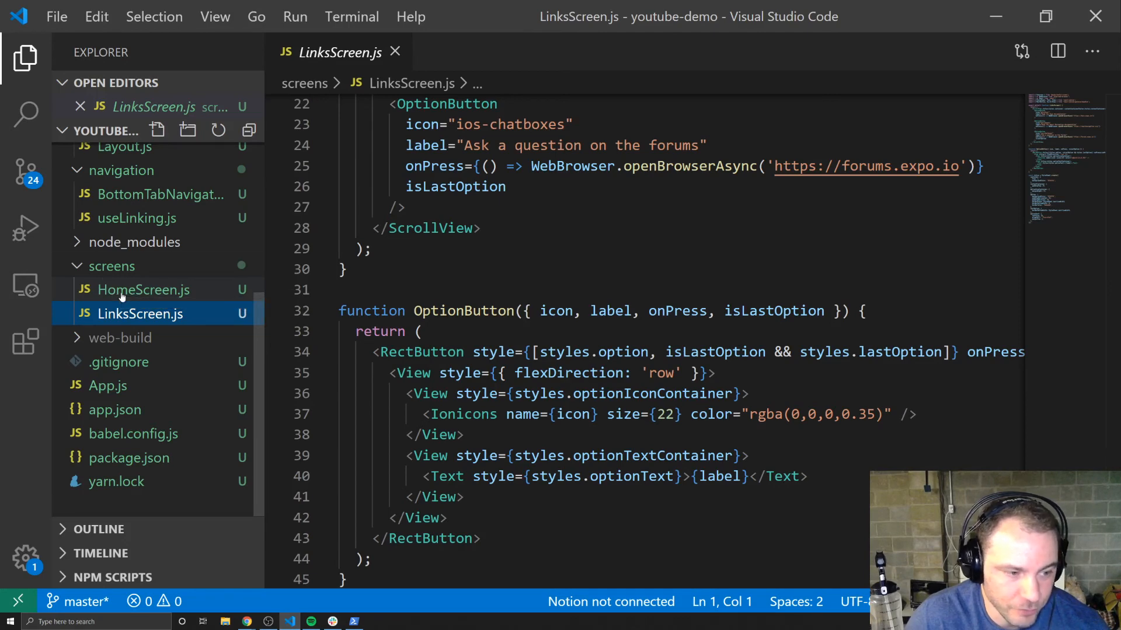
pyautogui.click(144, 290)
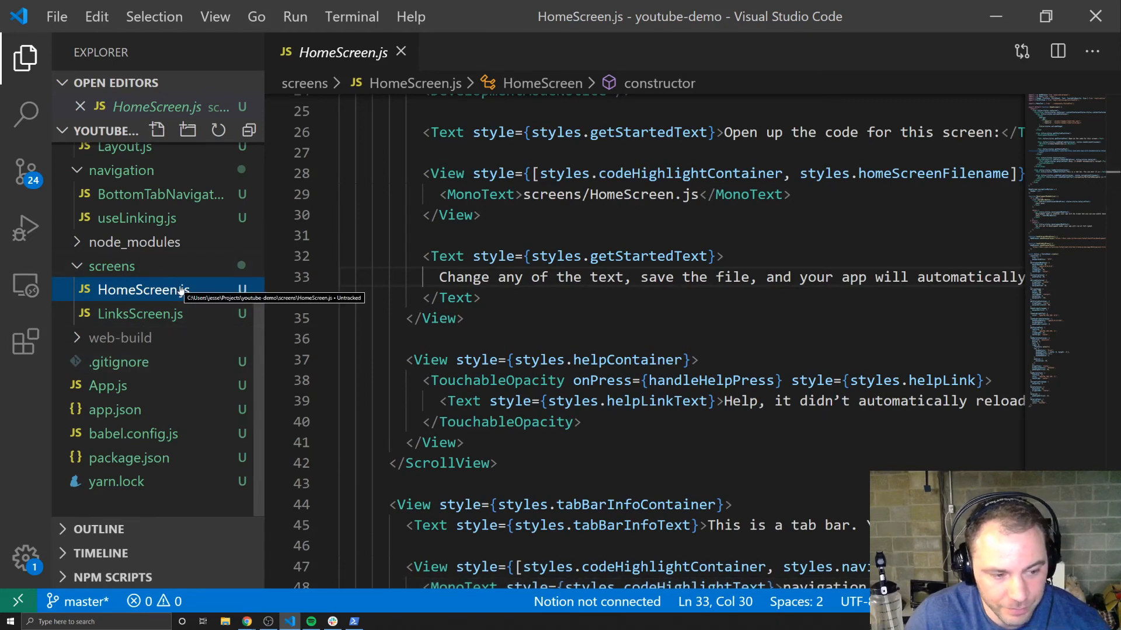
pyautogui.moveTo(125, 356)
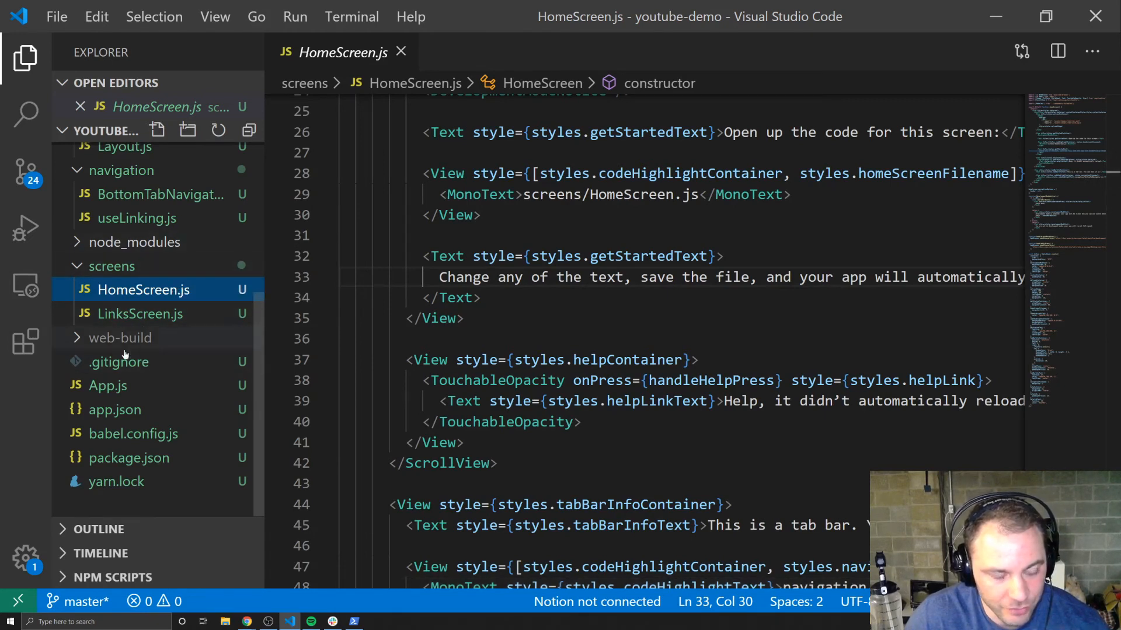
pyautogui.moveTo(107, 385)
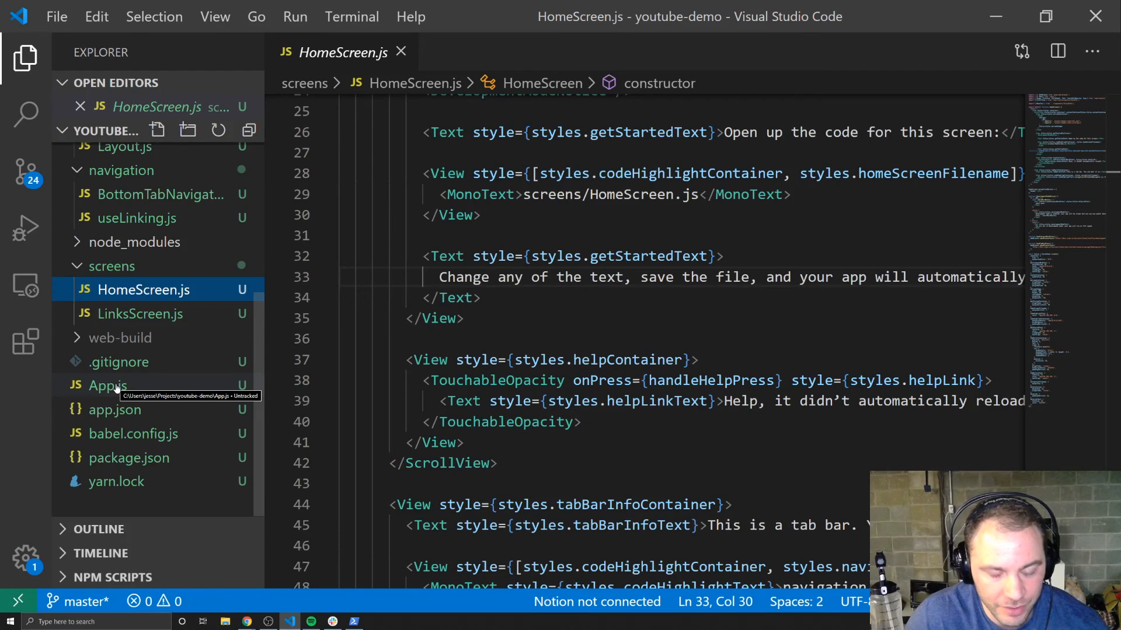
pyautogui.moveTo(140, 314)
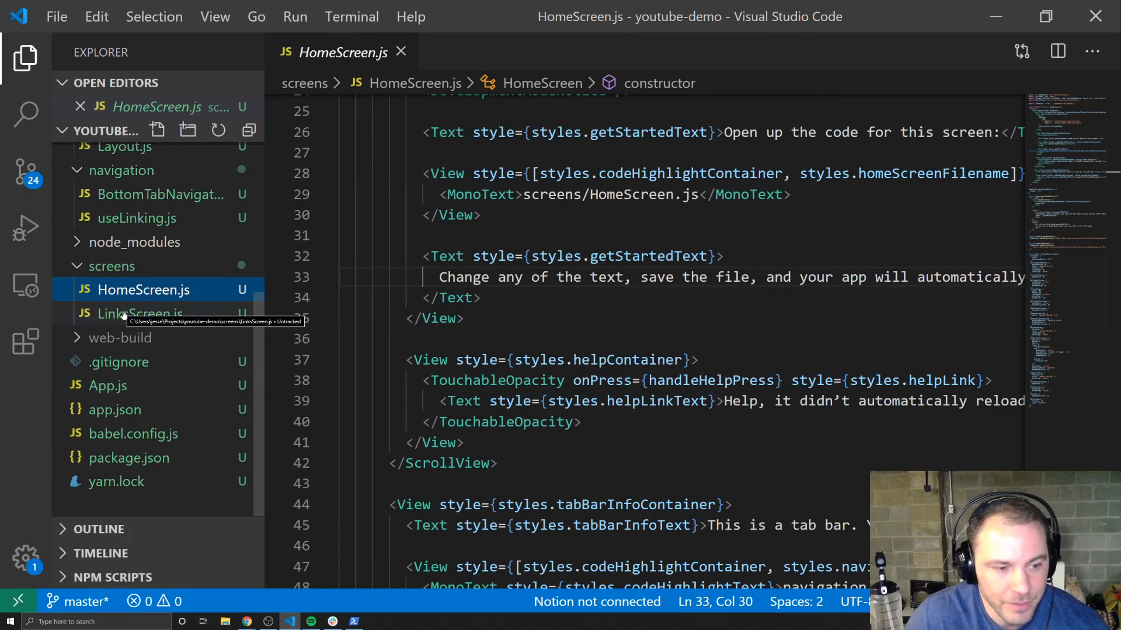
pyautogui.click(141, 313)
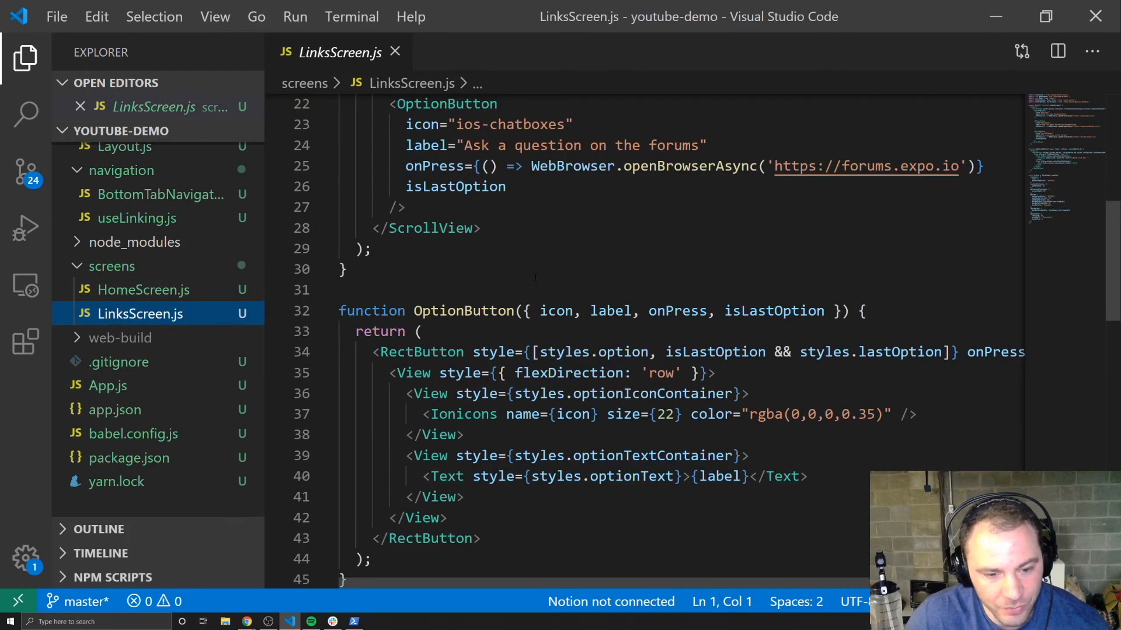
pyautogui.click(145, 289)
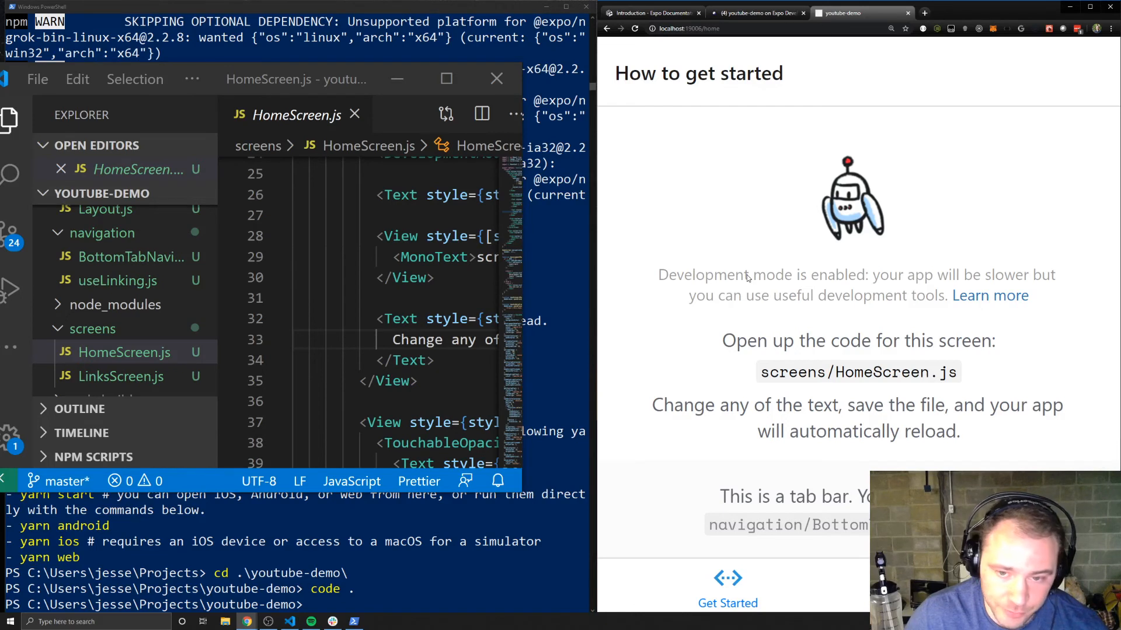
pyautogui.moveTo(863, 300)
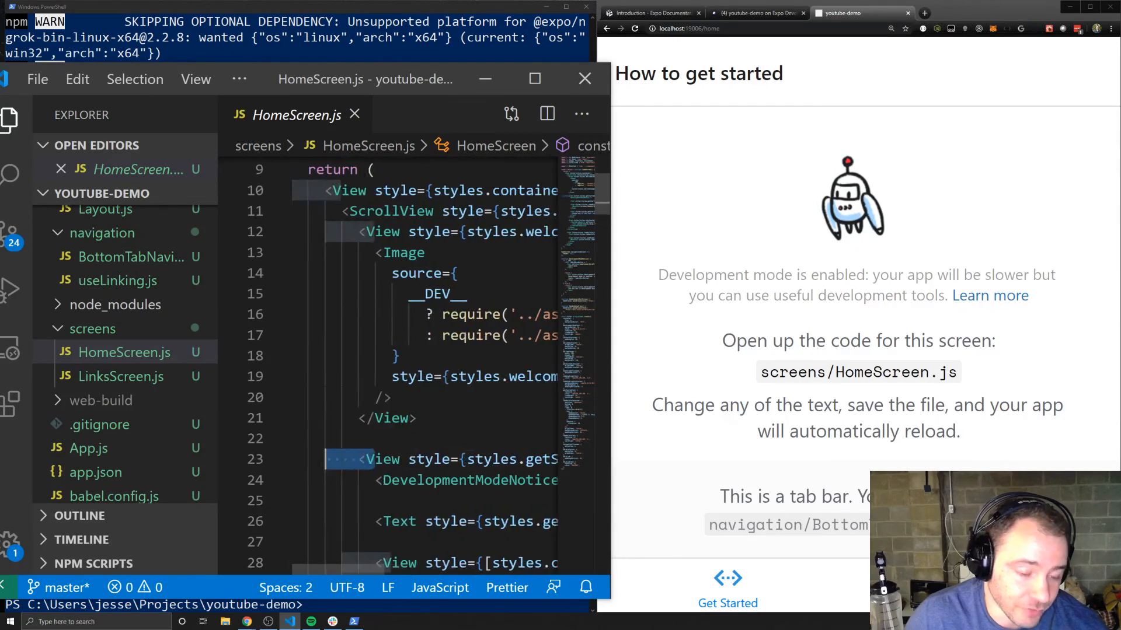
# Scroll HomeScreen.js and select View to highlight its uses
pyautogui.scroll(-3)
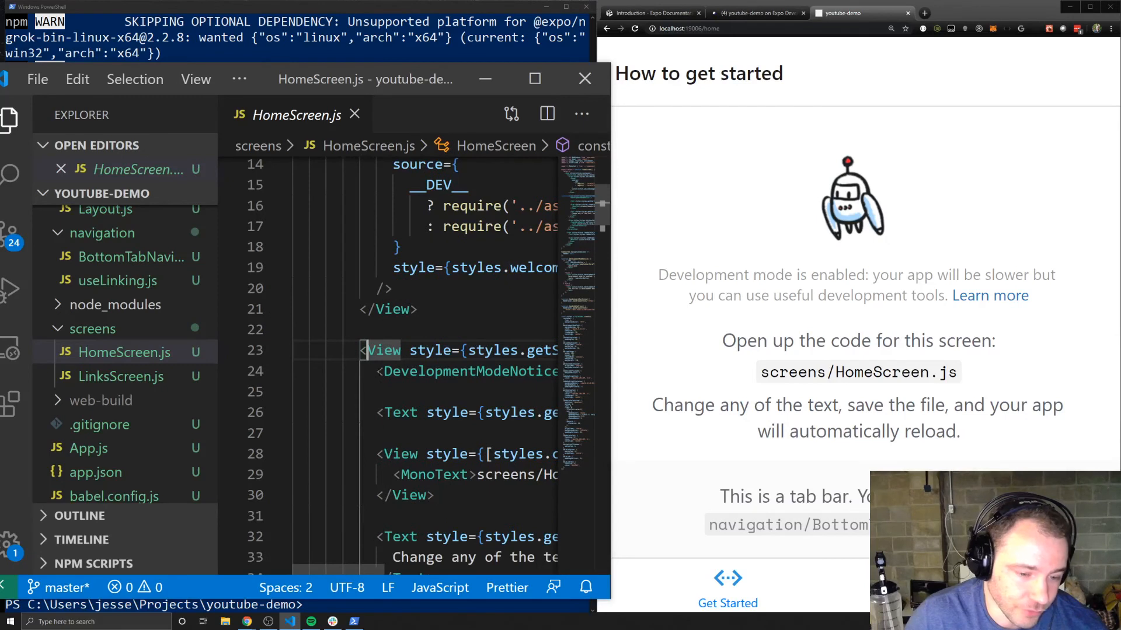
pyautogui.doubleClick(401, 413)
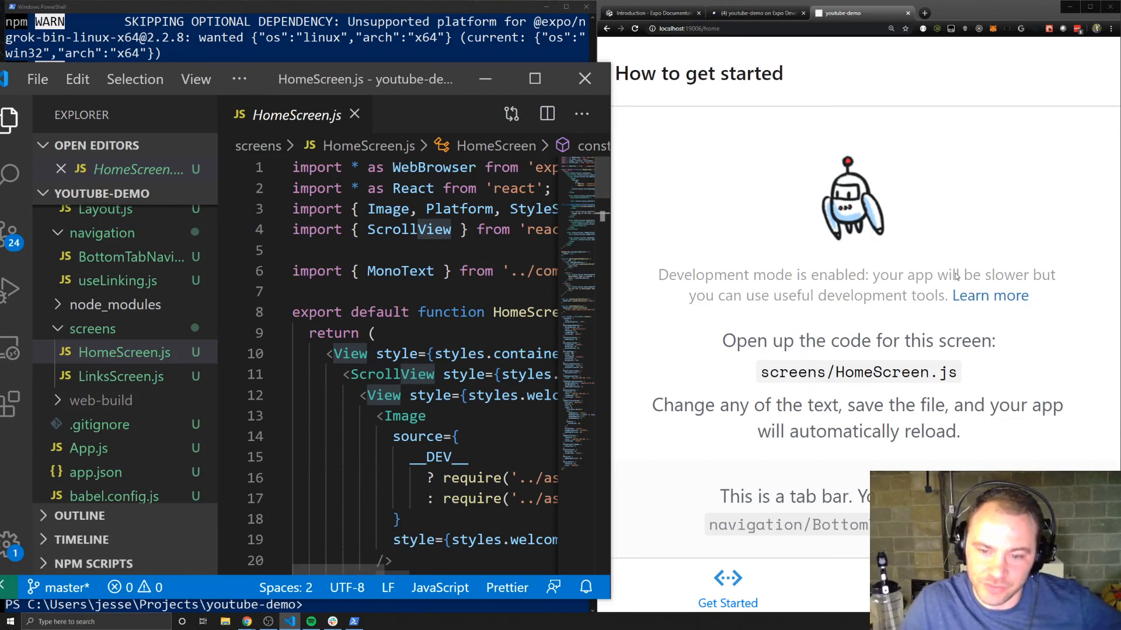
pyautogui.moveTo(886, 173)
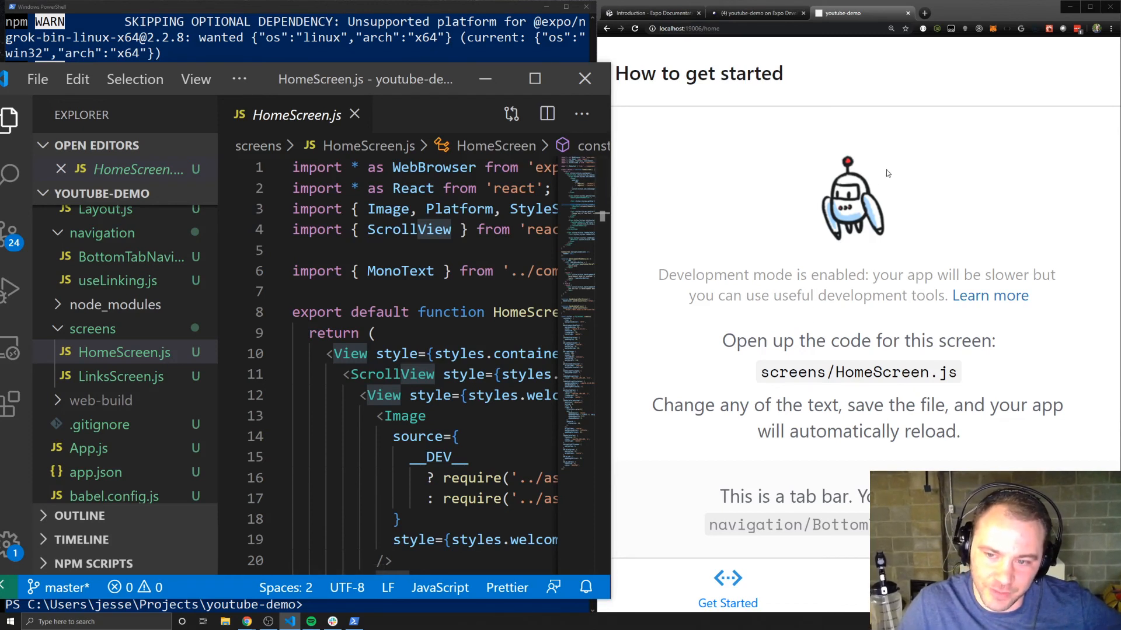
pyautogui.moveTo(804, 337)
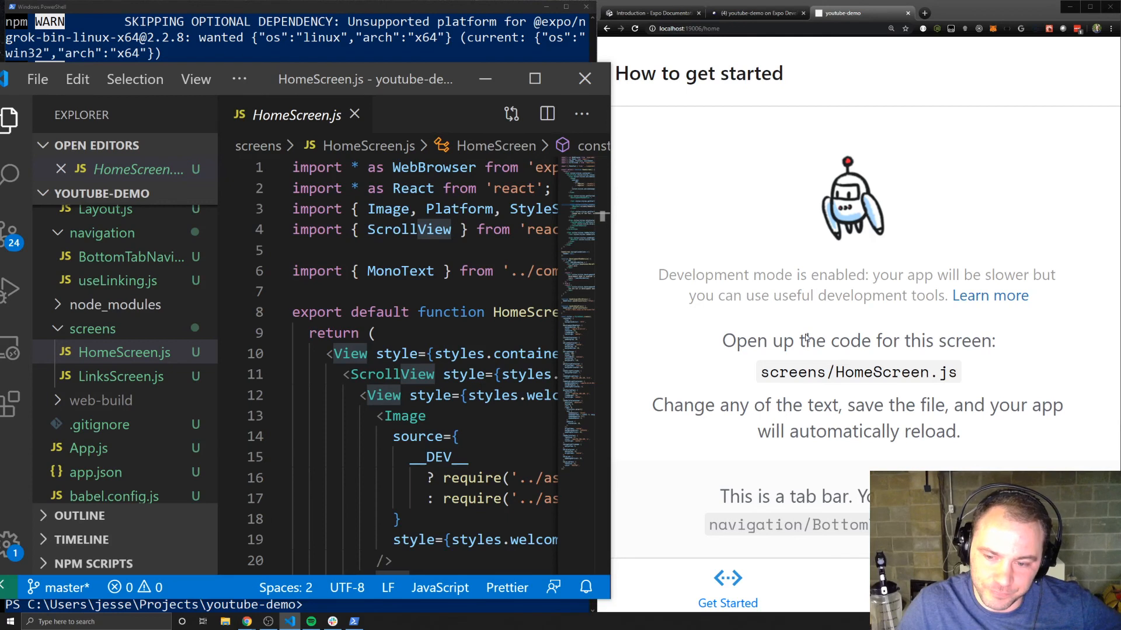